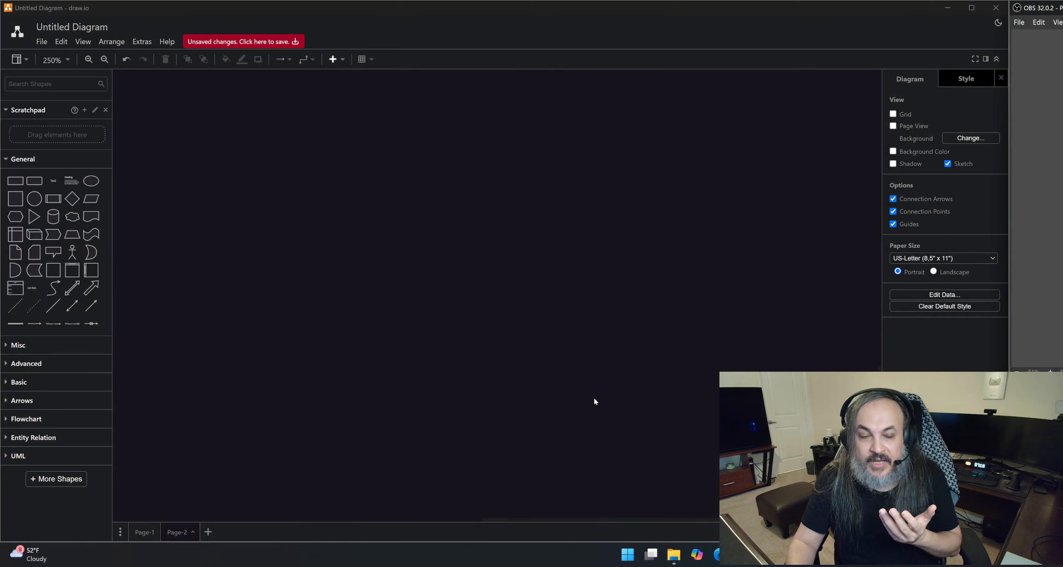
mouse_move(603, 411)
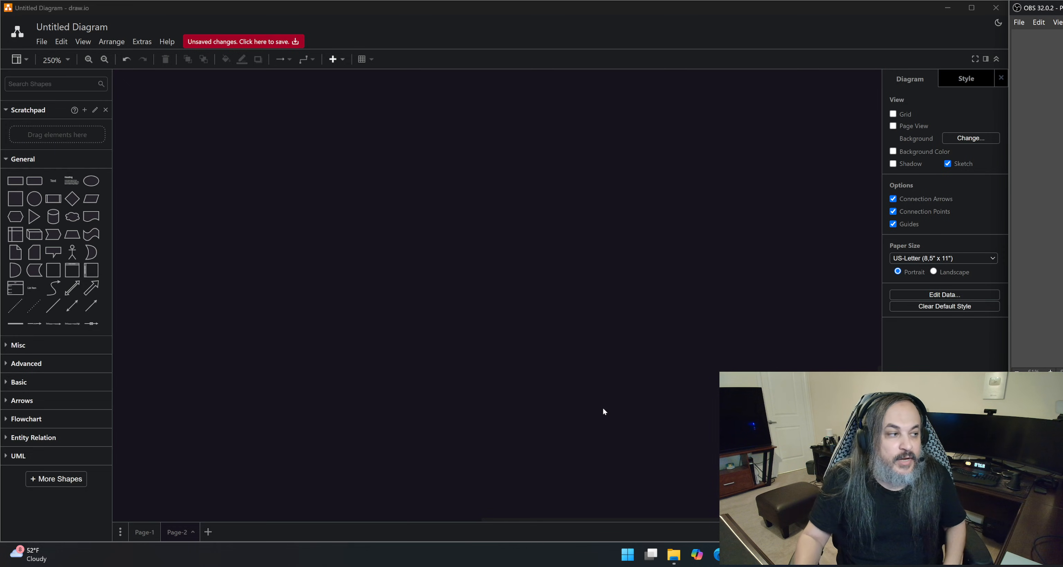
mouse_move(34, 181)
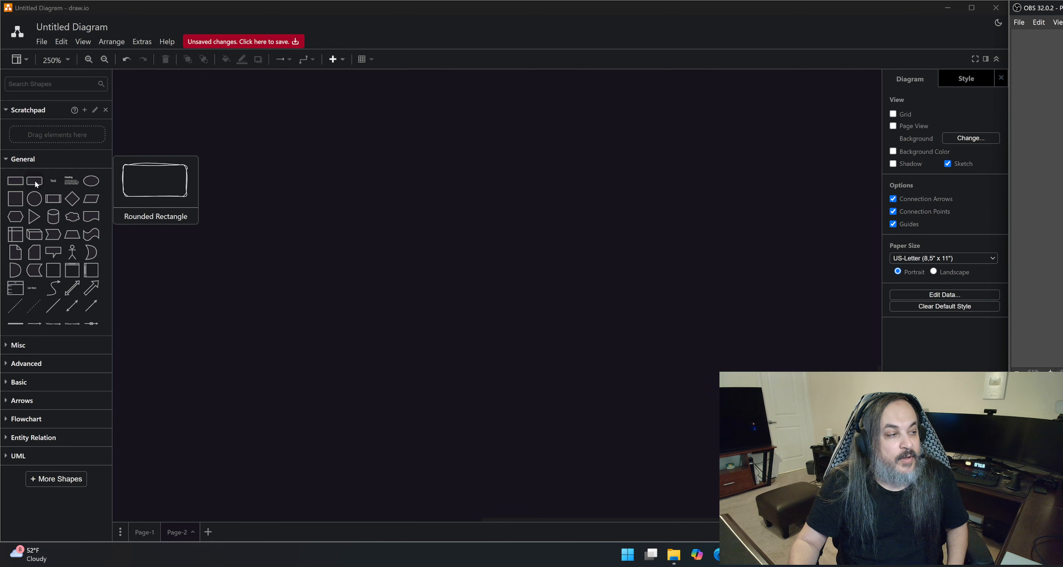
- Add rounded boxes to the canvas labelled DECISION and DIRECTION
drag(155, 180, 453, 156)
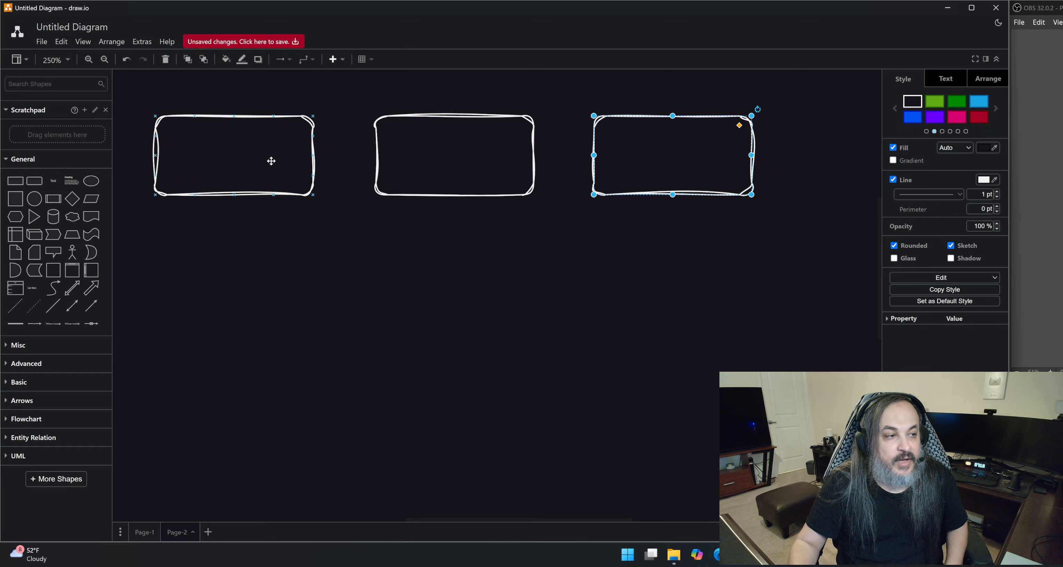
click(454, 155)
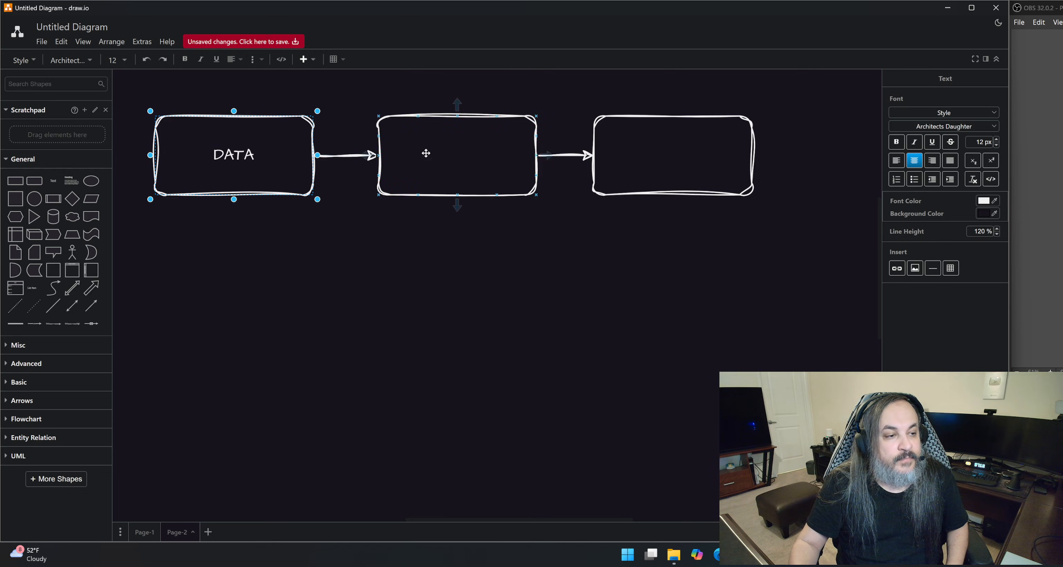
text(DECISION)
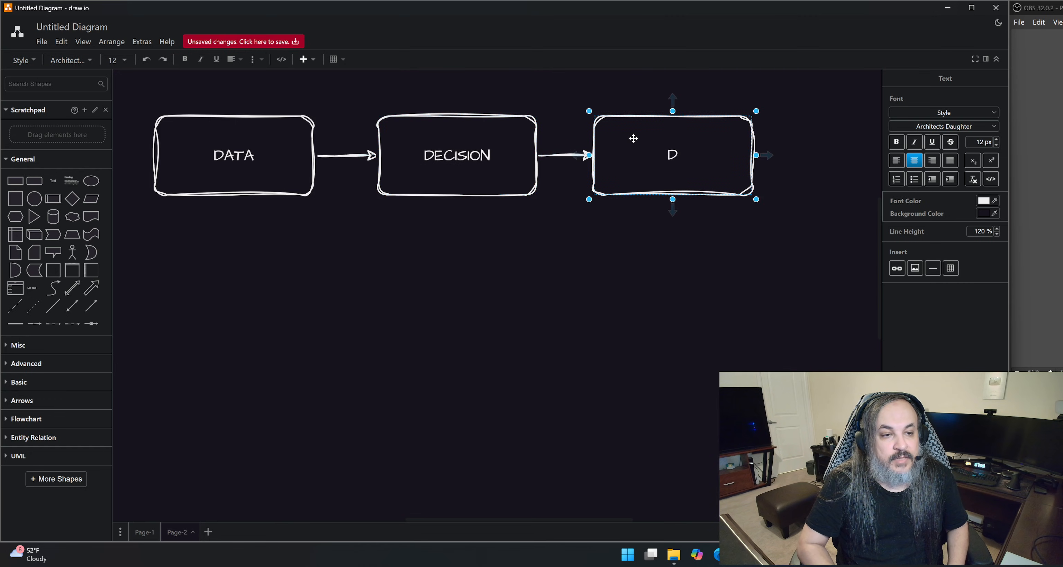
text(IRECTION)
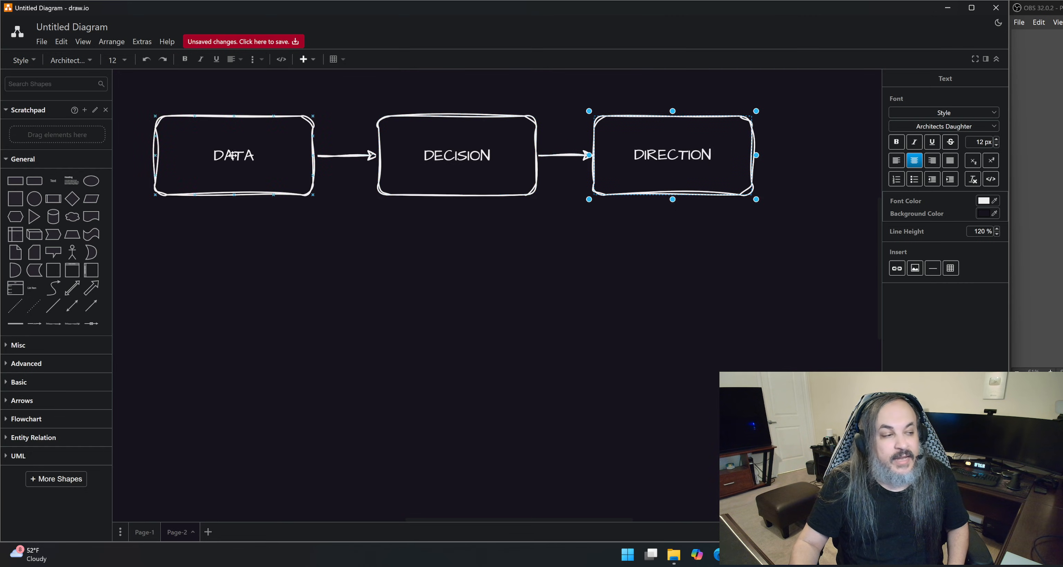
- Add second label lines: DATA gets (CONTEXT) and DIRECTION gets (AGENTIC)
click(234, 154)
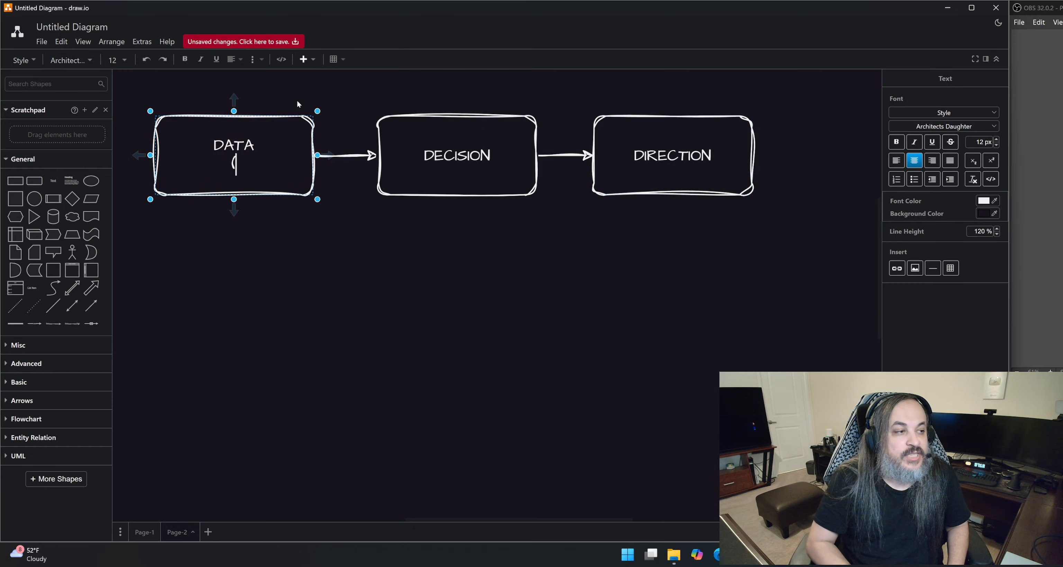
text((CONTE)
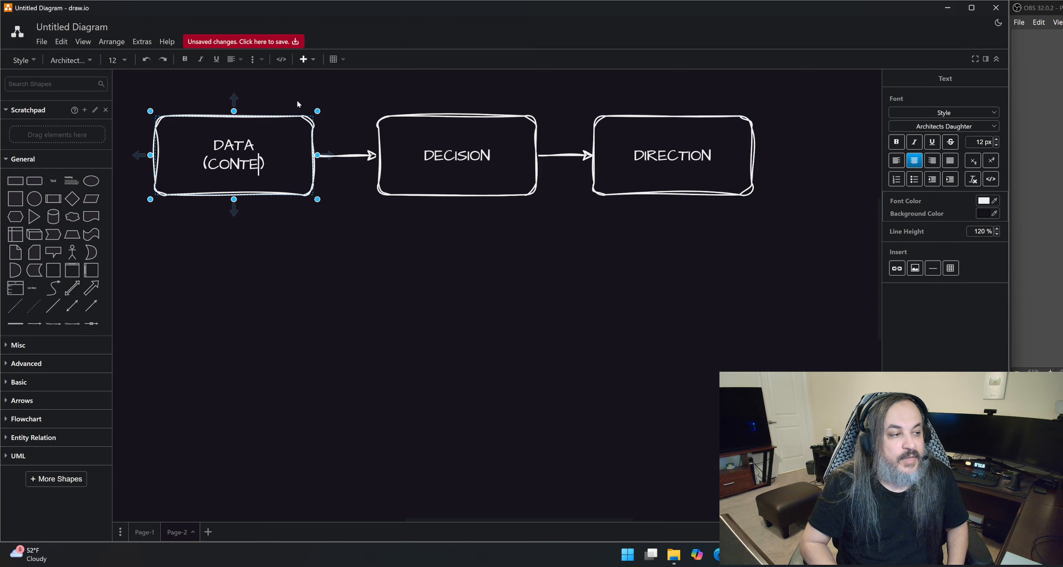
double_click(457, 154)
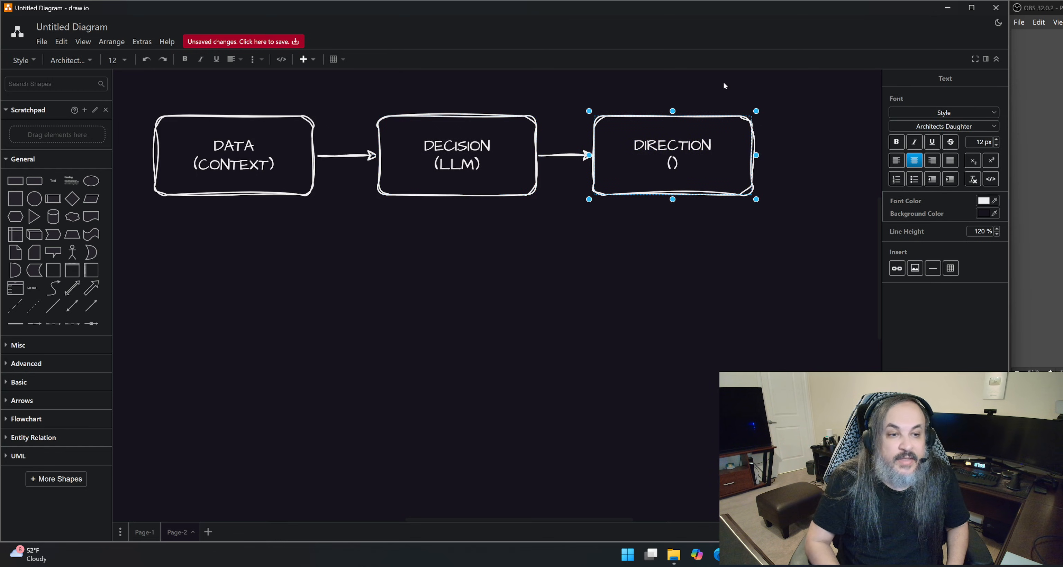
text(AGENTIC)
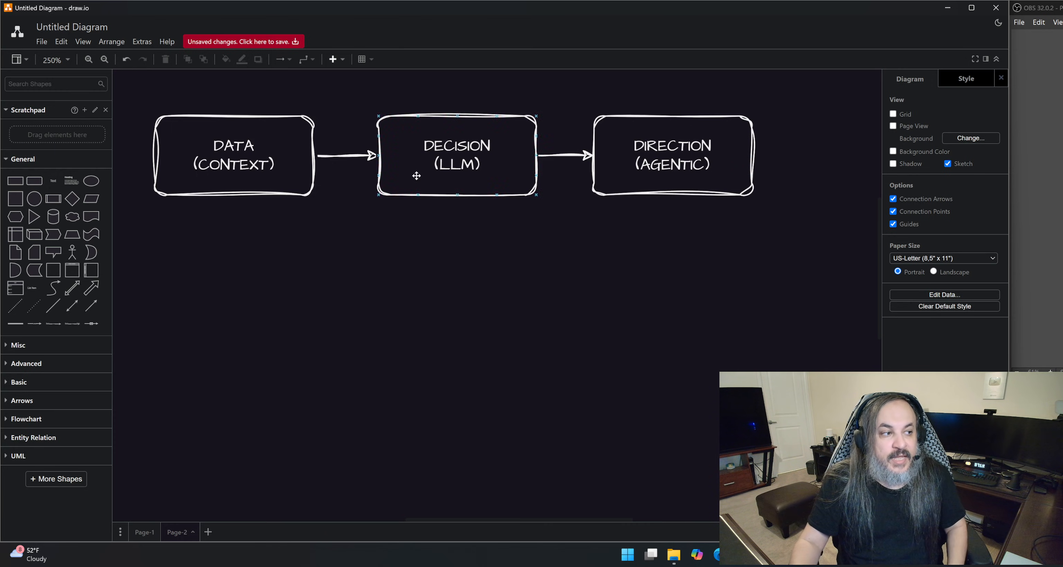
- Fill the selected boxes, including DIRECTION, with the blue hatched style
click(233, 156)
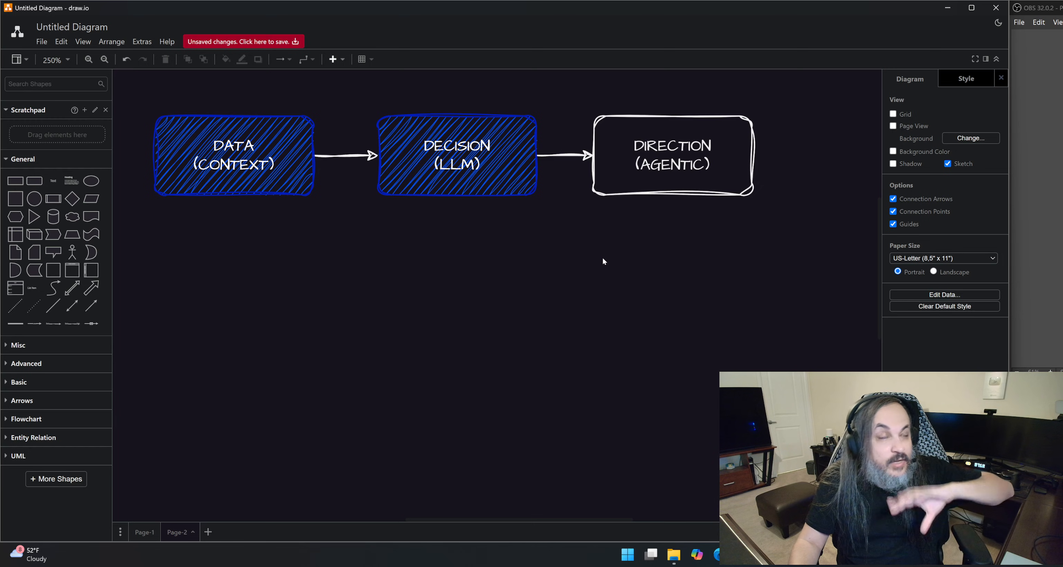
click(672, 155)
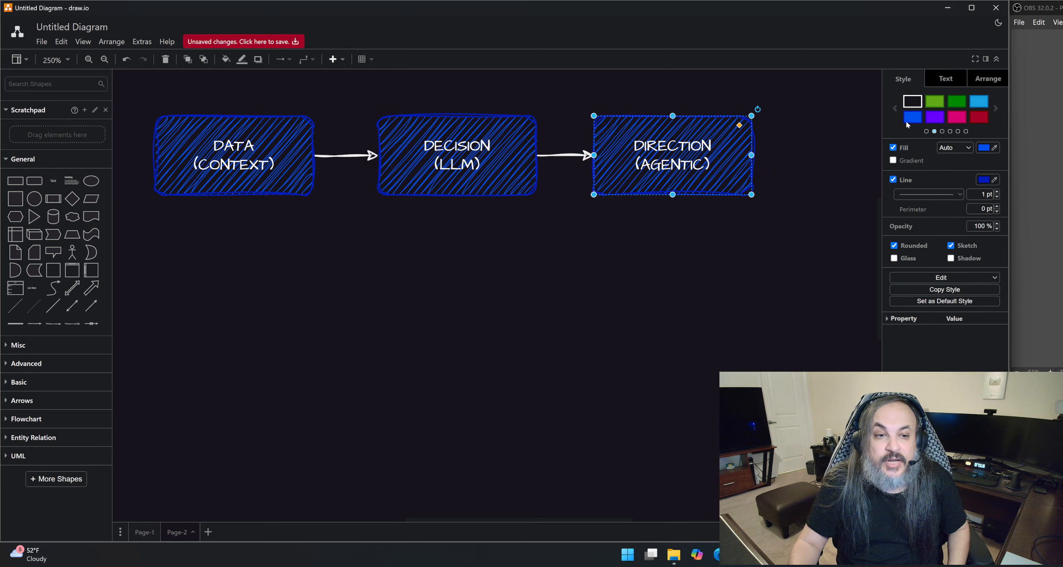
click(750, 259)
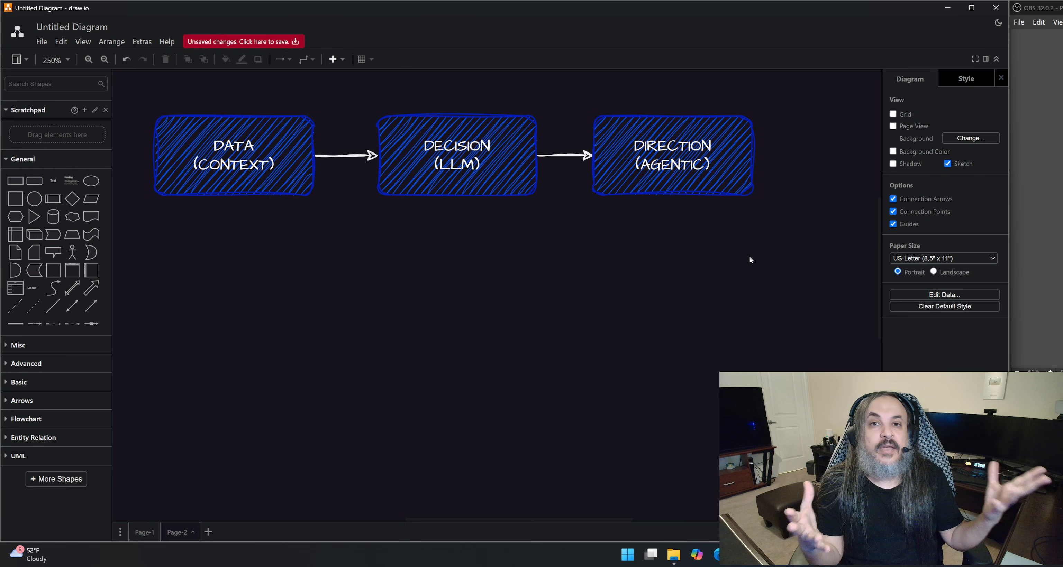
mouse_move(734, 238)
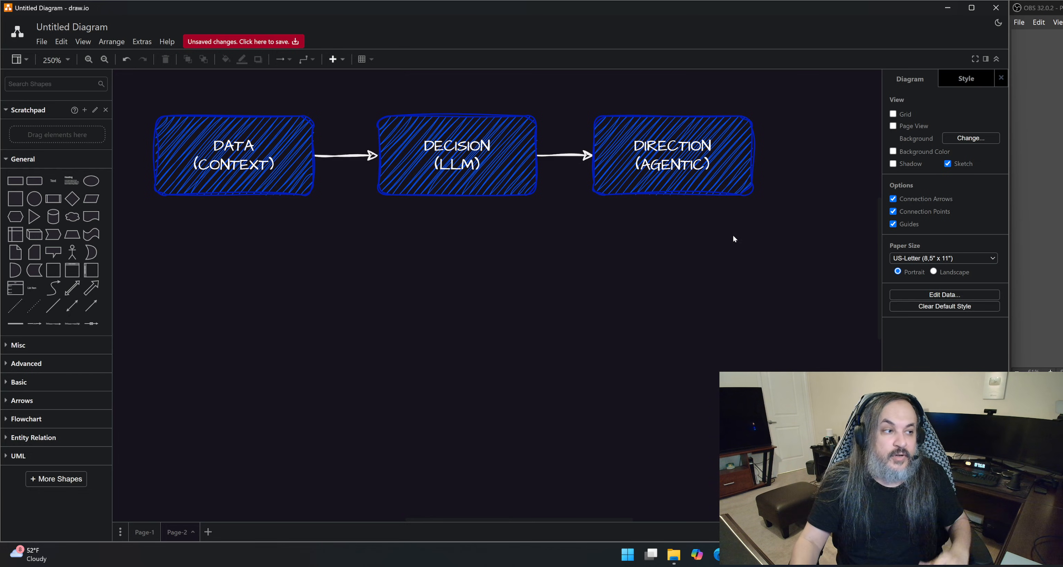
- Revert DIRECTION to plain fill and delete the DATA box
click(672, 156)
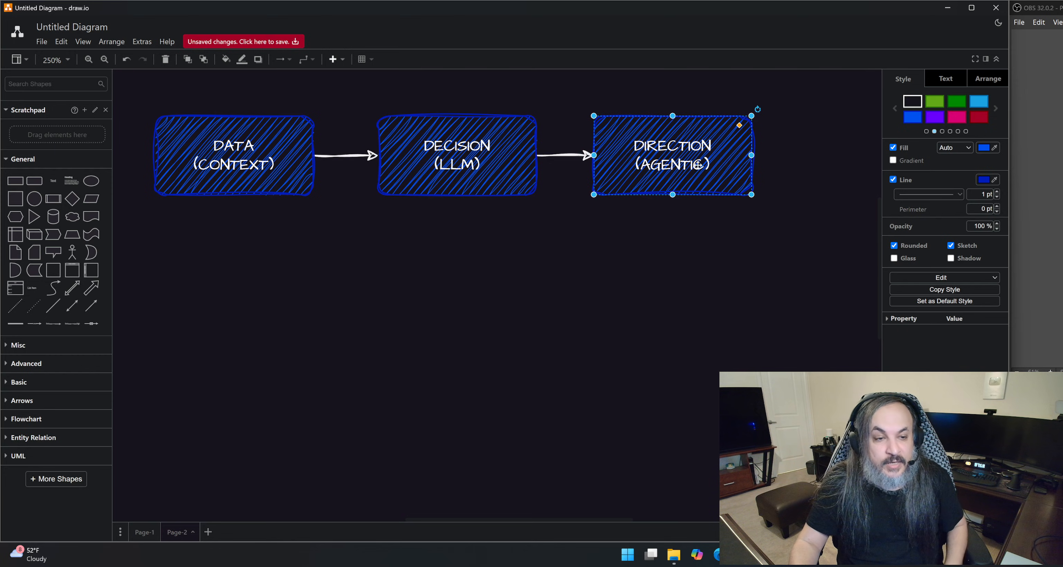
click(233, 155)
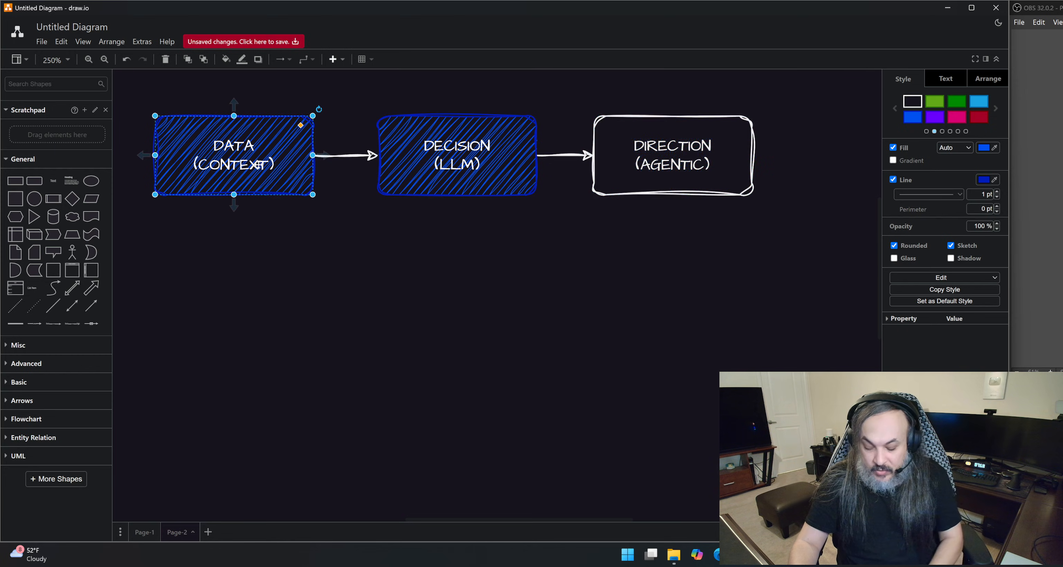
key(Delete)
text(LL)
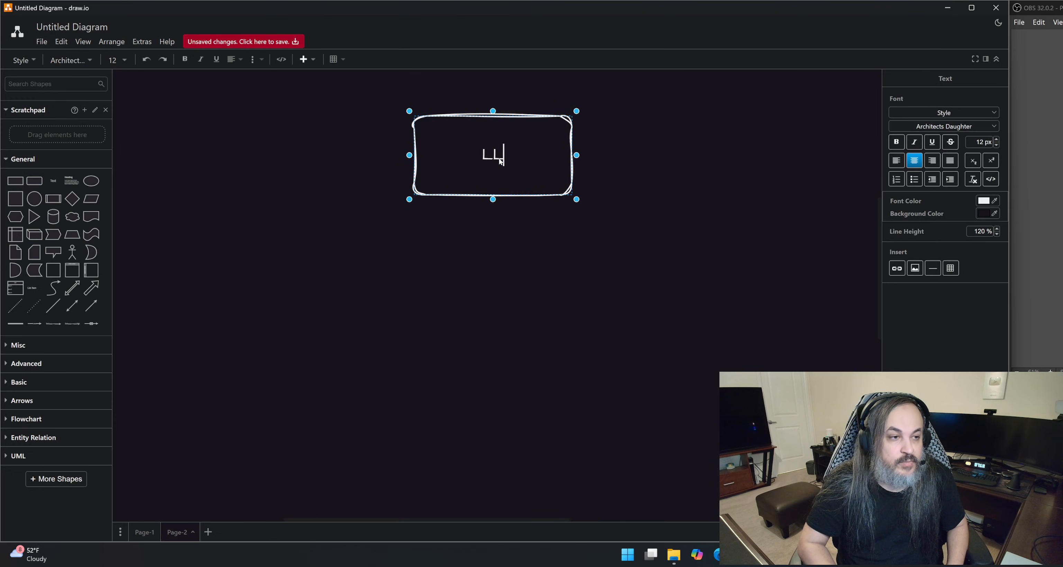
- Relabel the top box of the new vertical flow as DATA
text(M)
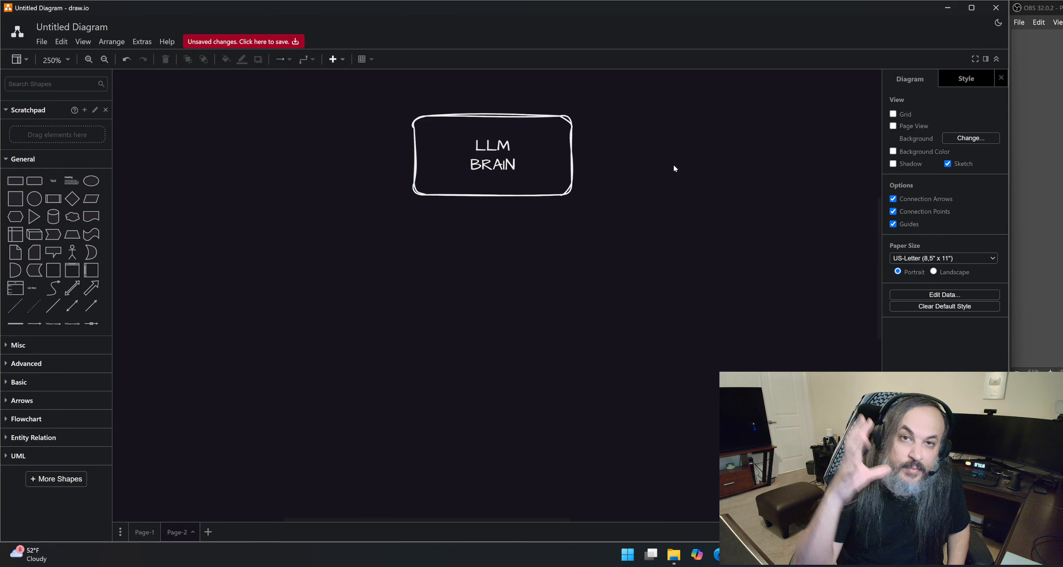
click(491, 155)
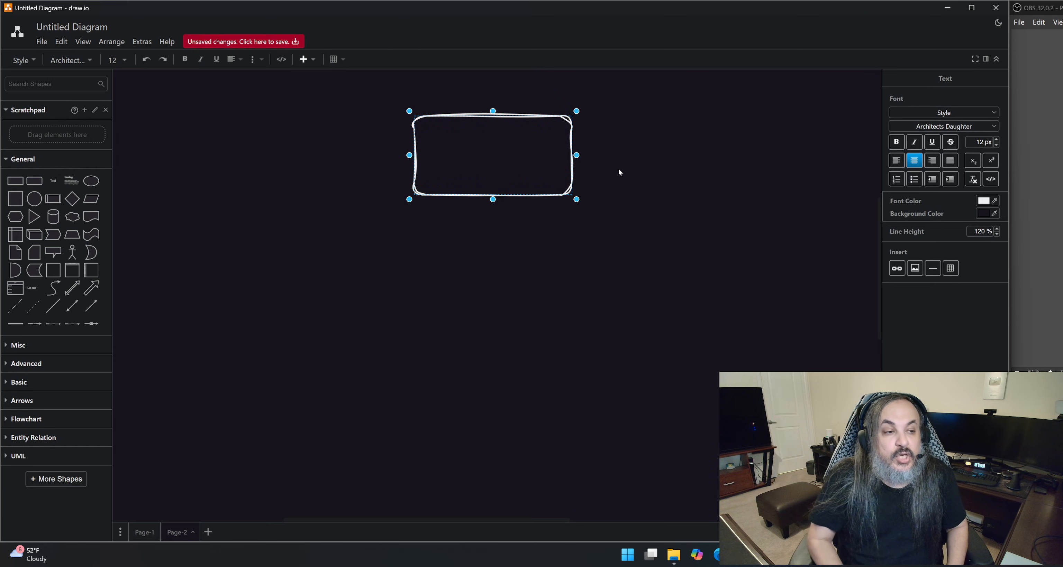
text(DATA)
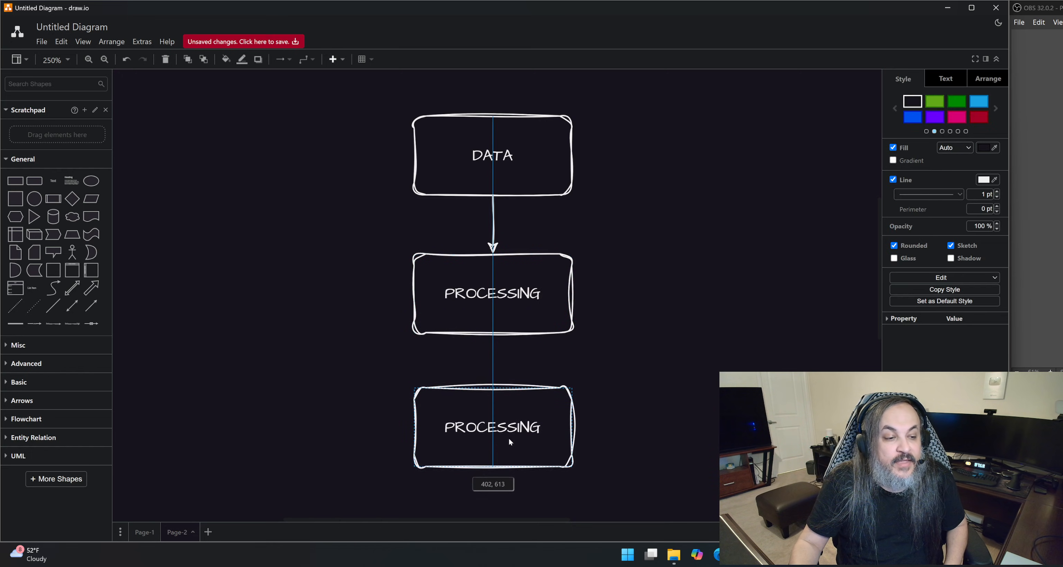
- Label the bottom box of the vertical flow LLM
double_click(493, 427)
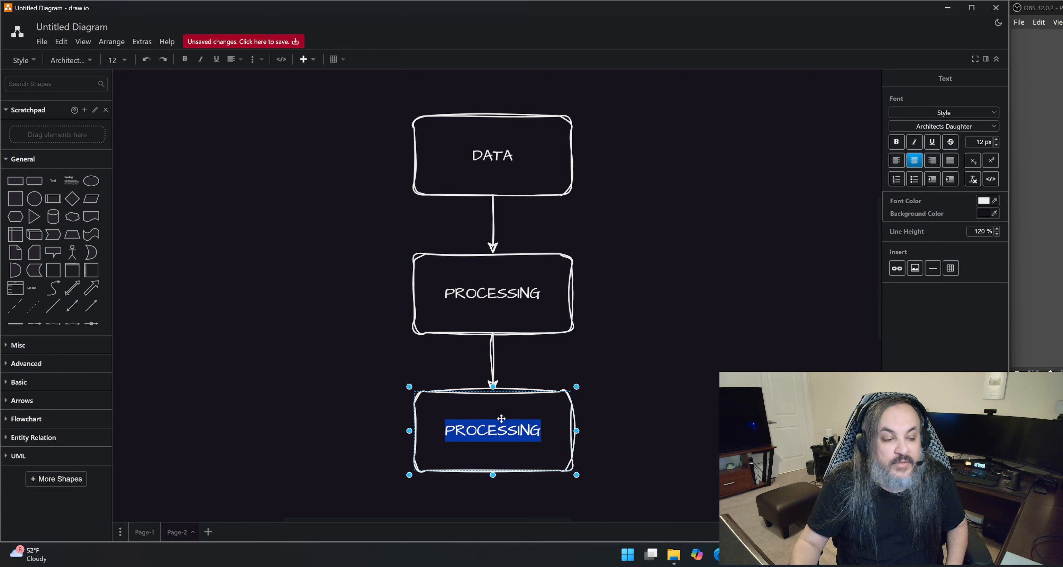
text(LLM)
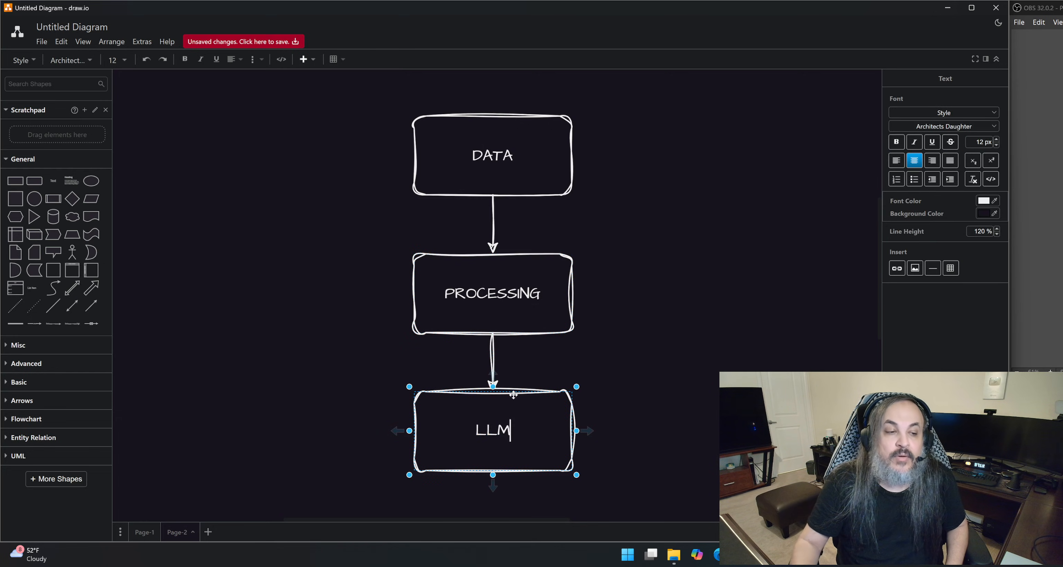
click(689, 289)
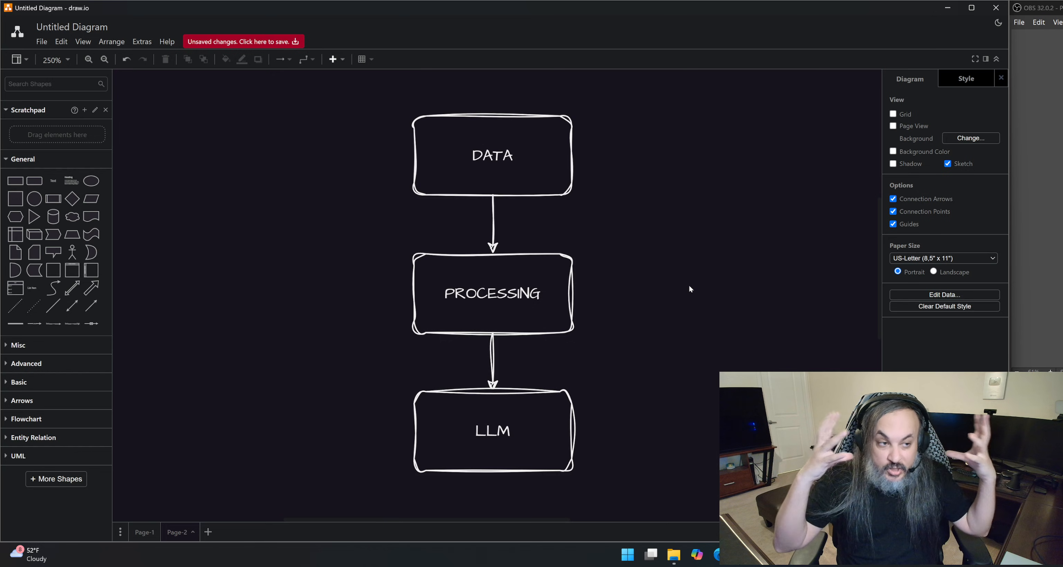
- Add a cloud shape left of the flowchart and label it VECTORS
click(491, 154)
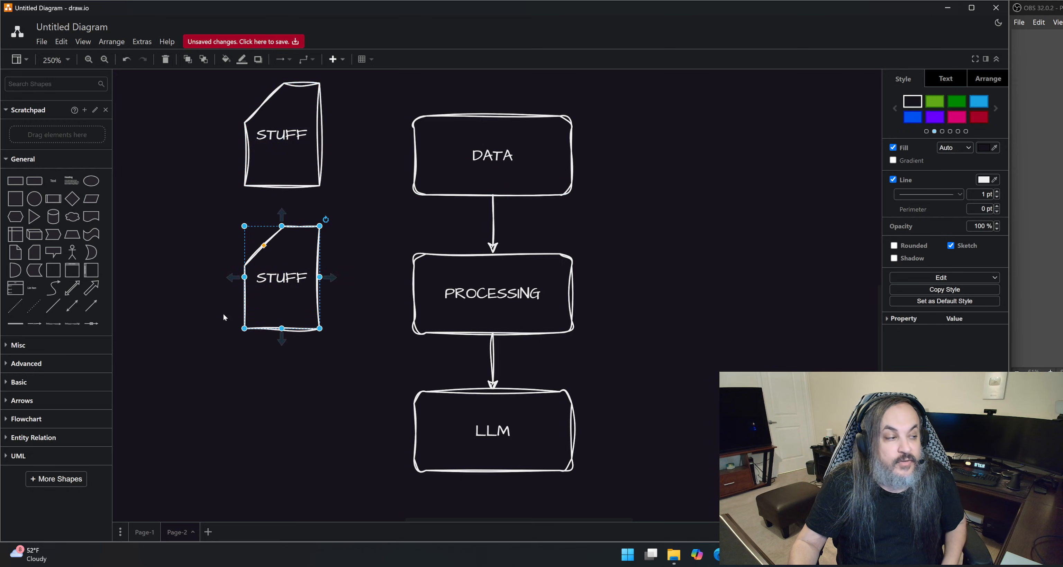
click(195, 243)
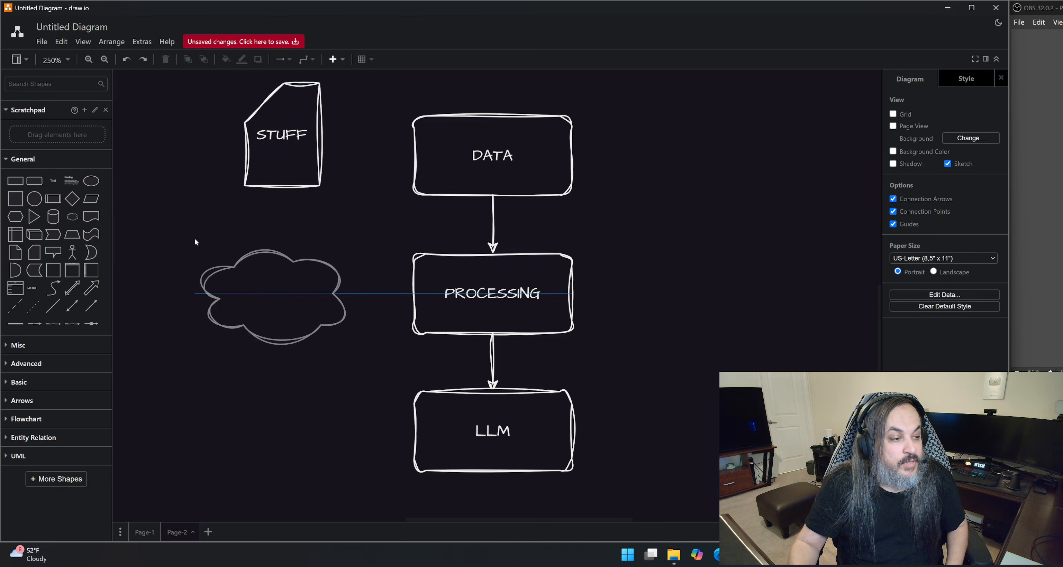
click(282, 295)
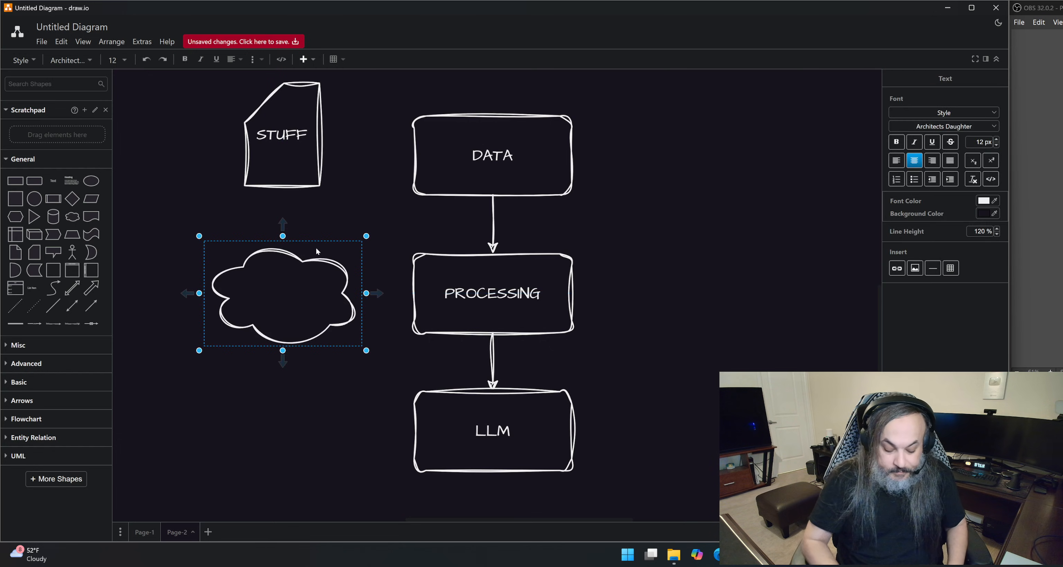
text(VECTORS)
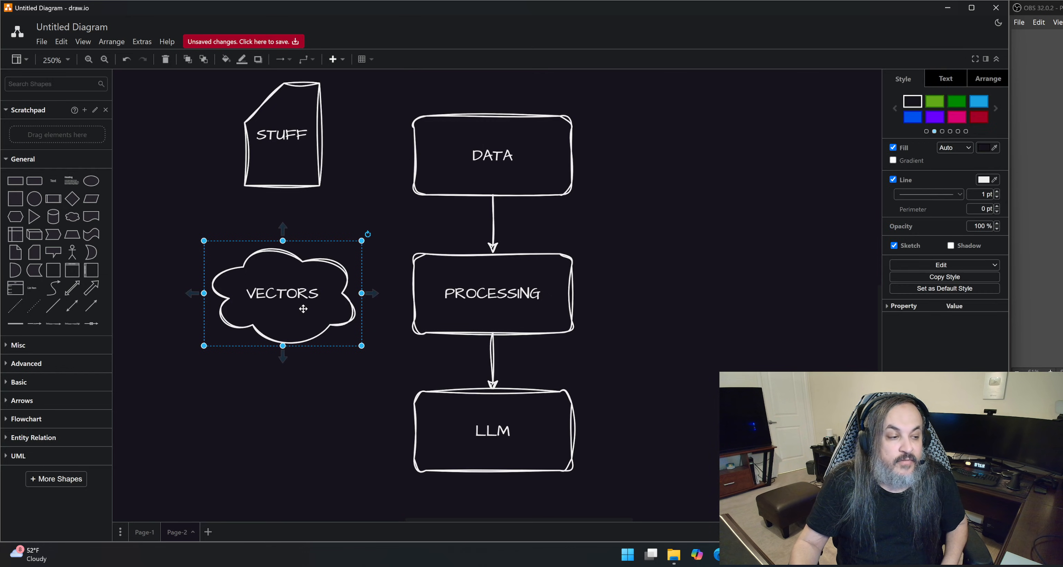
click(136, 292)
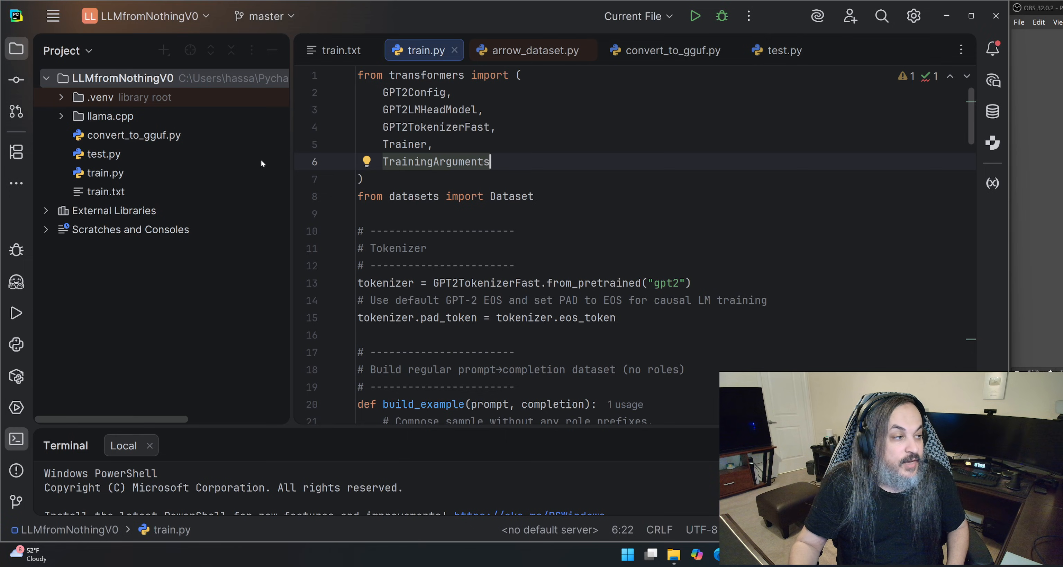
- View train.txt with its User/Assistant example pairs from the top
click(337, 49)
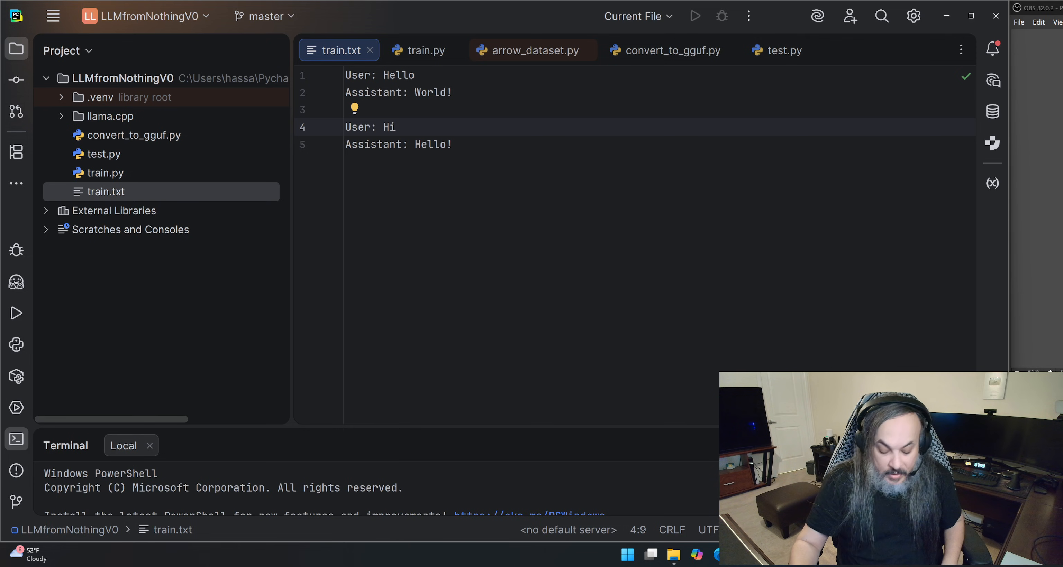
click(398, 127)
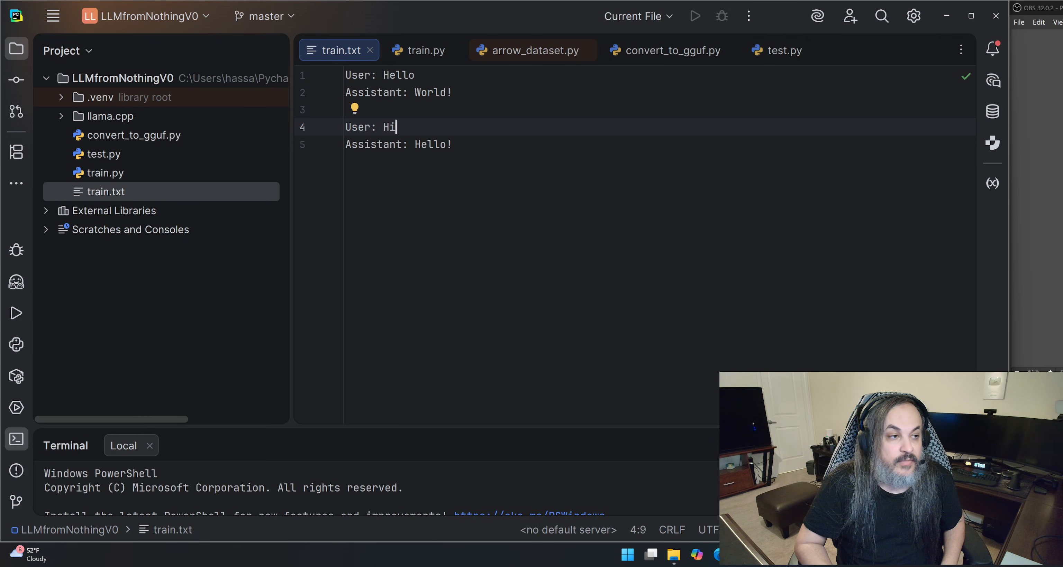
scroll(up, 3)
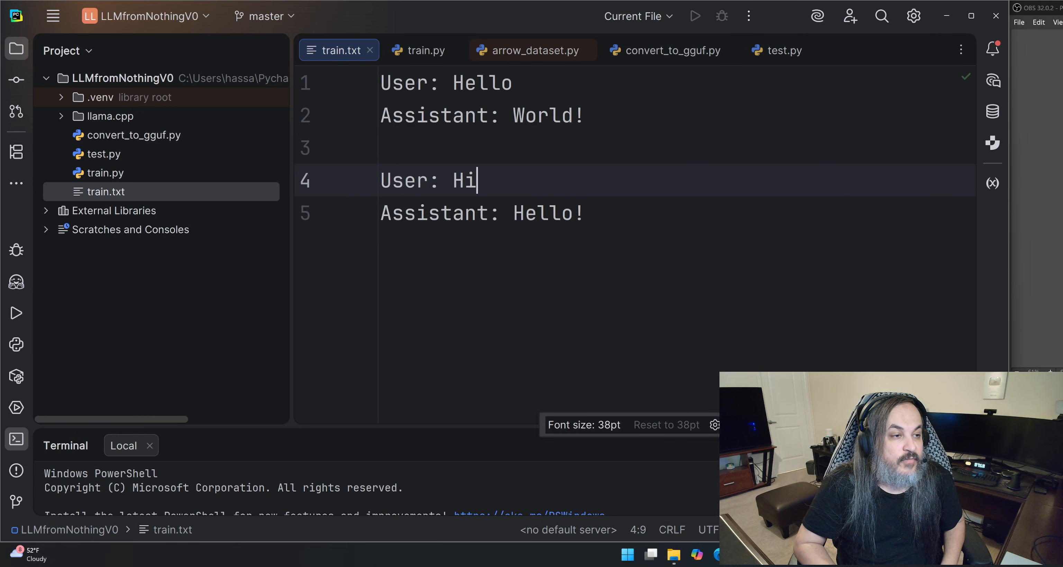
scroll(up, 3)
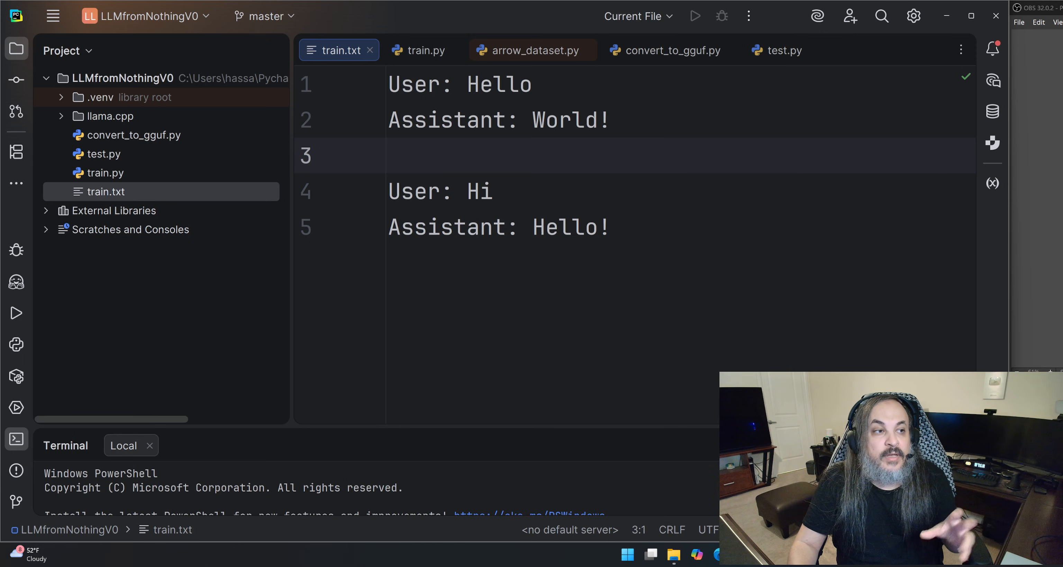
- Highlight the prompt Hello and completions World! and Hello!, then return to train.py
double_click(499, 84)
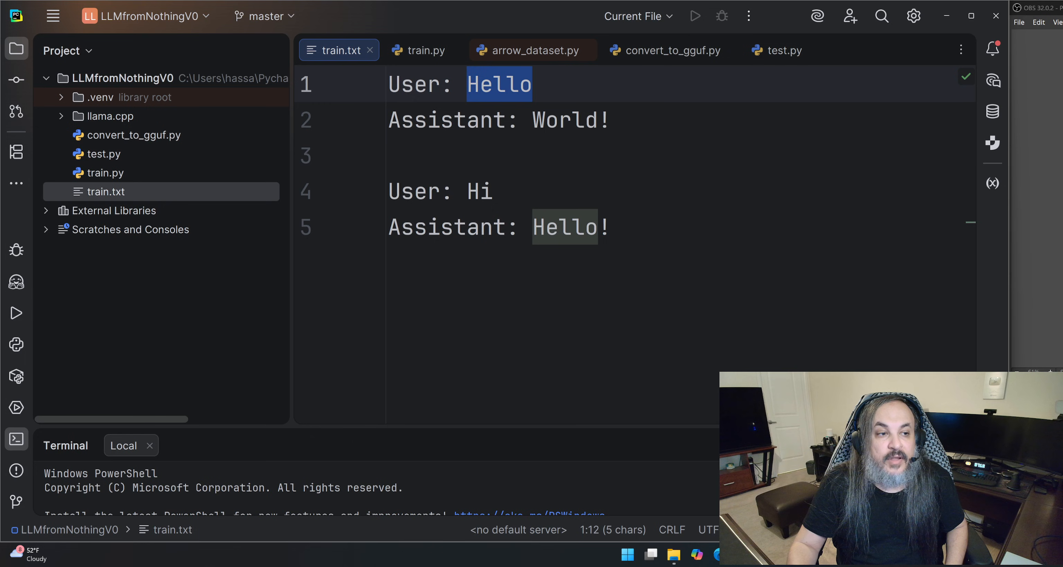
double_click(571, 120)
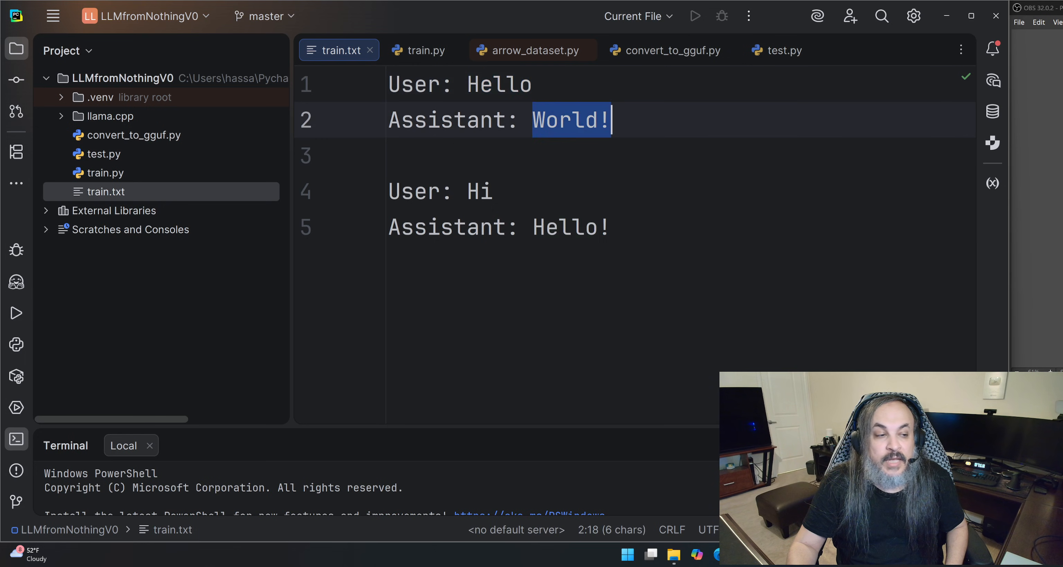
double_click(572, 227)
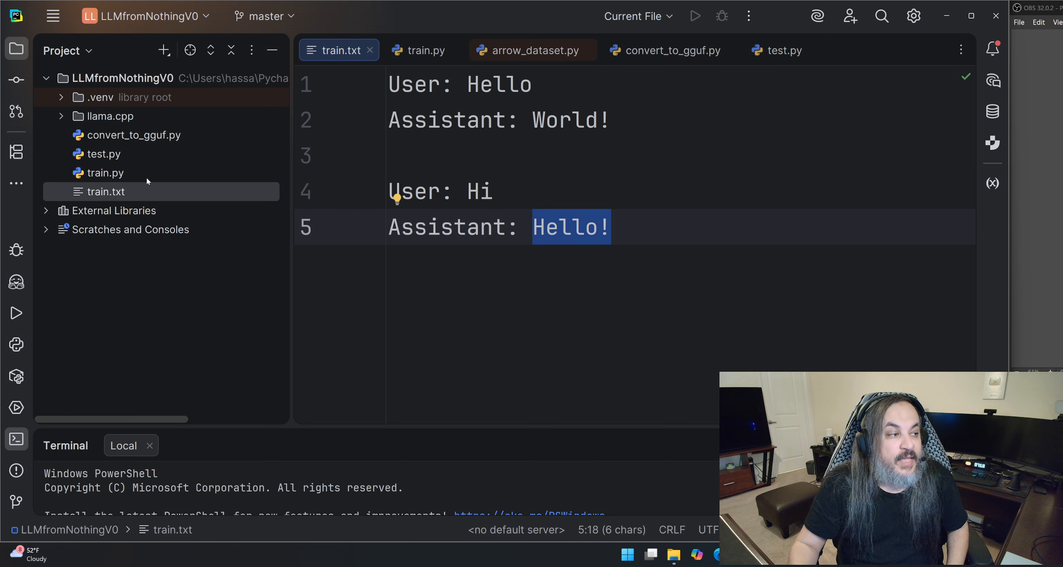
click(424, 50)
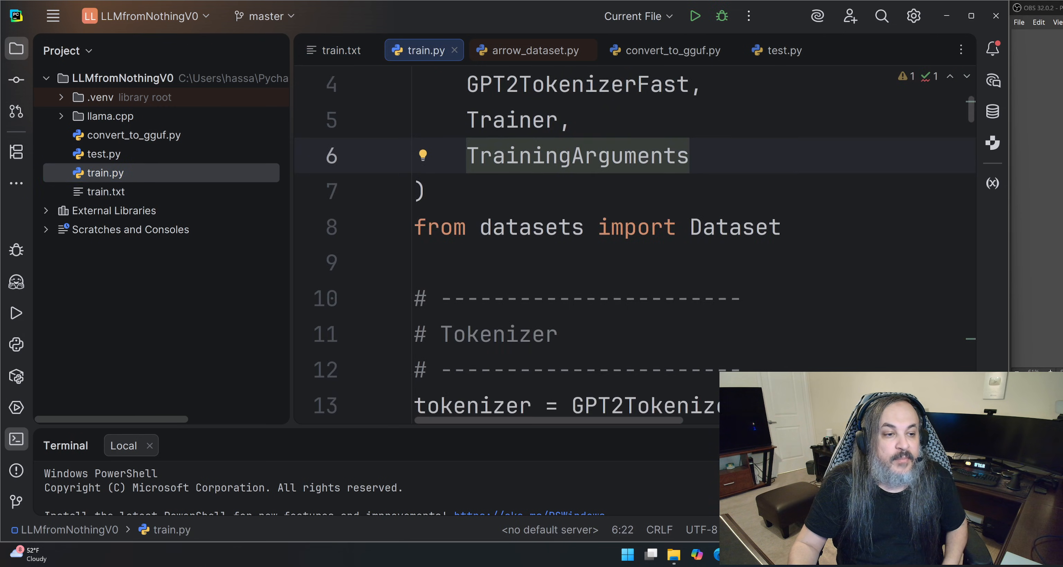
scroll(up, 3)
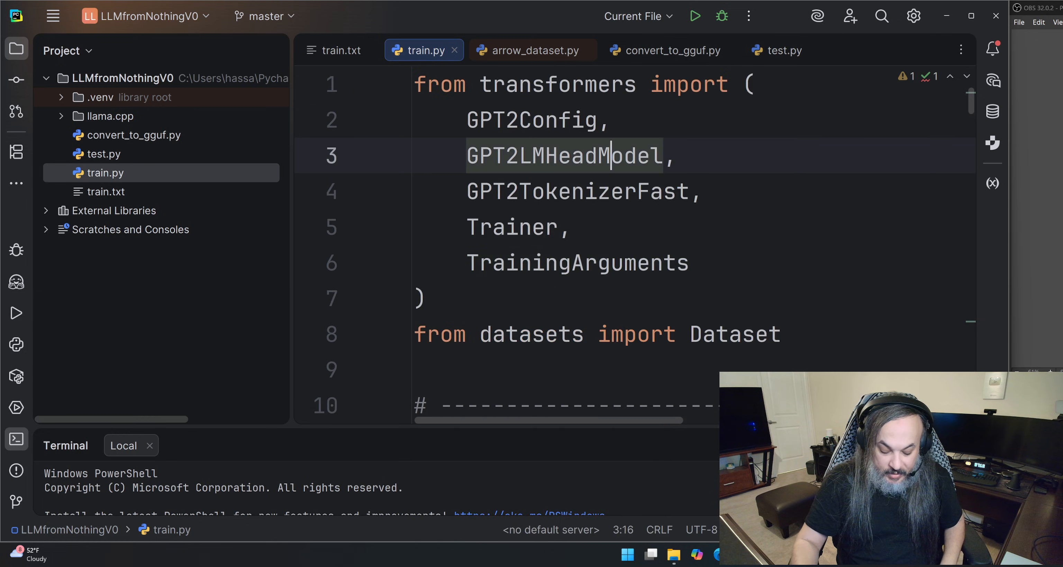
scroll(down, 3)
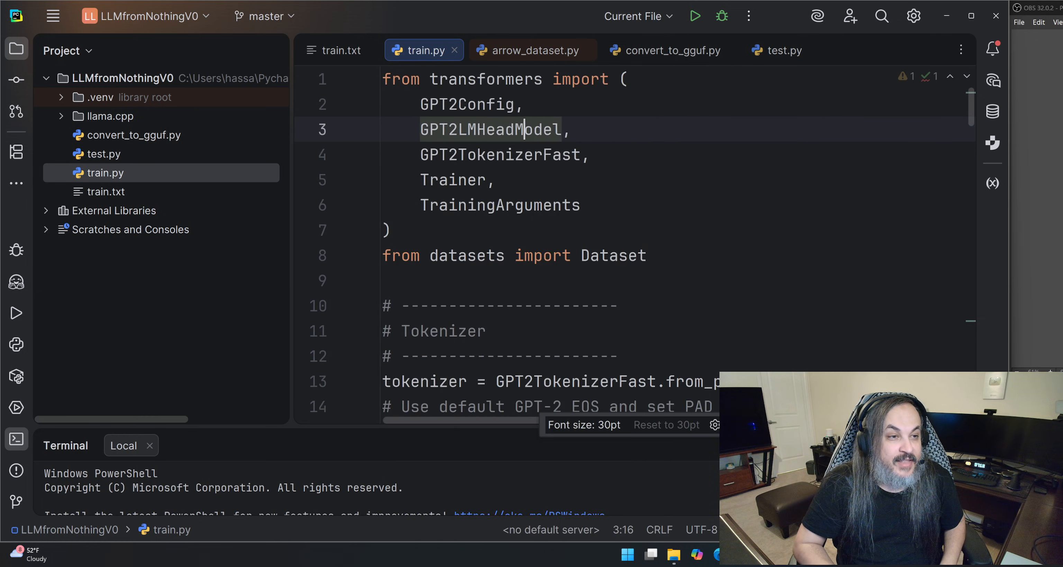
scroll(down, 3)
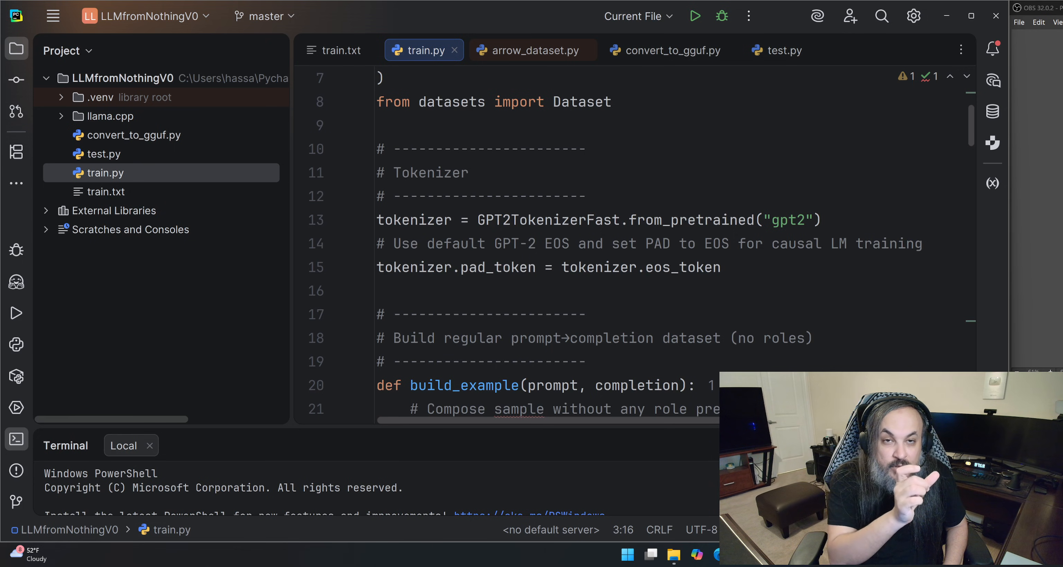
click(337, 50)
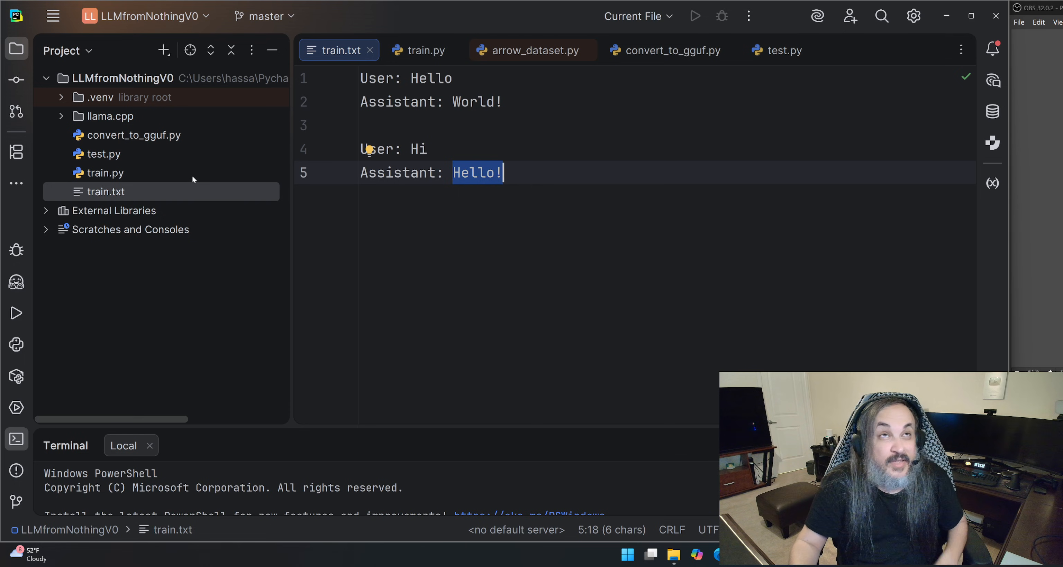
click(421, 49)
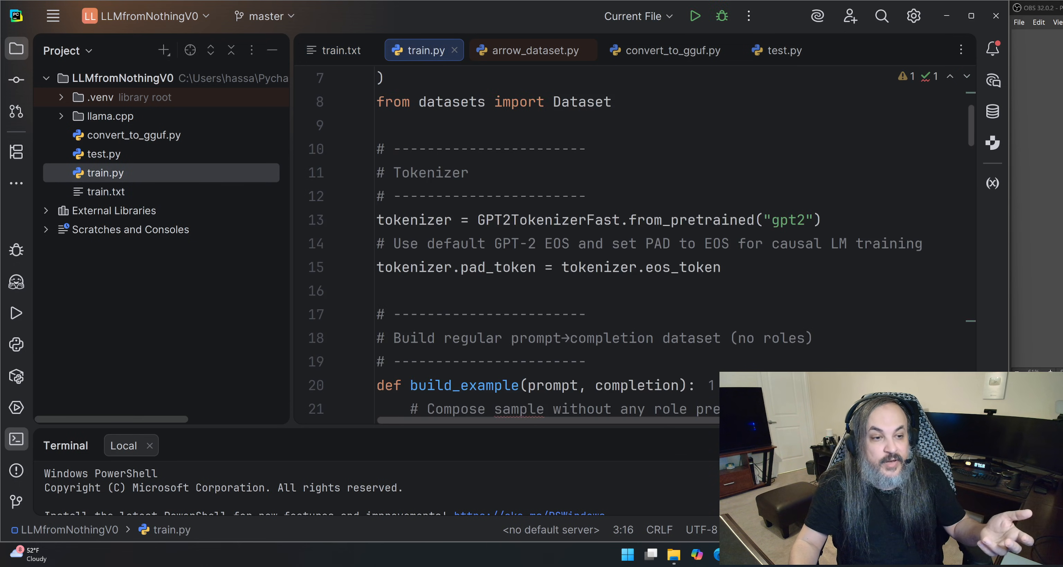
scroll(down, 3)
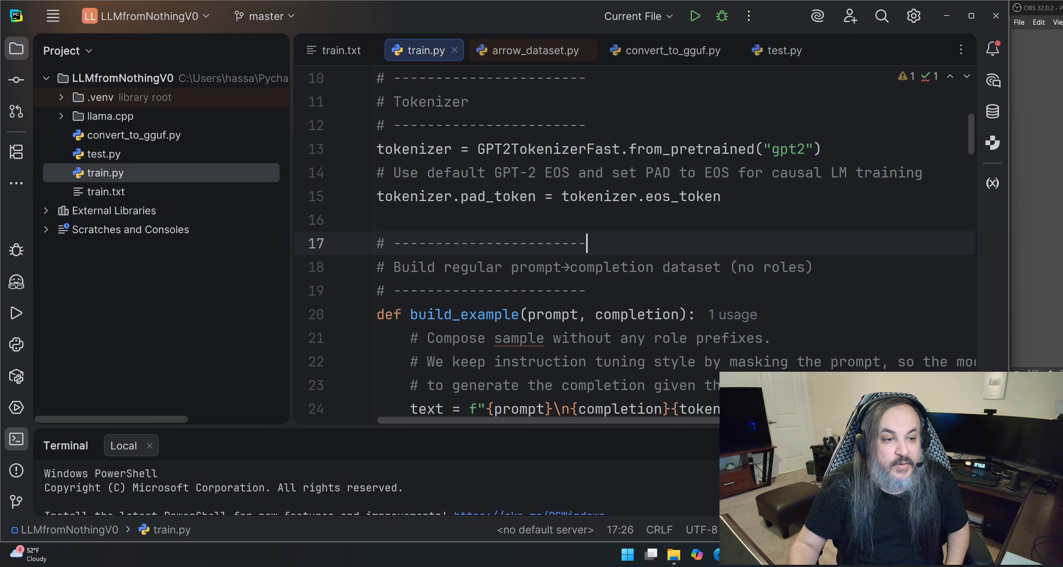
scroll(down, 3)
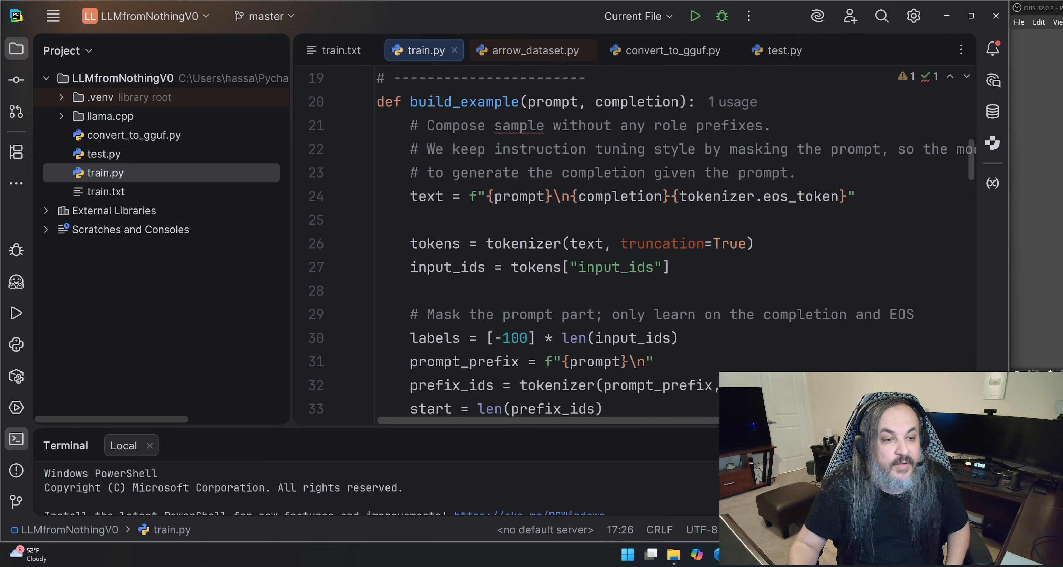
double_click(716, 197)
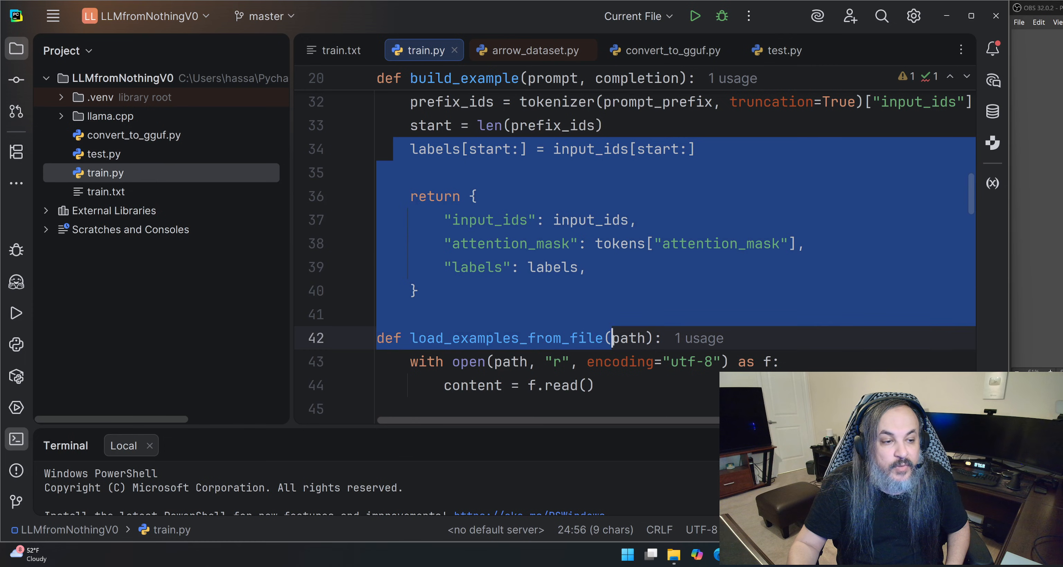
scroll(down, 3)
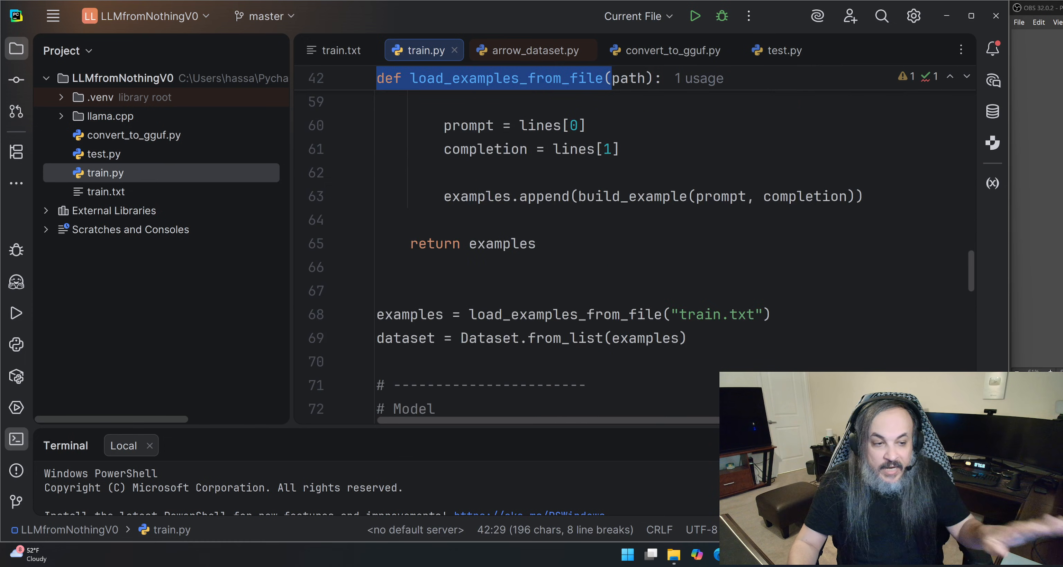
scroll(down, 3)
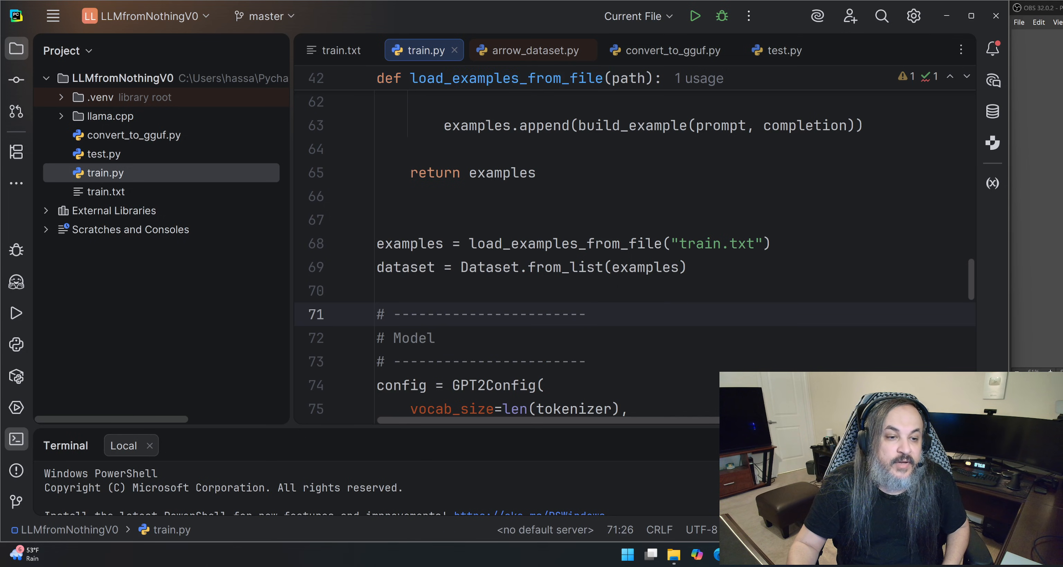
double_click(718, 243)
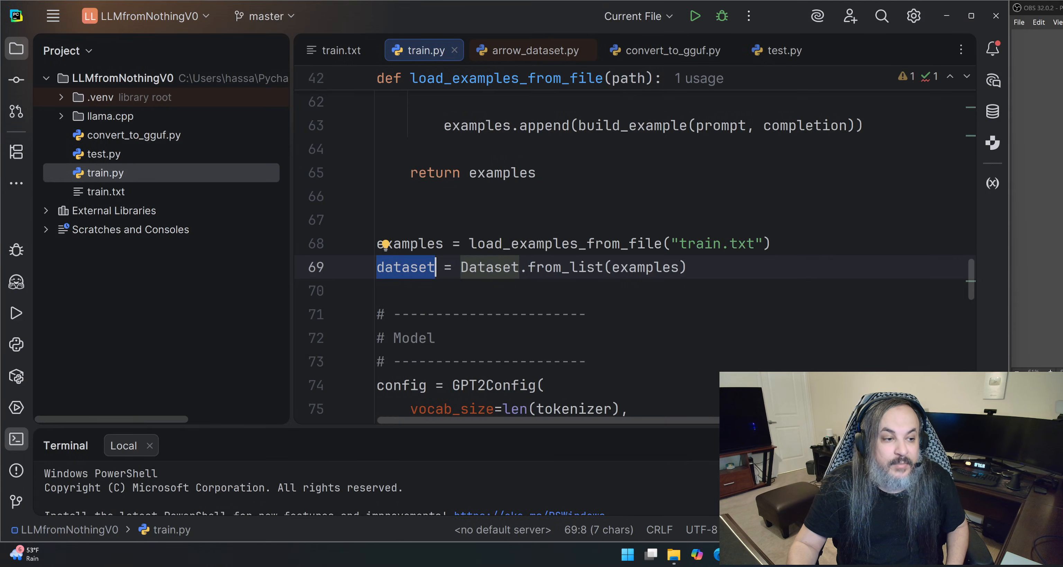
scroll(down, 3)
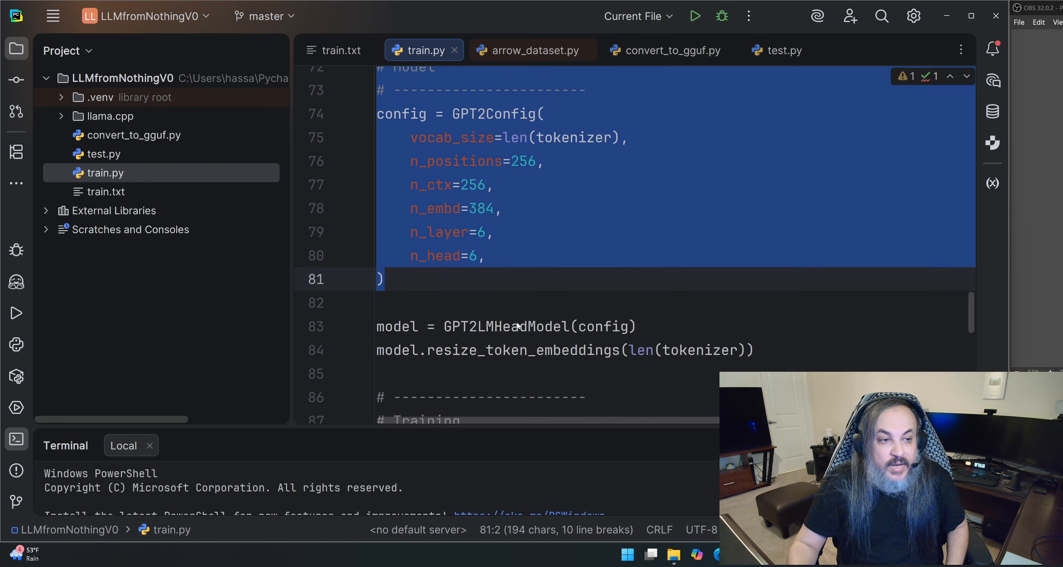
scroll(up, 3)
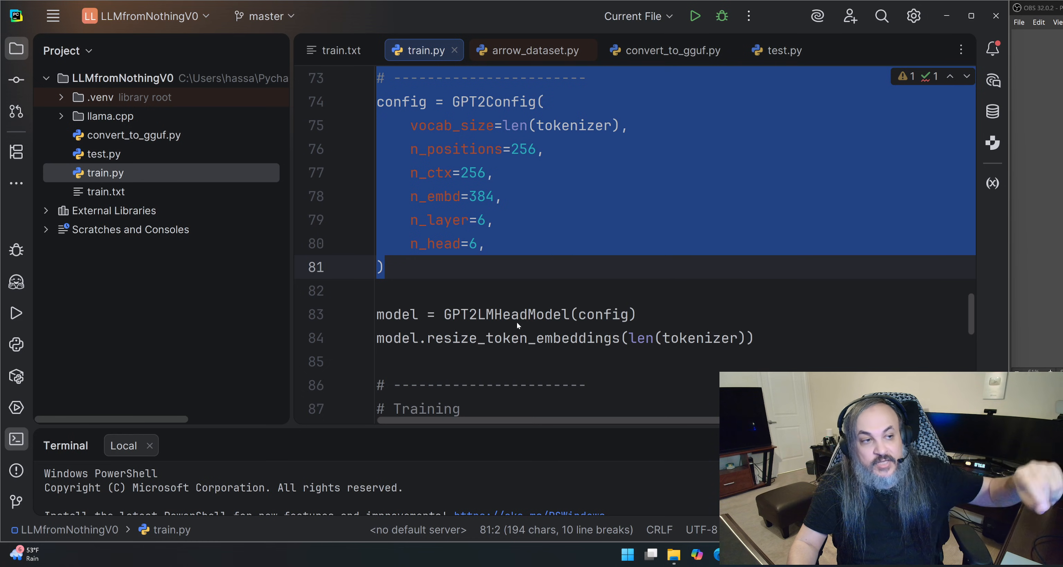
scroll(down, 3)
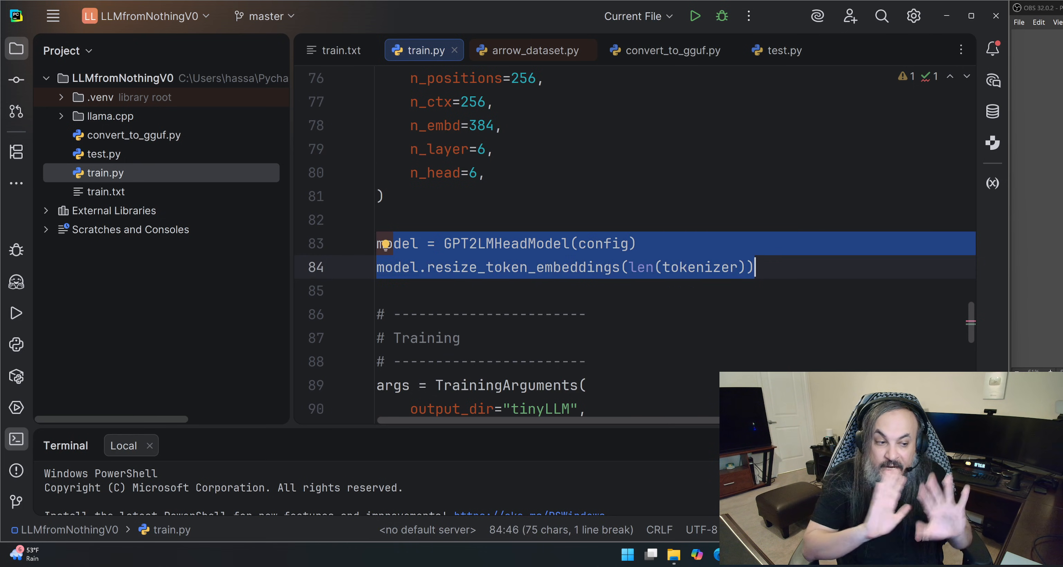
scroll(down, 3)
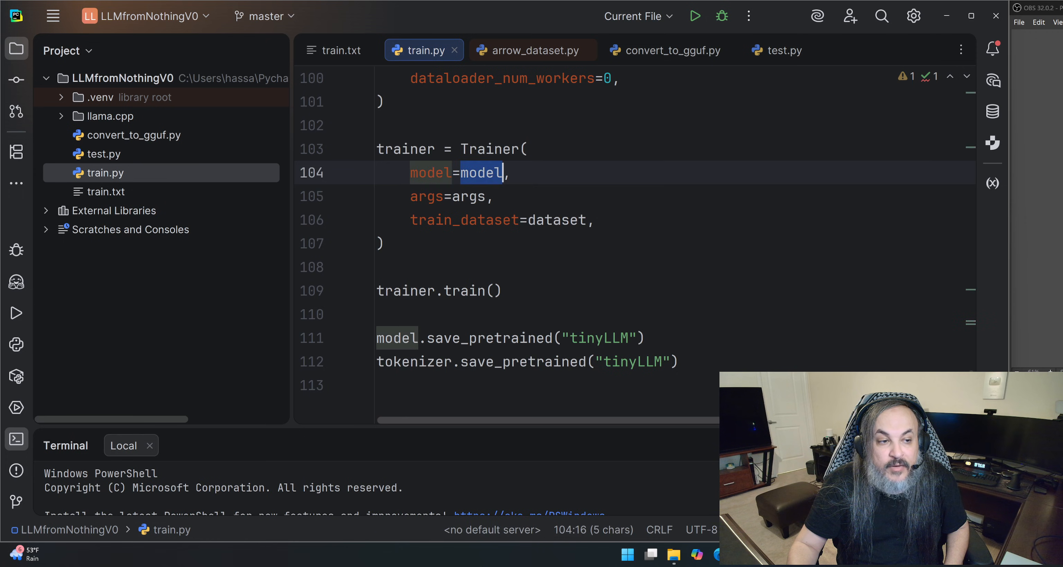
double_click(558, 219)
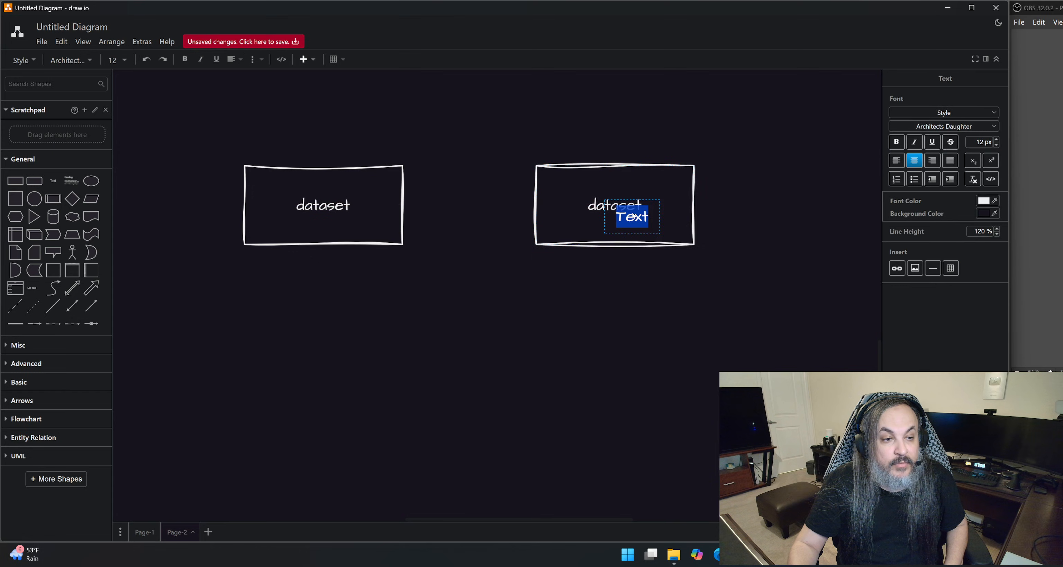
- Rename the second box to model and connect the training cloud to it
text(model)
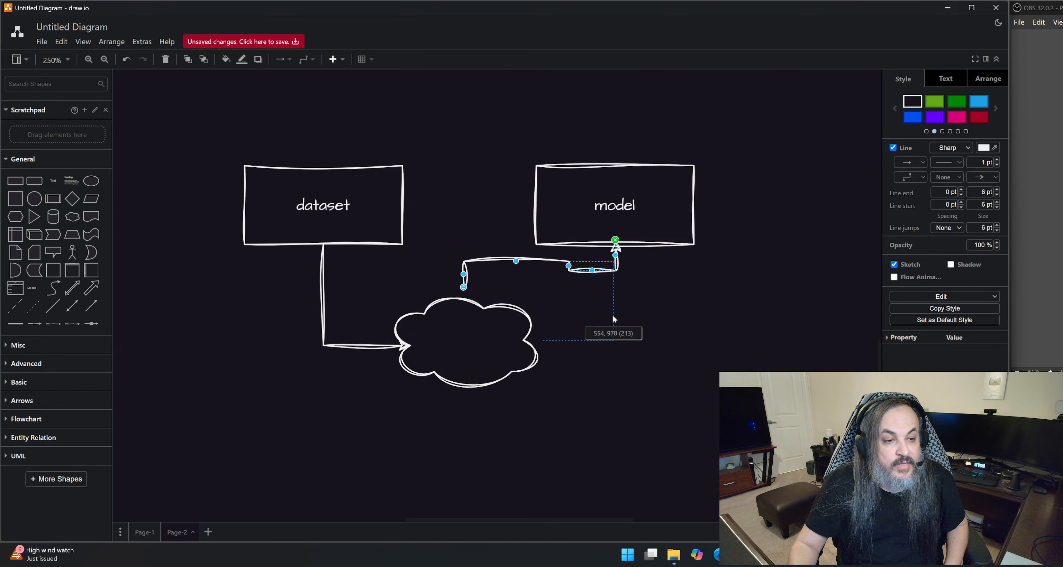
drag(462, 285, 541, 339)
text(training)
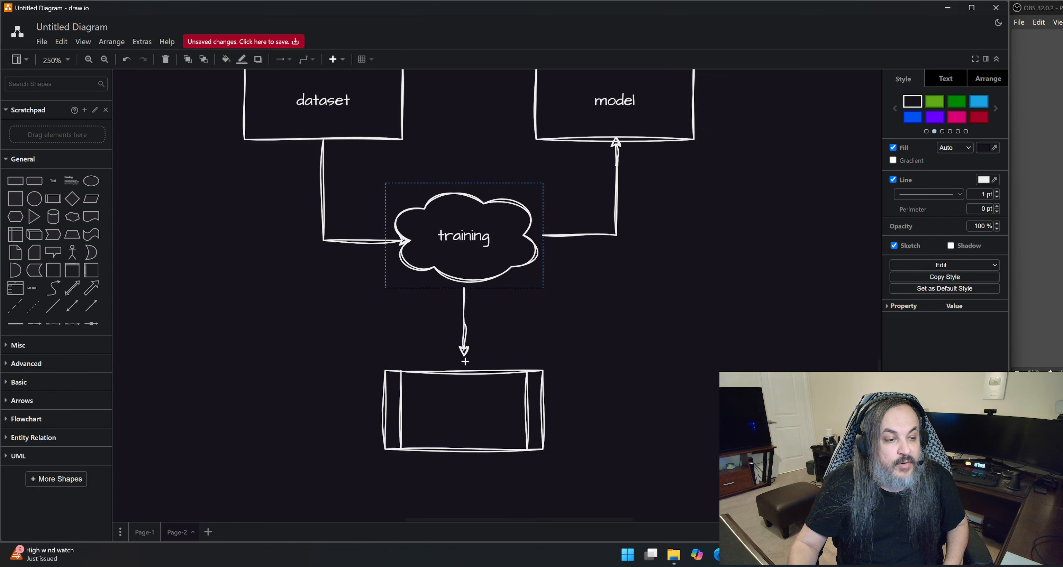
- Add an LLM box below and link the training cloud down to it
text(LLM)
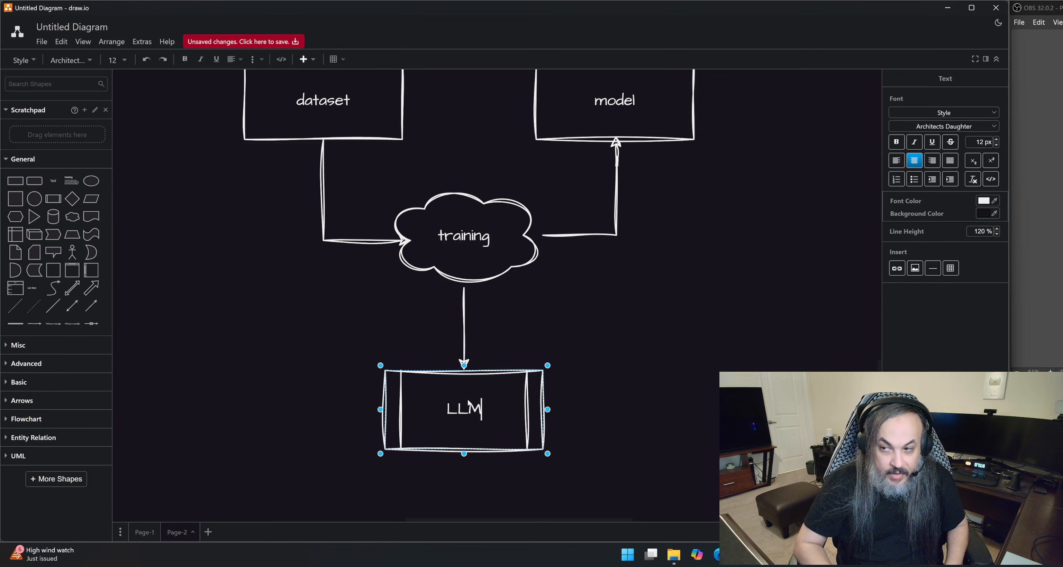
click(612, 381)
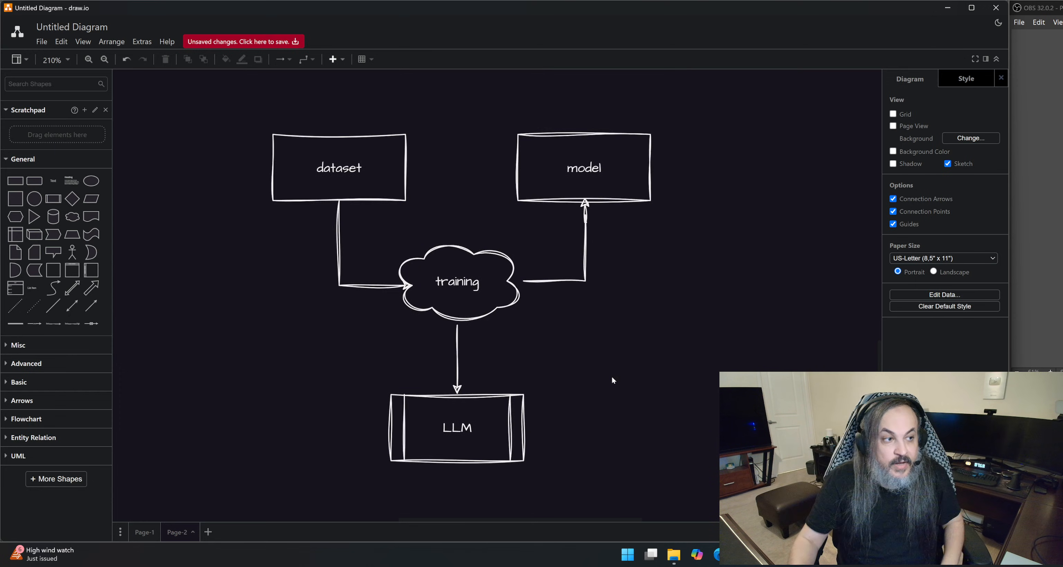
click(457, 282)
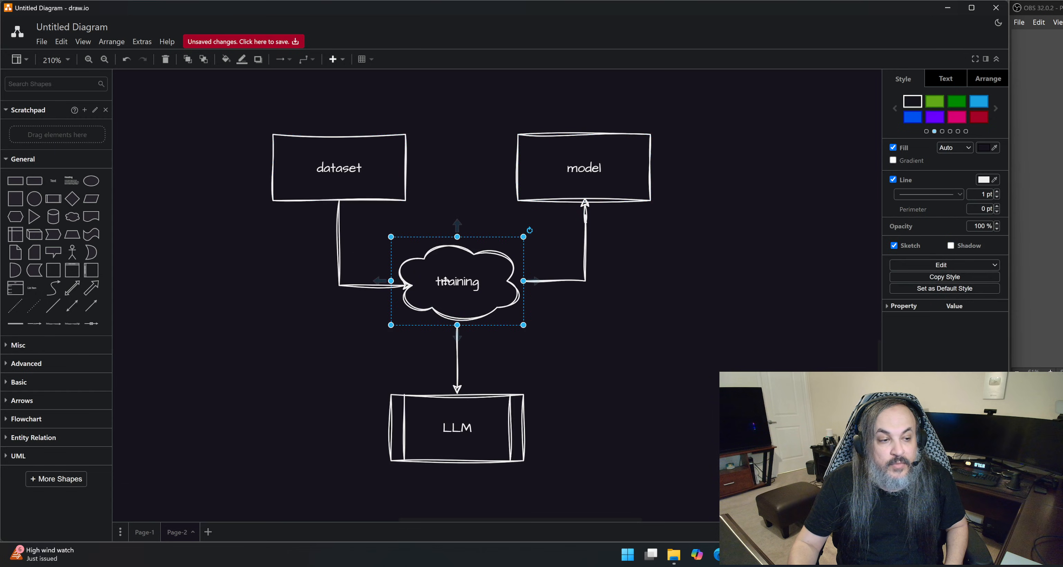
click(457, 427)
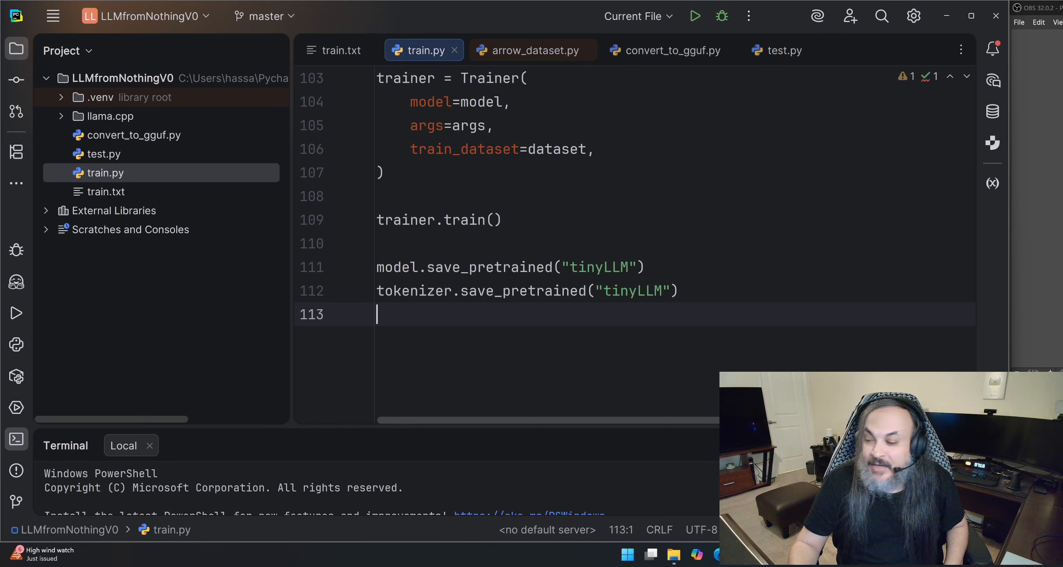
- Run train.py to train the tinyLLM model until it finishes with exit code 0
scroll(up, 3)
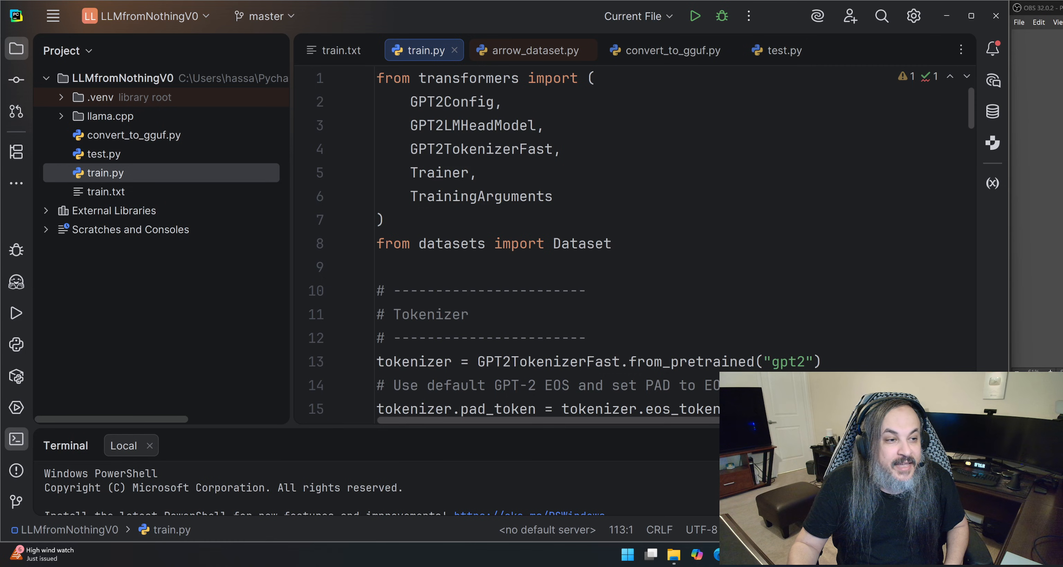
click(694, 16)
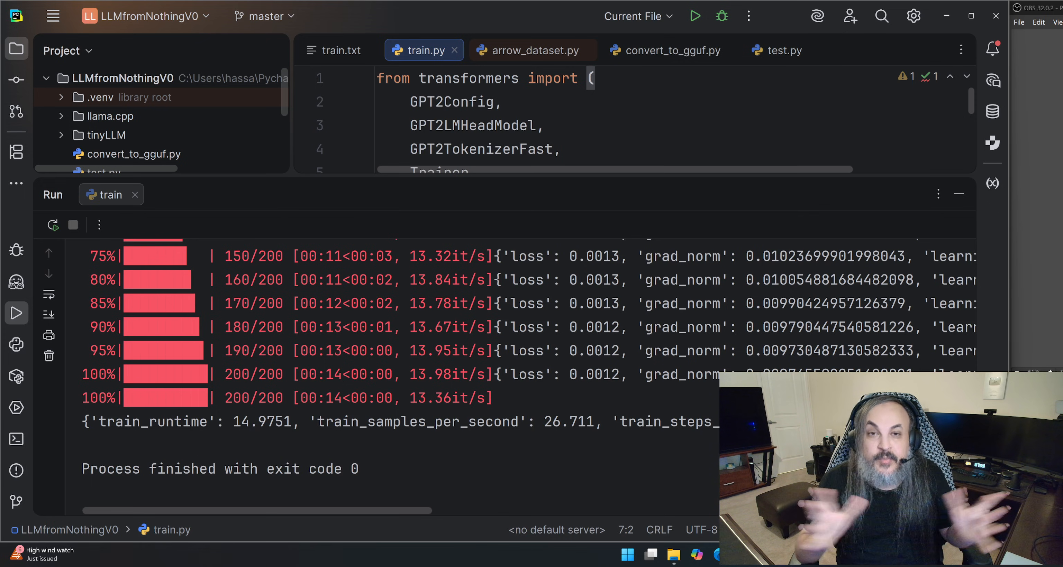
mouse_move(529, 236)
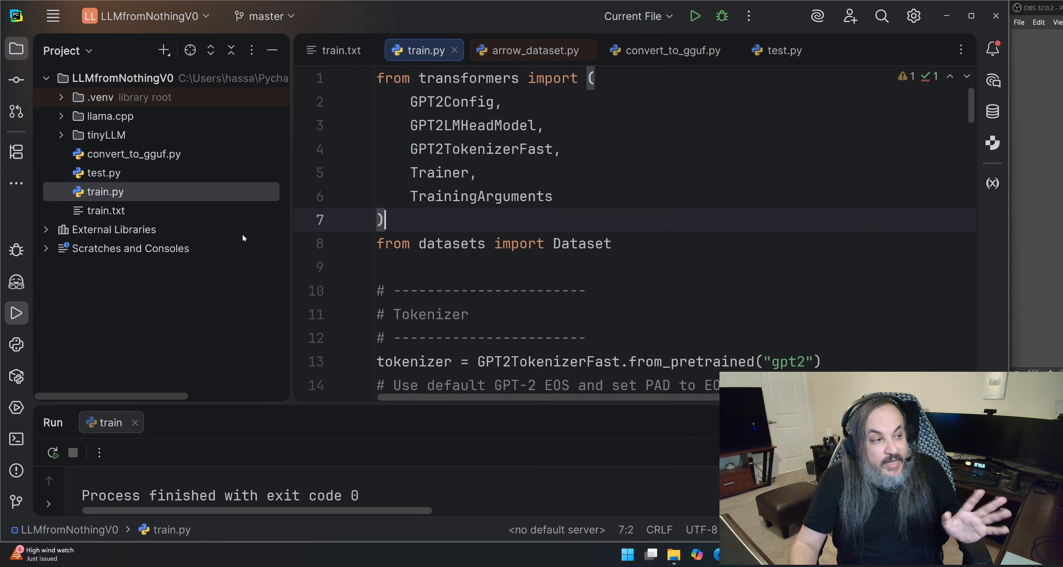
- Expand the tinyLLM folder in the Project panel to review the saved model files
click(60, 134)
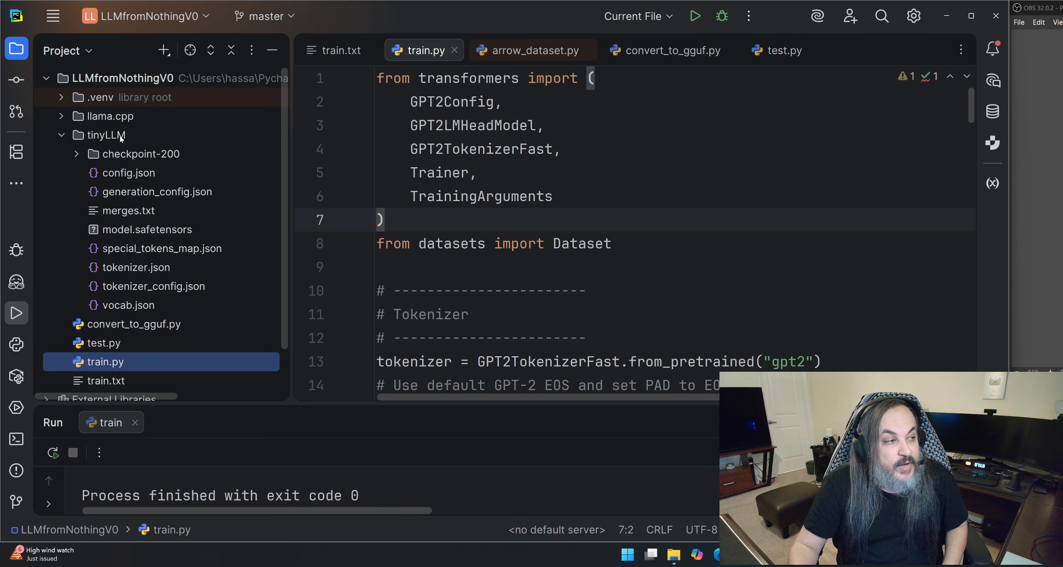
click(105, 134)
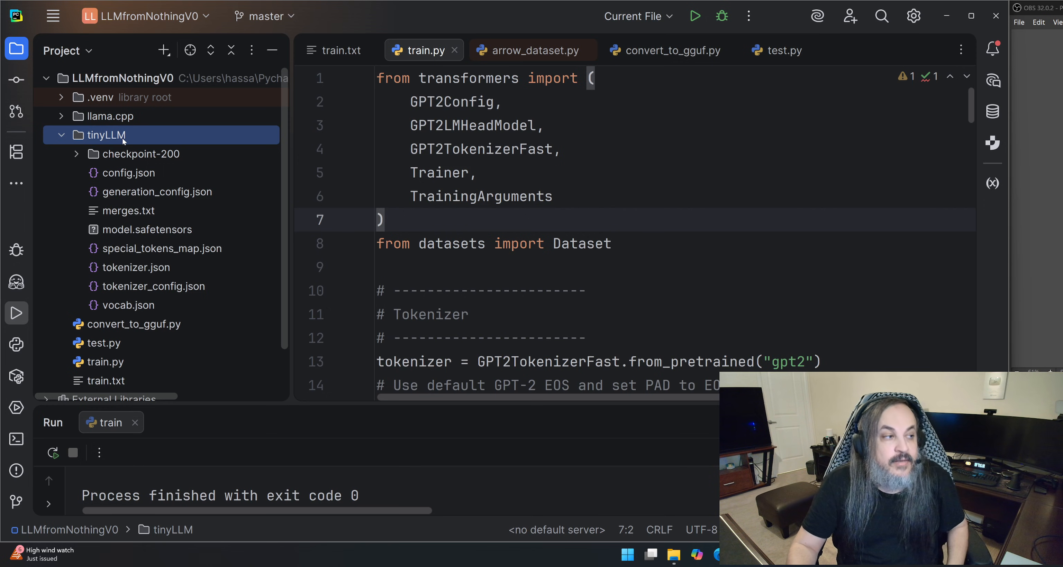
click(61, 135)
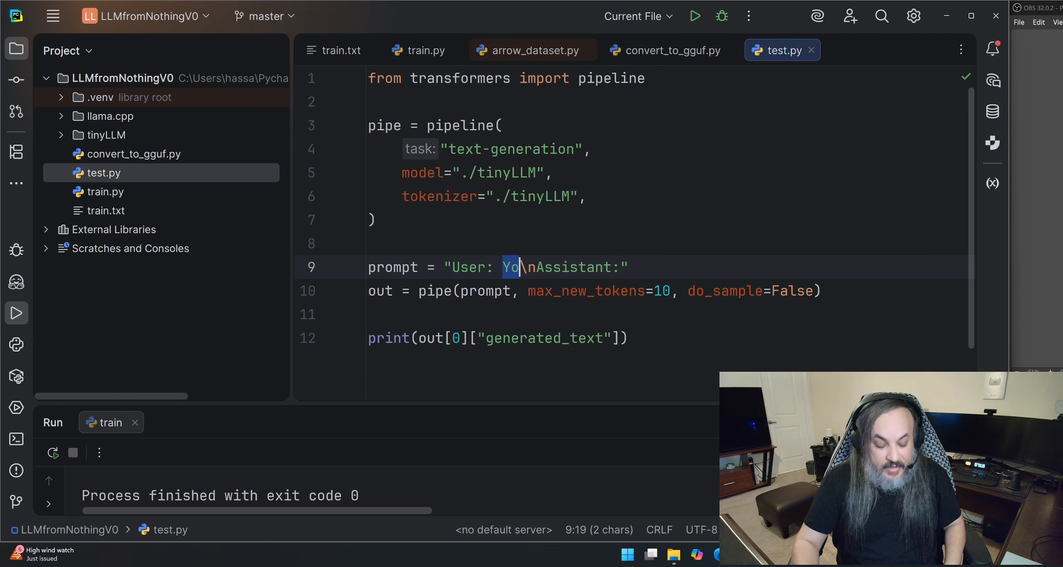
- Set test.py's prompt to Hello and run it to get the reply World!
key(Backspace)
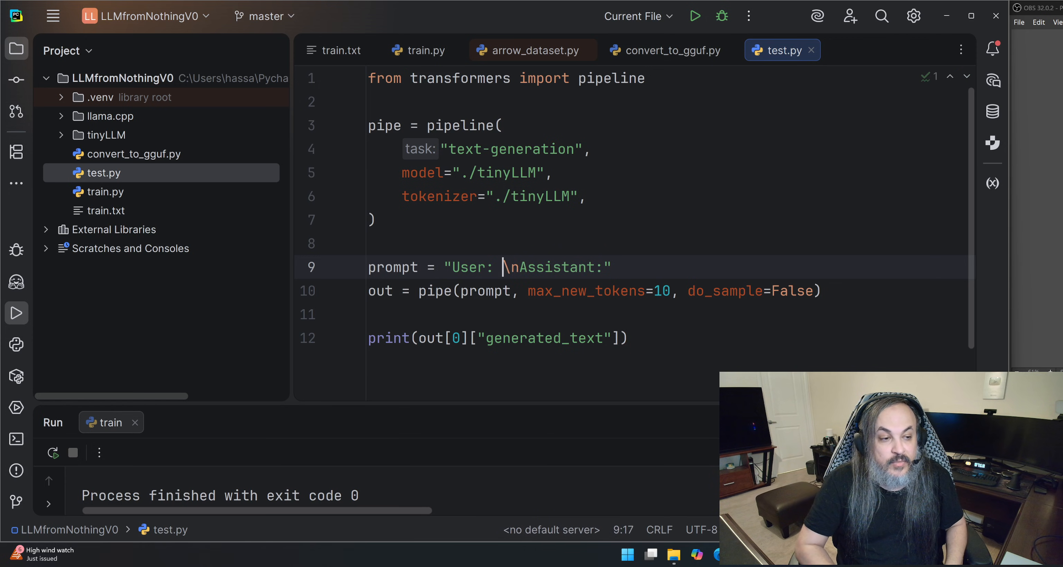
text(Hello)
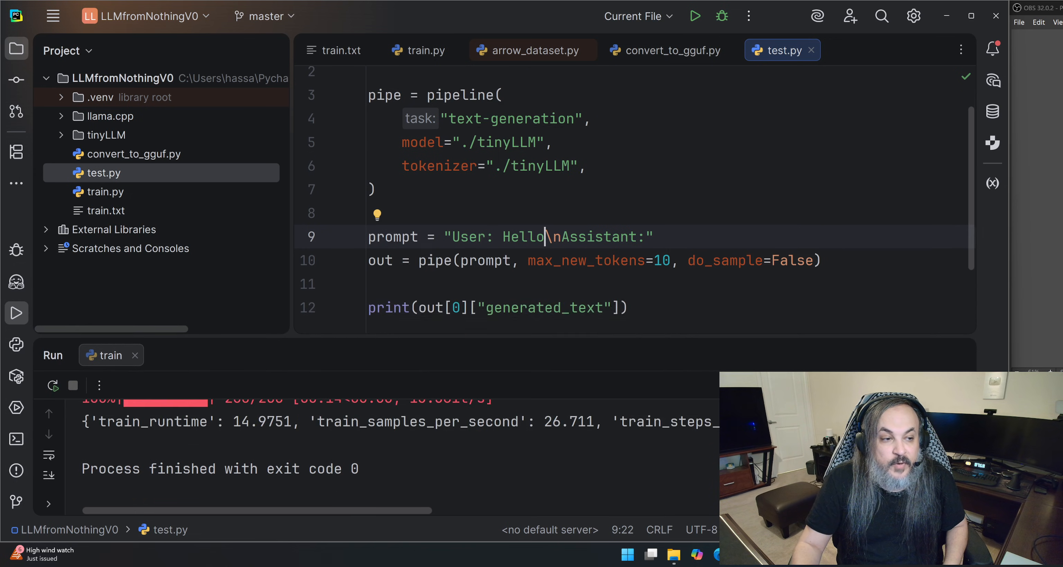
click(694, 16)
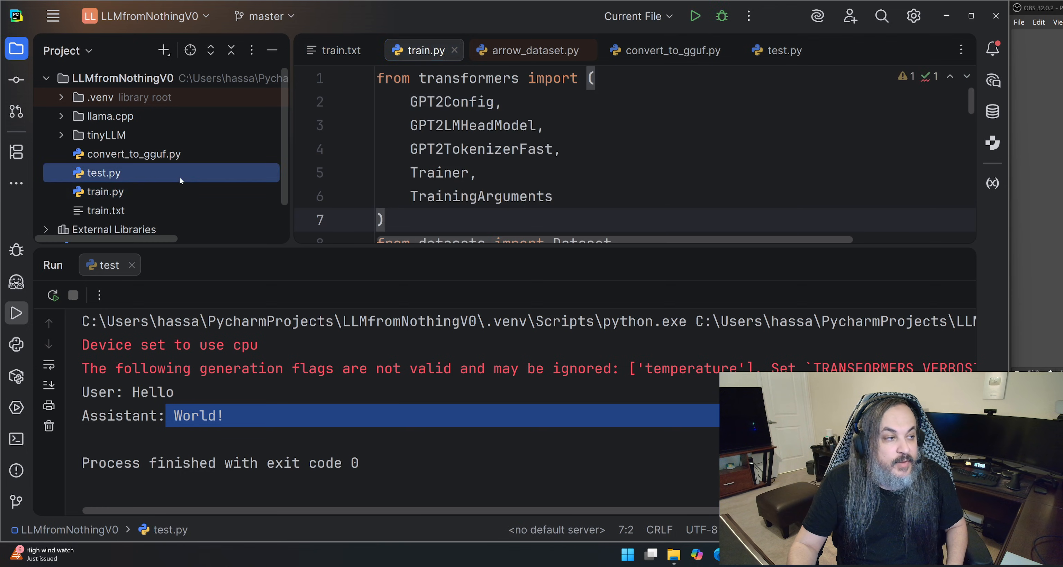
- Run test.py with the prompt Hi and highlight the assistant's reply Hello! in the output
click(776, 49)
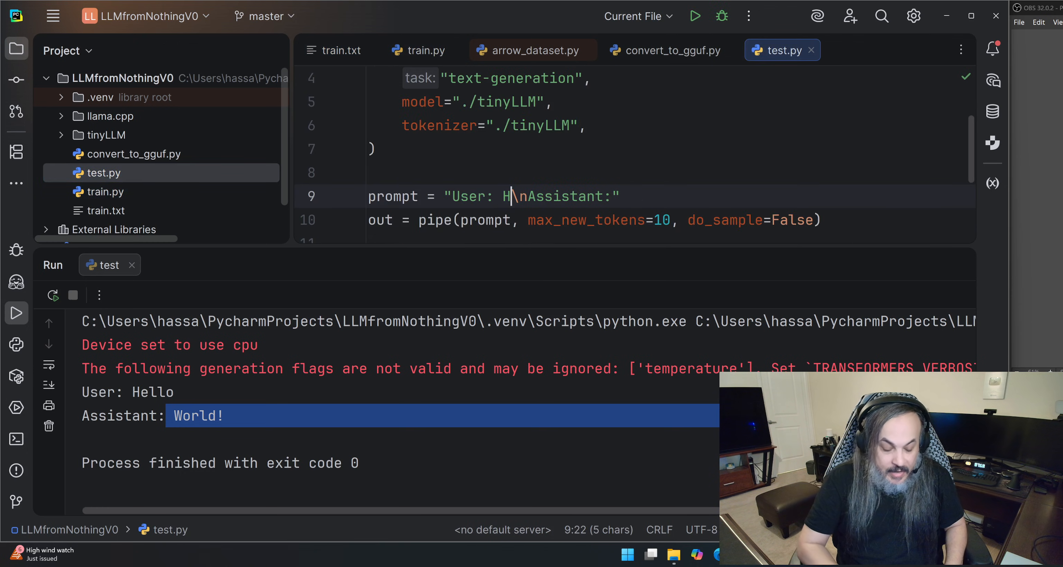
click(694, 16)
text(i)
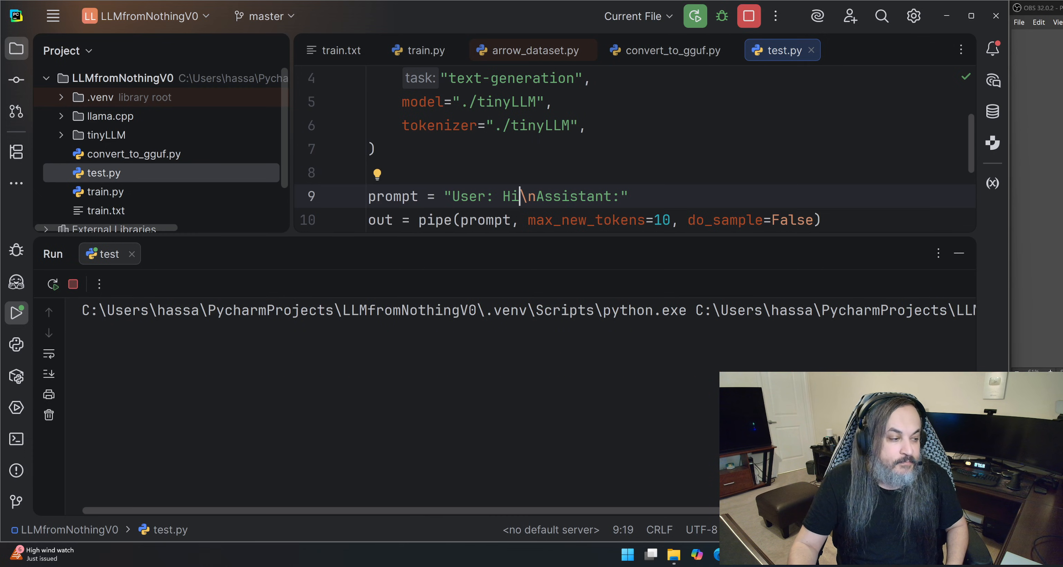
click(695, 16)
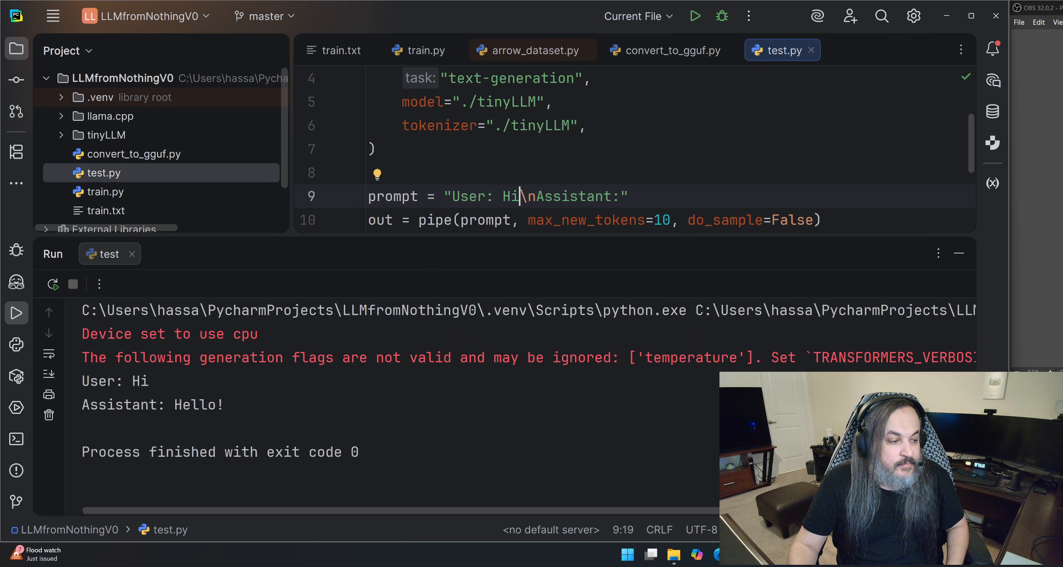
double_click(196, 405)
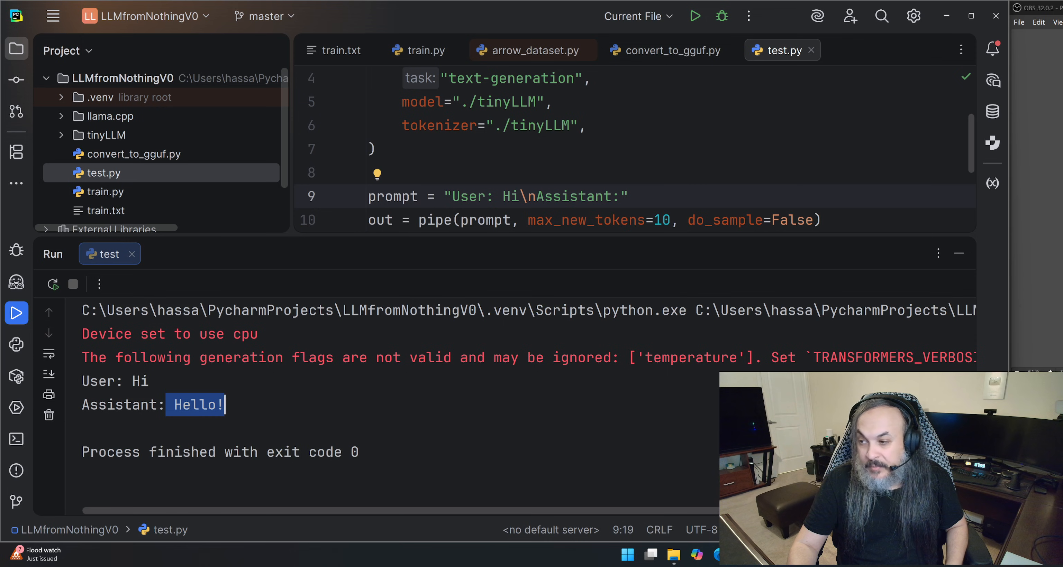
drag(474, 243, 473, 301)
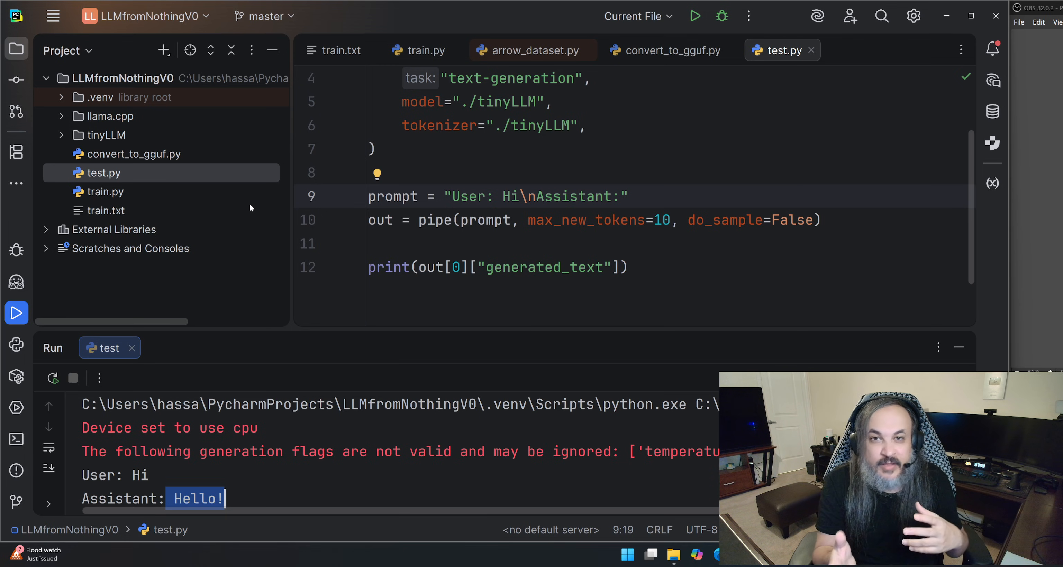
mouse_move(252, 138)
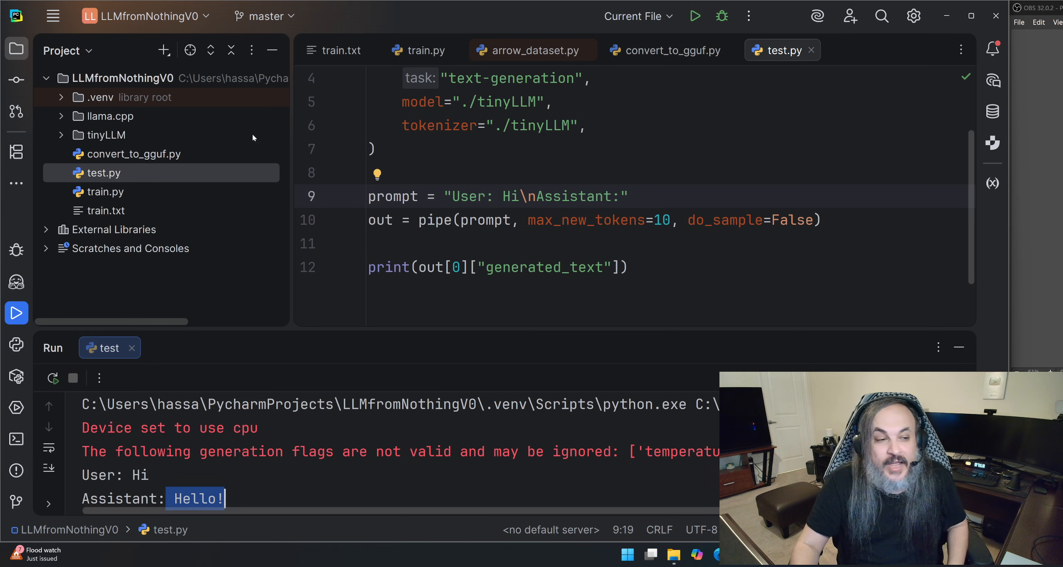
- Run test.py with the unseen prompt Hey, which still yields Hello!
text(Hey)
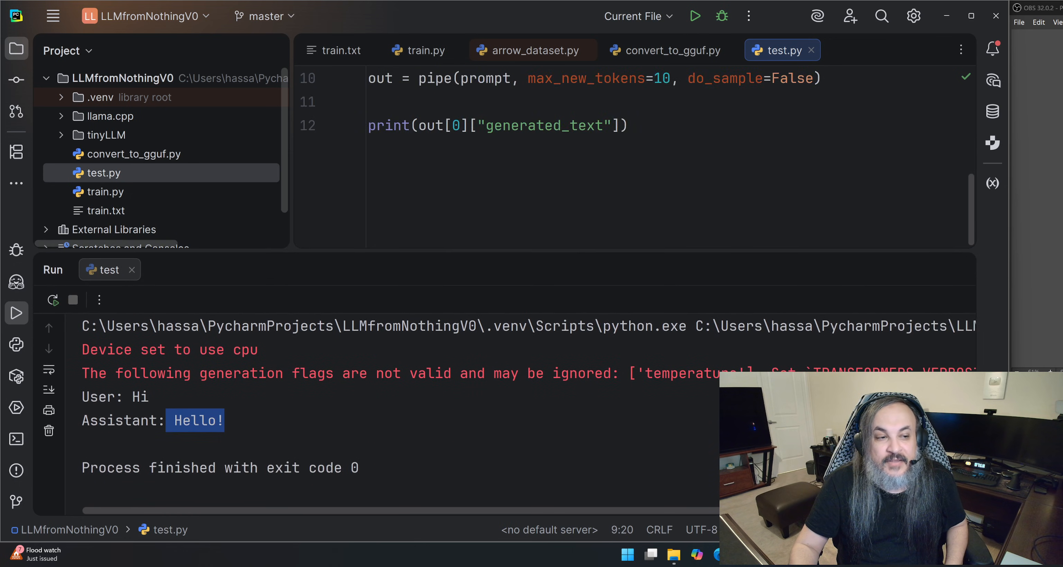
scroll(up, 3)
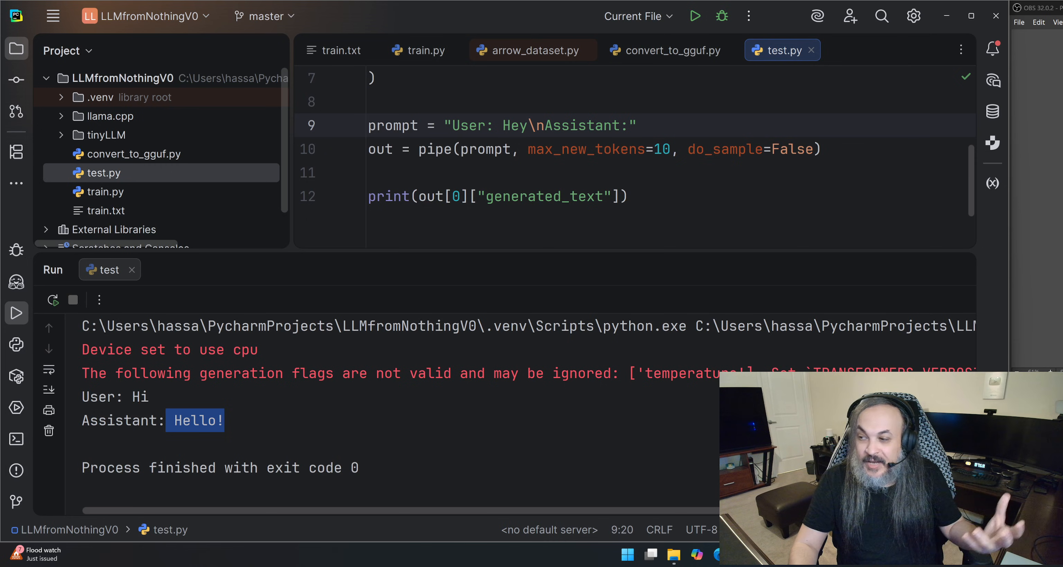
mouse_move(670, 50)
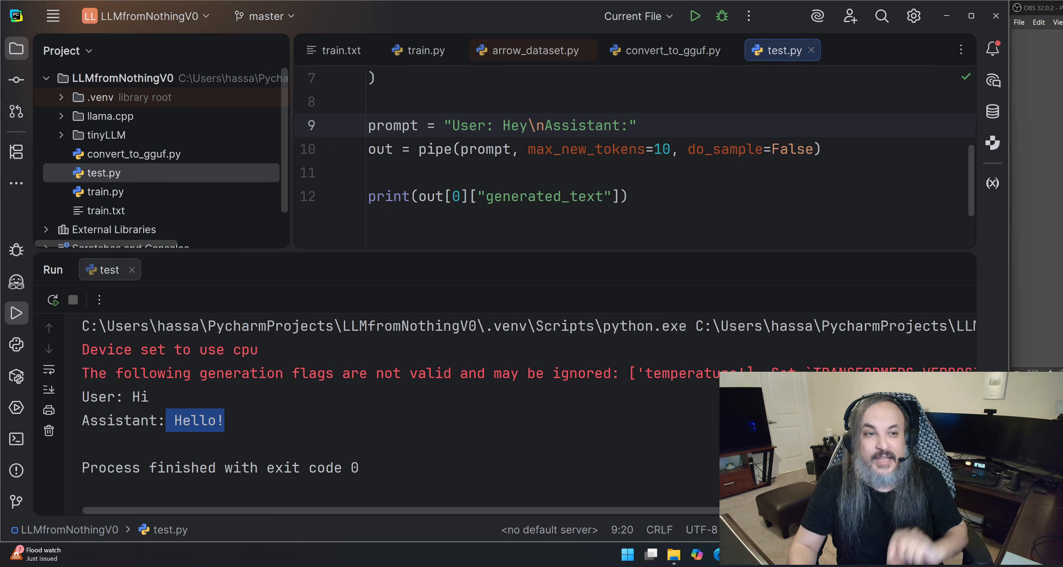
click(694, 16)
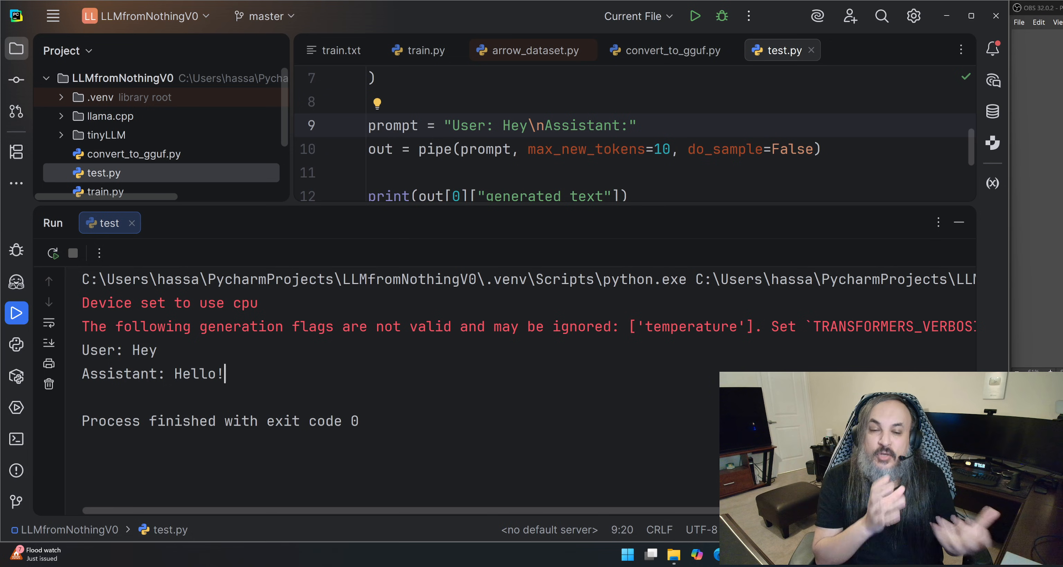
- Replace the prompt with Yo and run again, getting Hello! once more
double_click(515, 126)
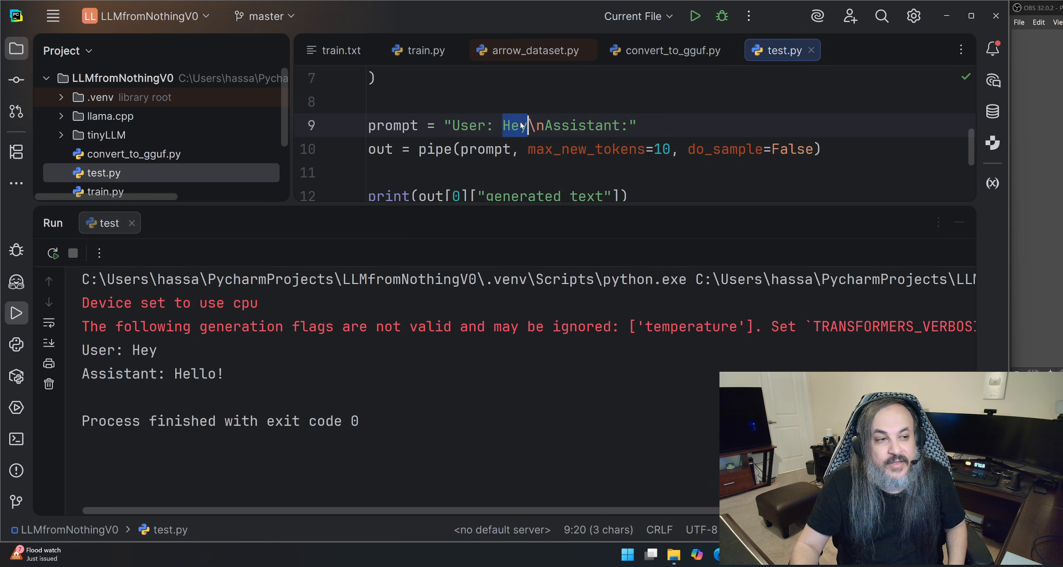
text(Yo)
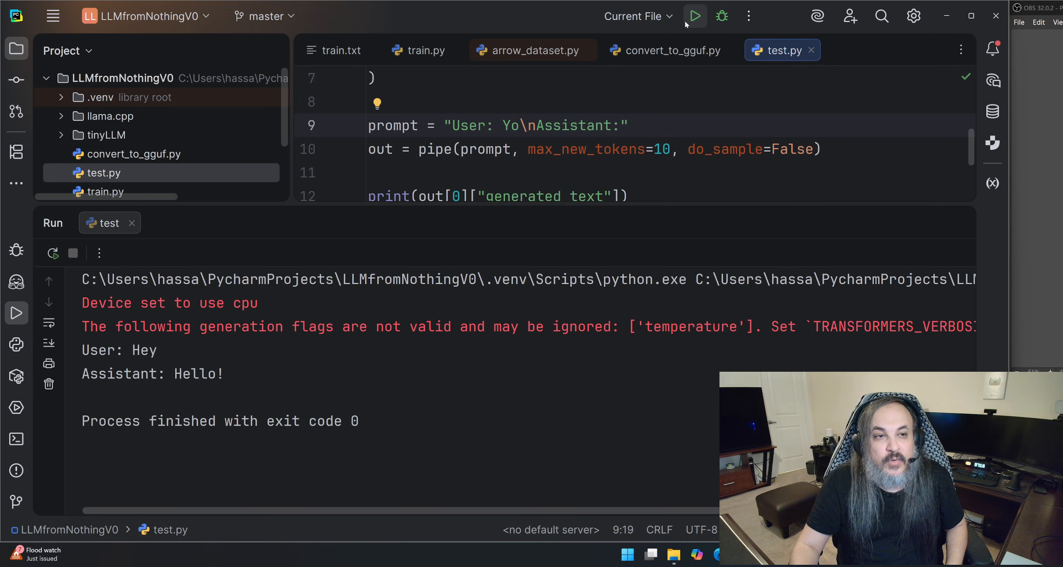
click(694, 16)
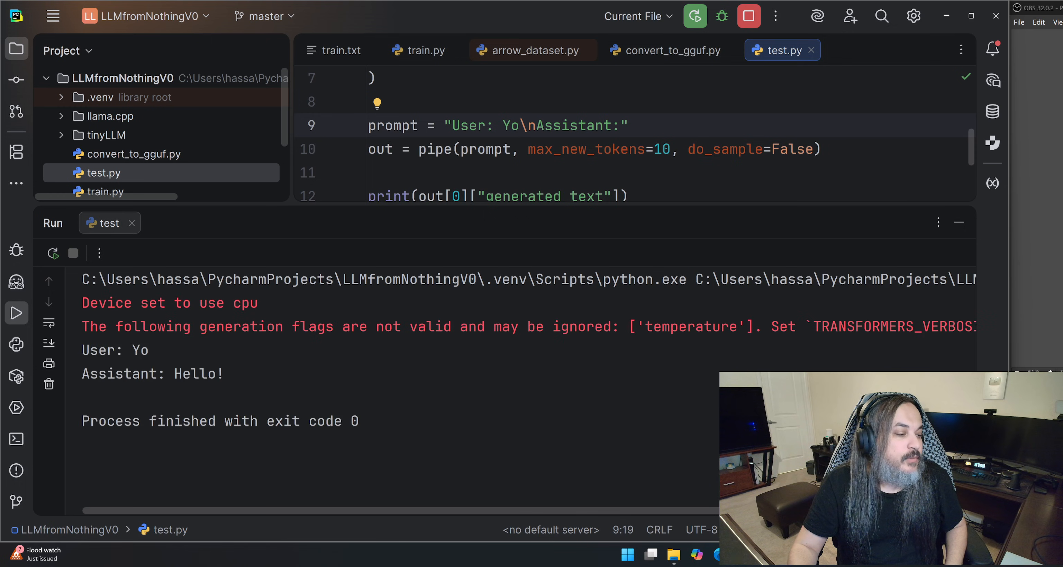
double_click(199, 374)
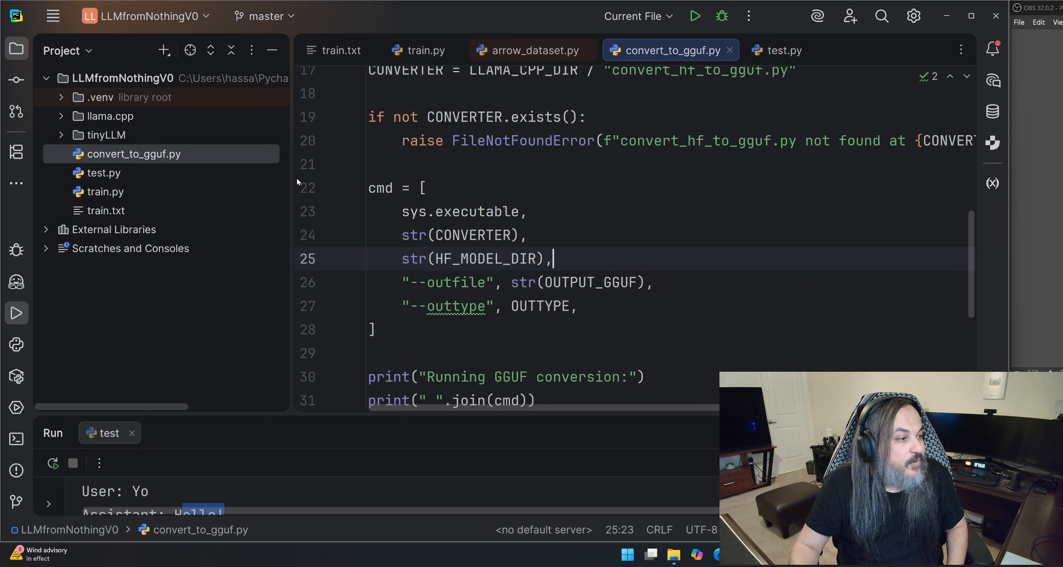
- Check convert_to_gguf.py's output file name and the llama.cpp folder path
scroll(up, 3)
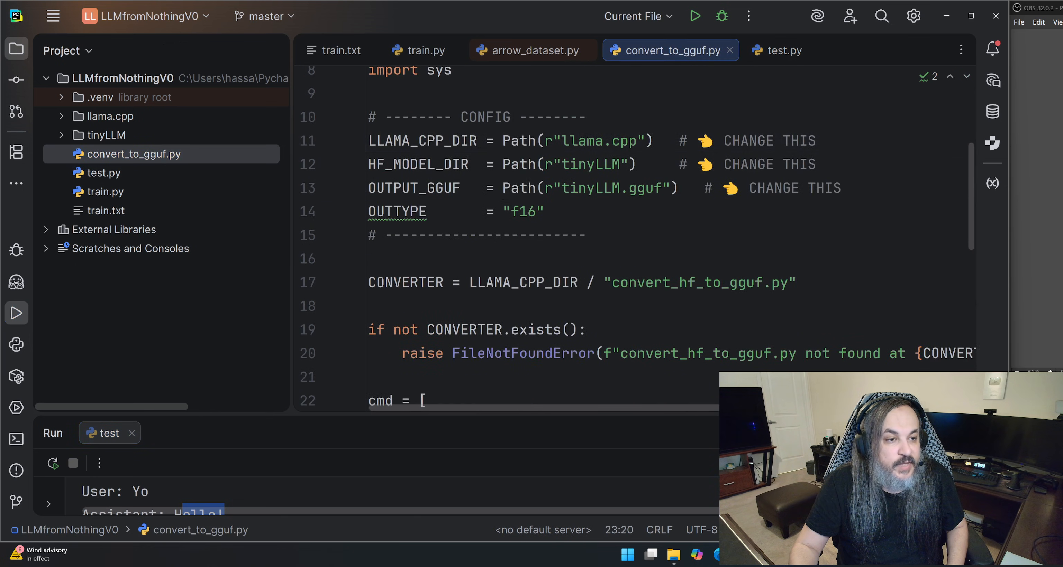
click(634, 187)
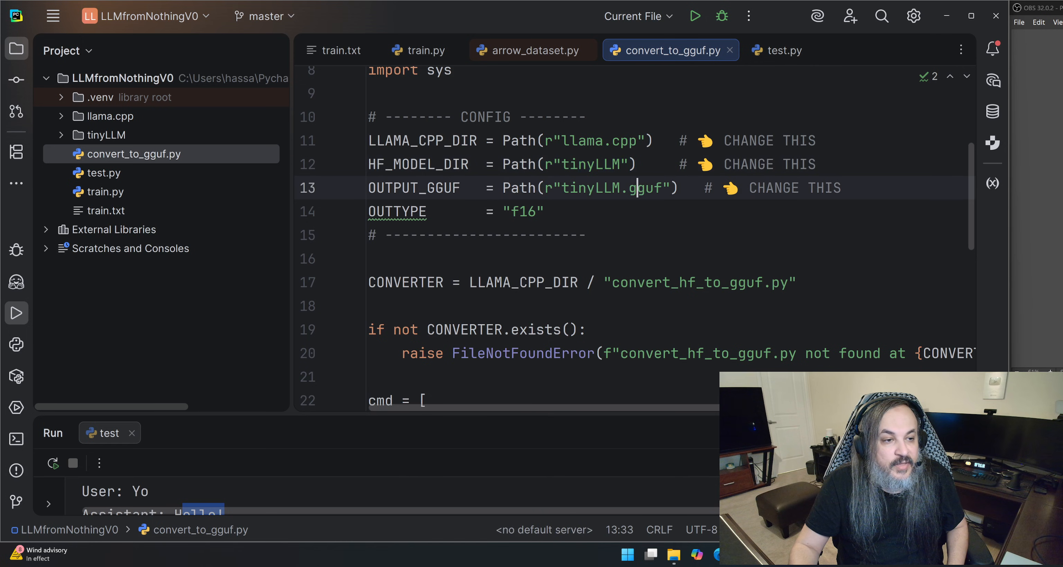
click(107, 116)
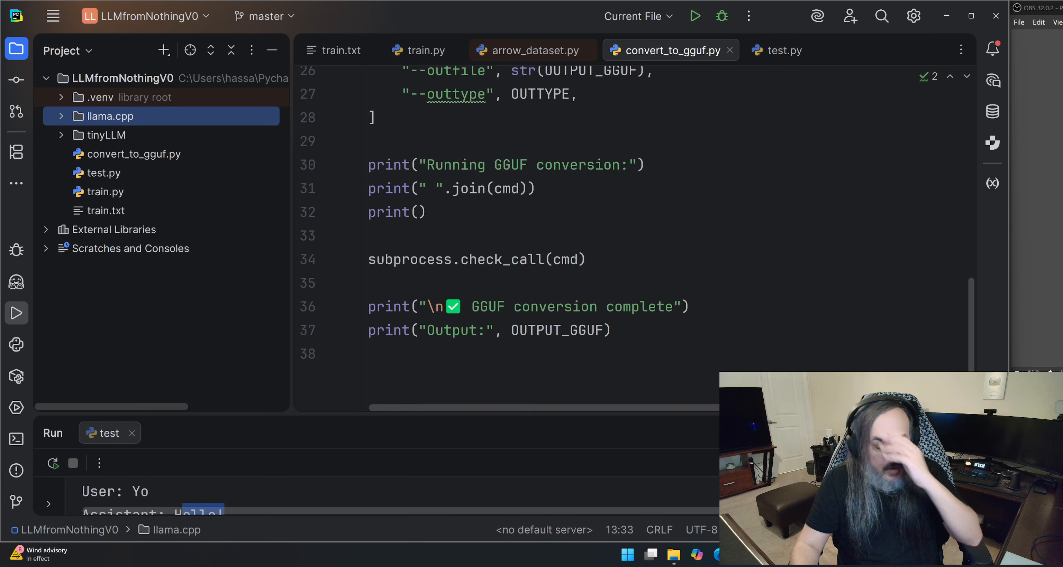
click(535, 189)
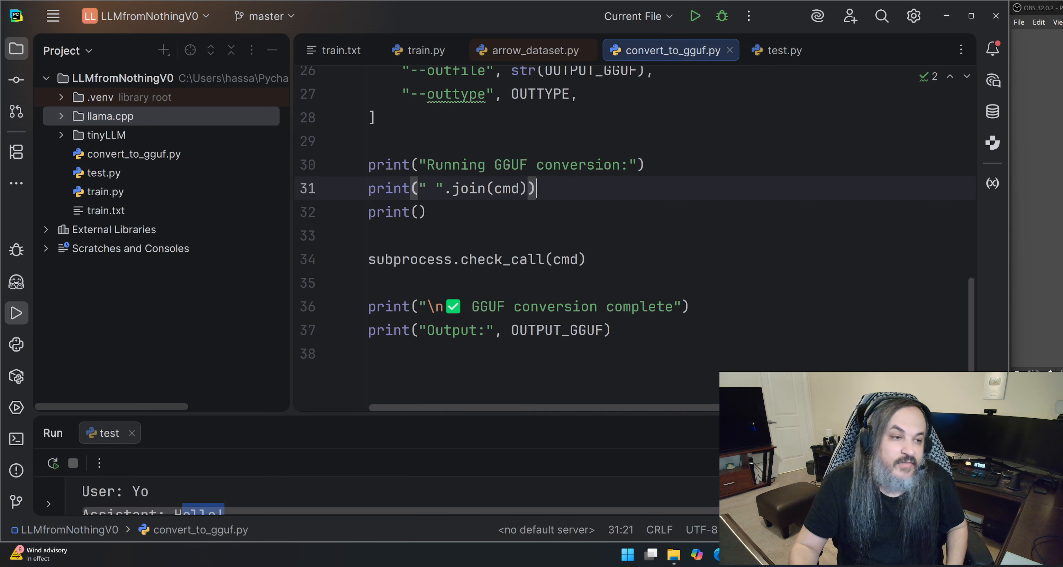
- Run the conversion and select the newly exported tinyLLM.gguf in the Project tree
click(694, 16)
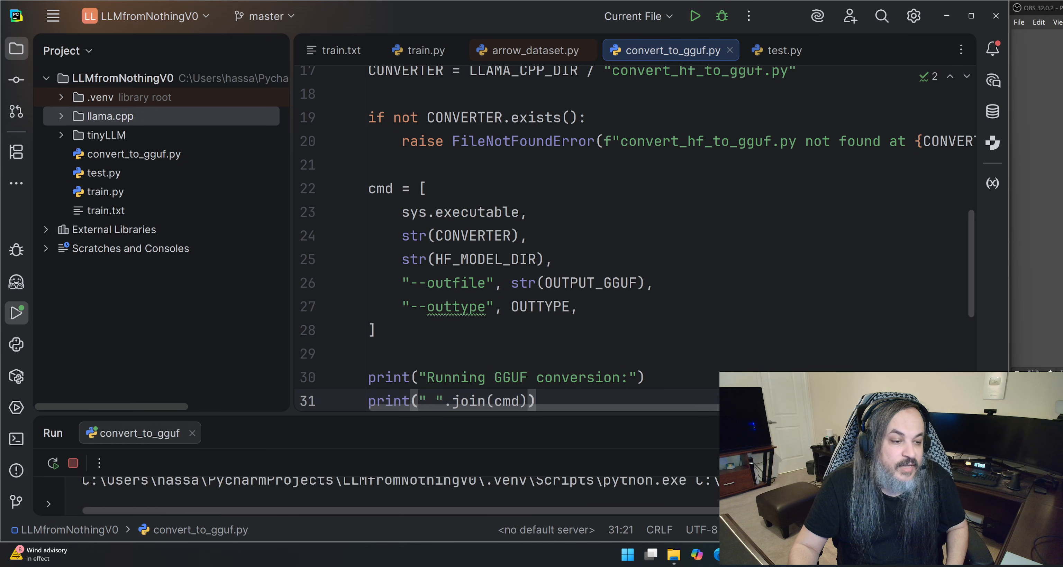
click(694, 16)
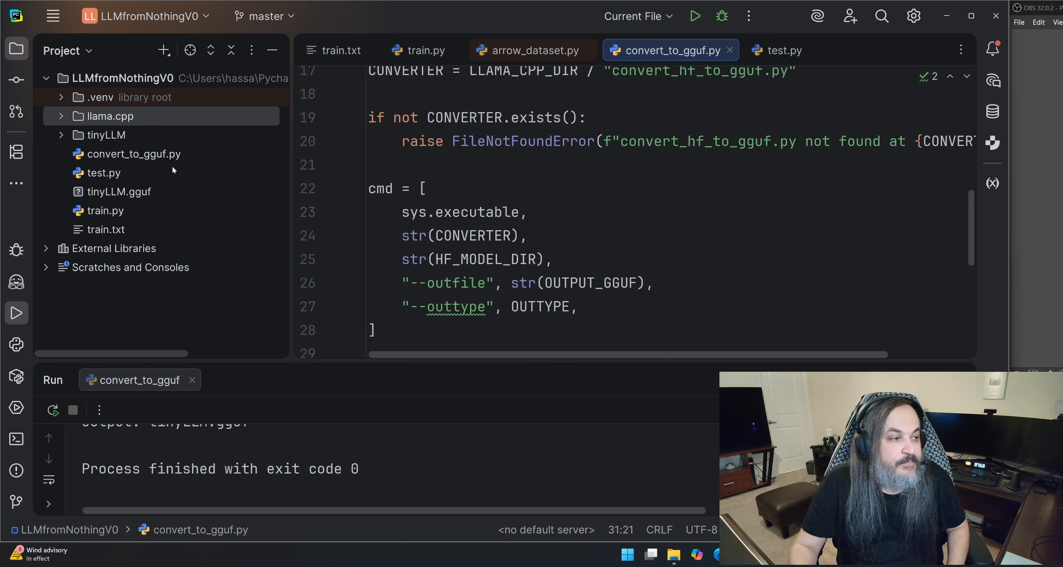
click(118, 191)
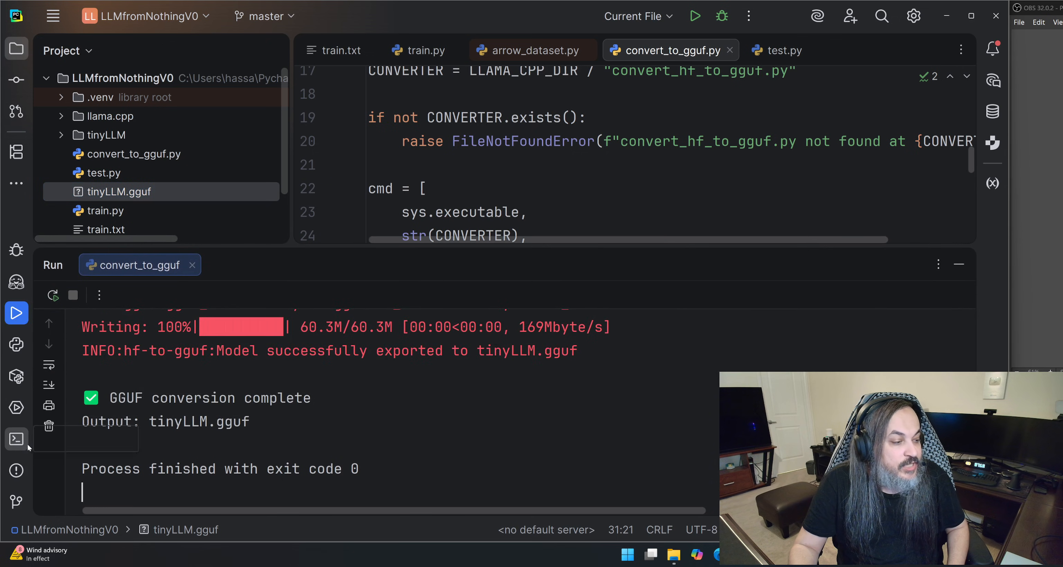
- Start a command shell in the project and move into the llama.cpp folder, listing its files
click(16, 438)
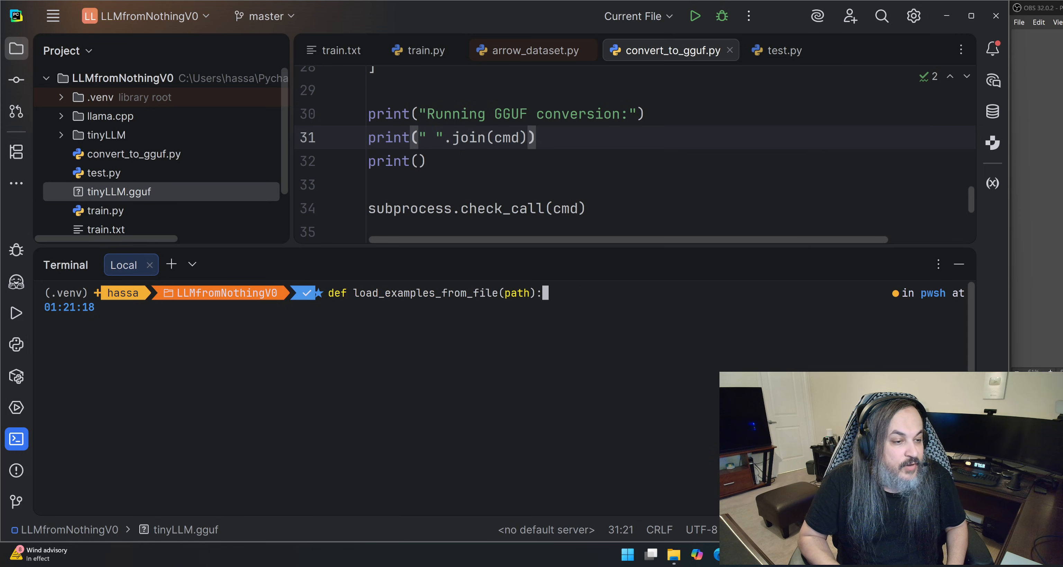
text(cmake -B build)
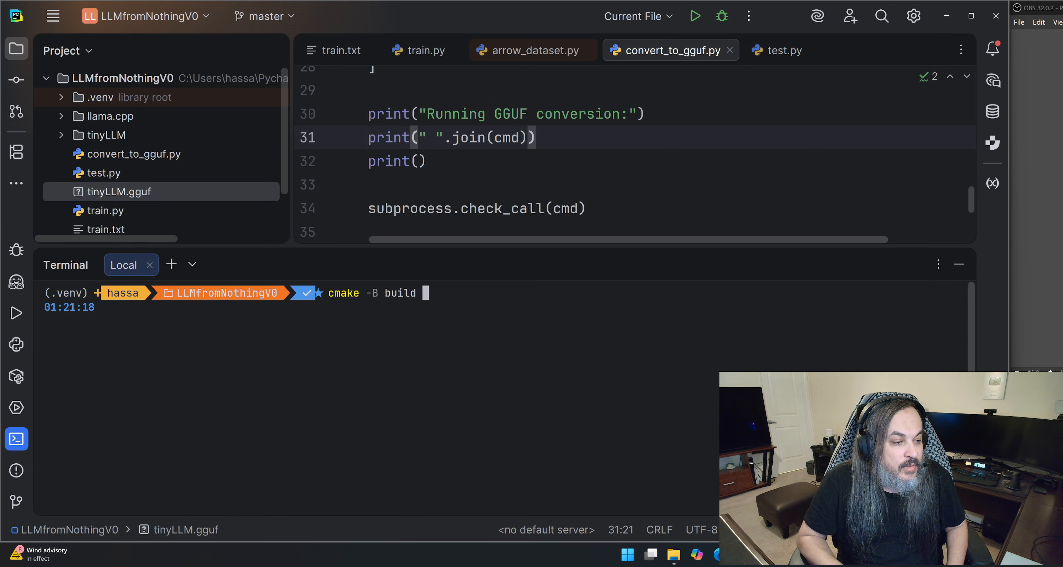
text(ls)
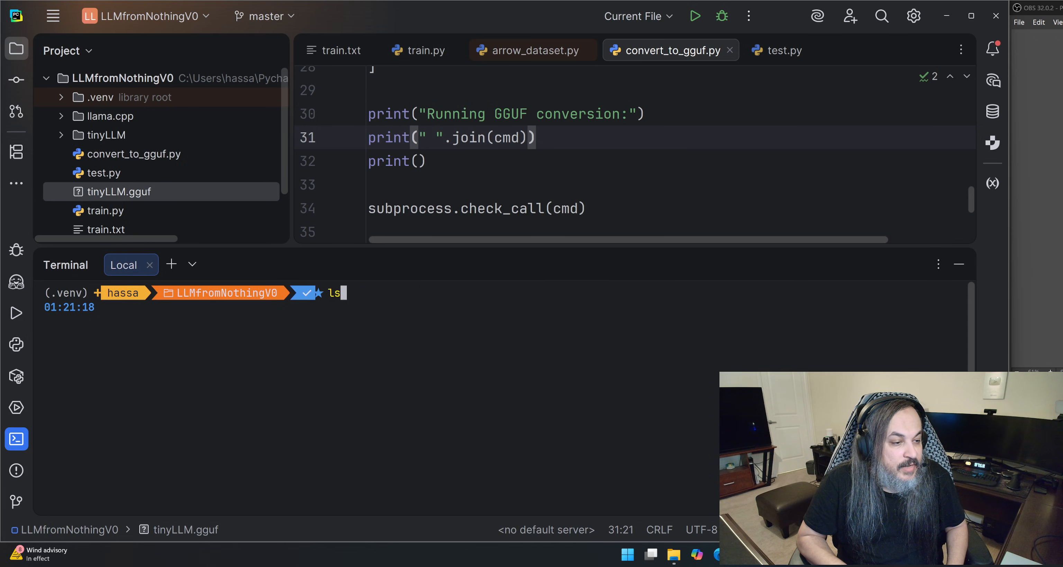
text(.\llama-cli.exe -m "C:\Users\hassa\PycharmProjects\LLMfromNothingV0\tinyLLM.gguf" -p "Hello")
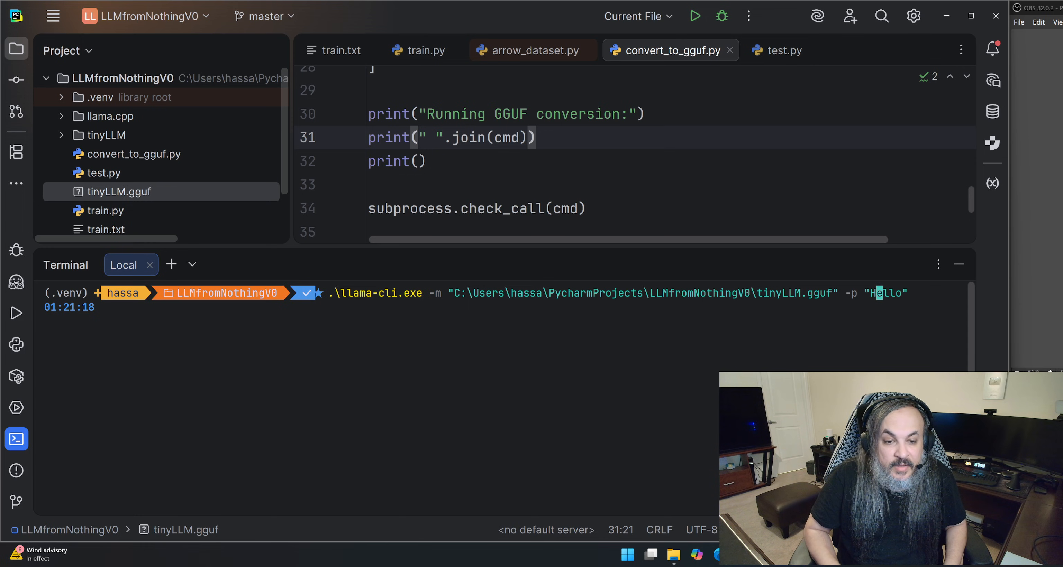
text(User:)
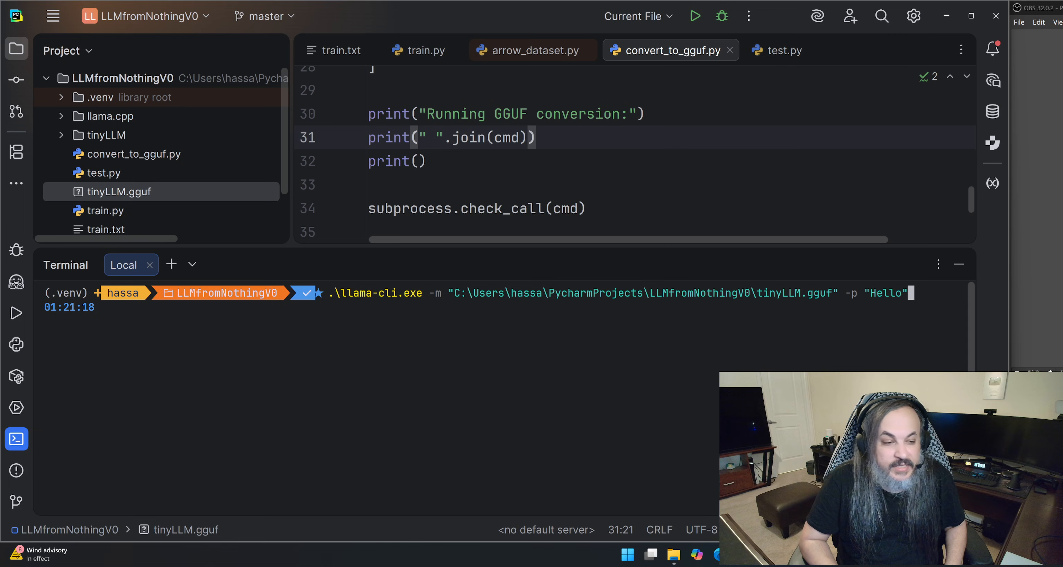
key(Return)
text(c)
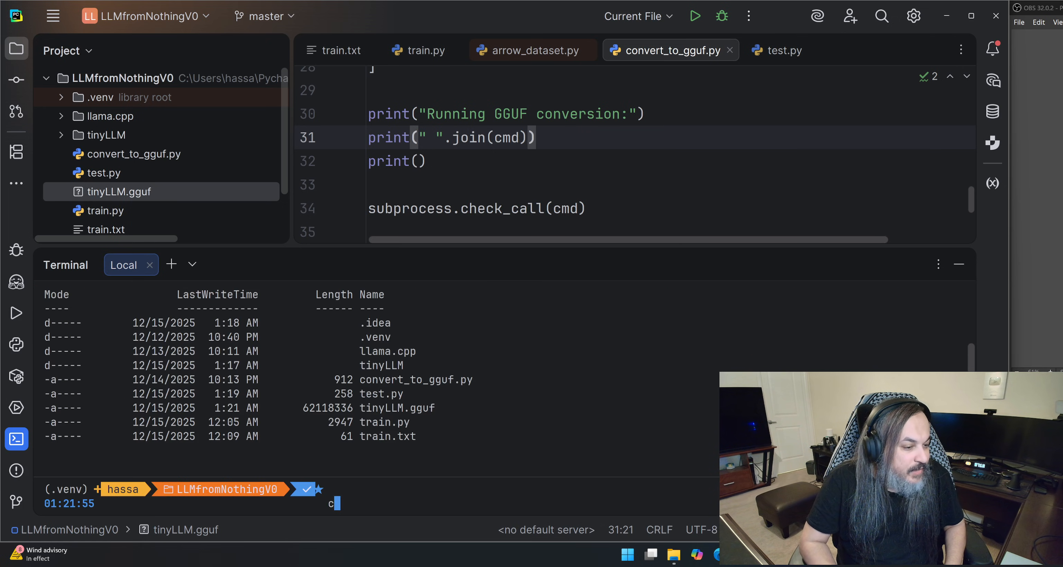
key(Return)
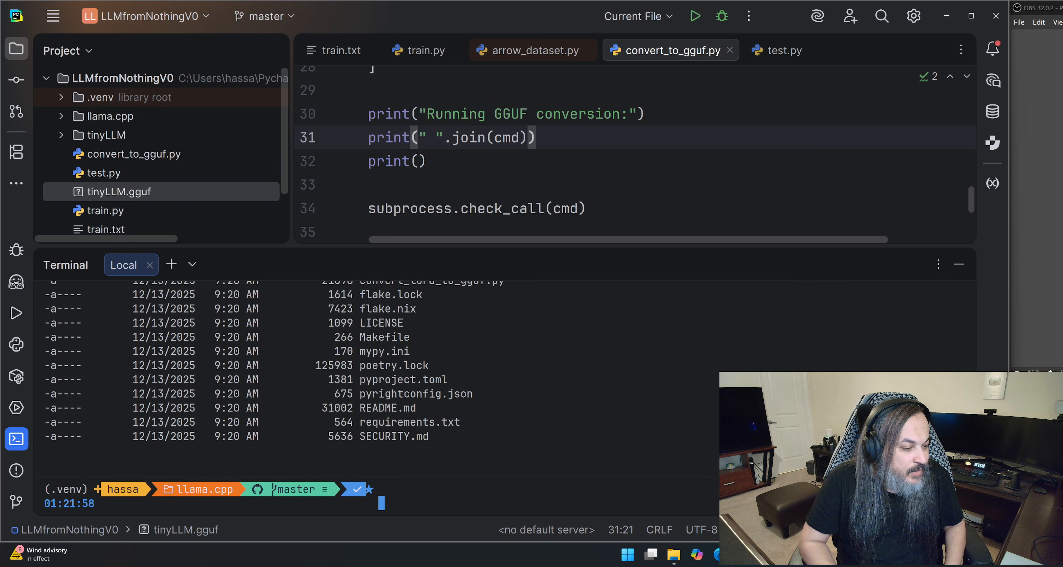
- Step down through build, bin and Release, listing each folder along the way
text(cd)
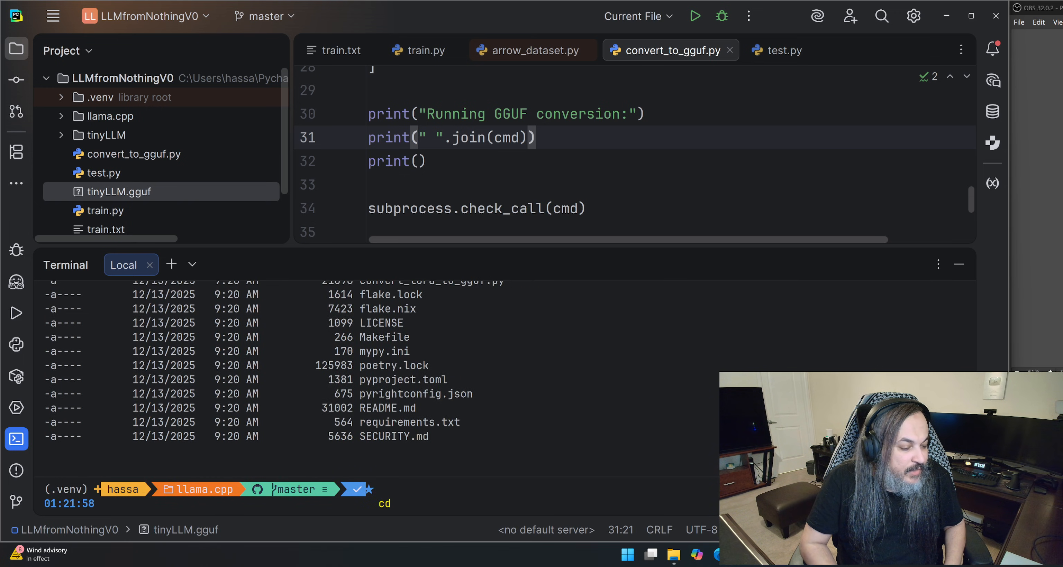
text(re)
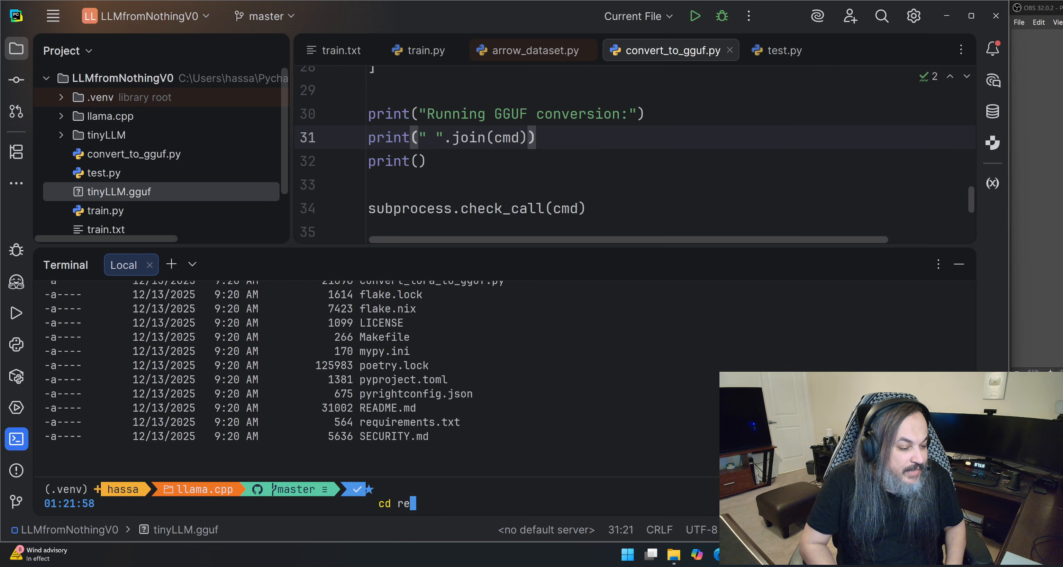
text(.\requirements)
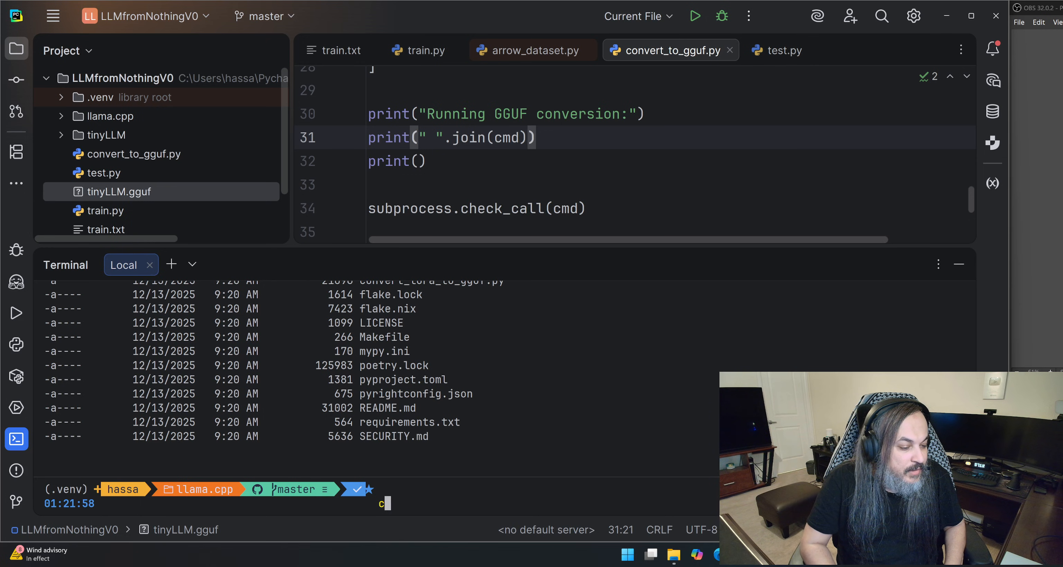
key(Return)
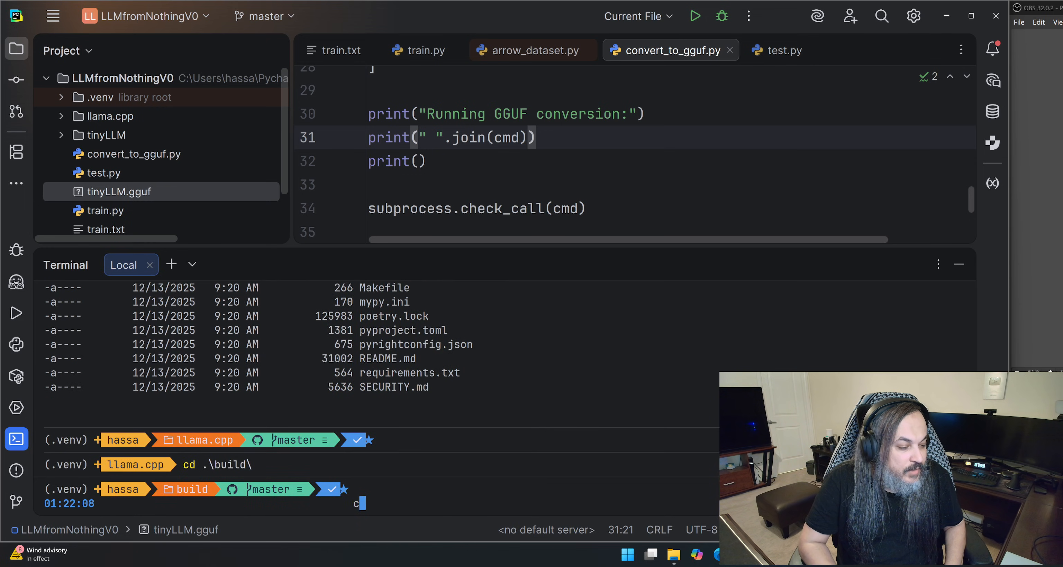
text(lear)
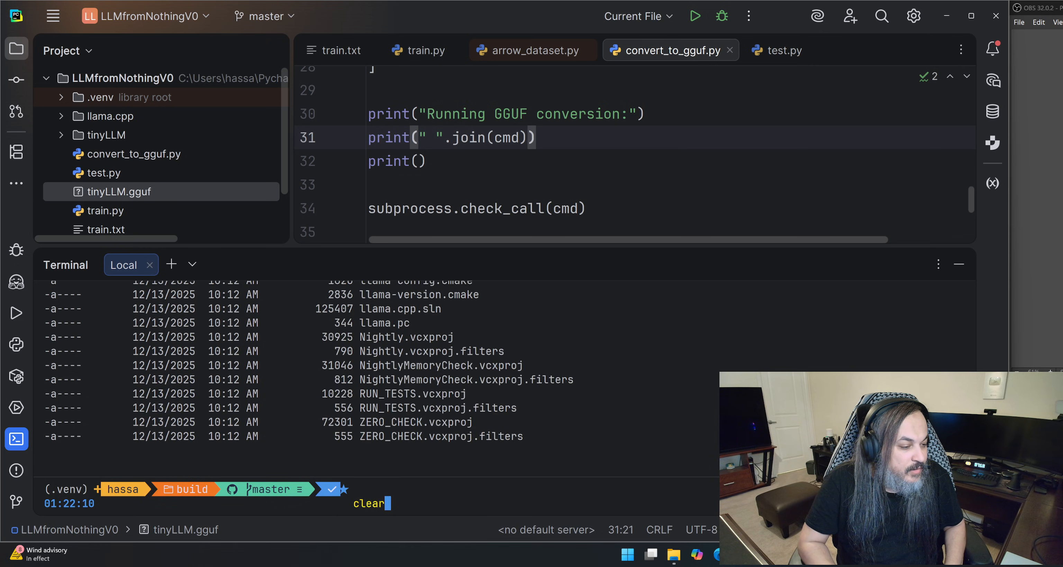
key(Return)
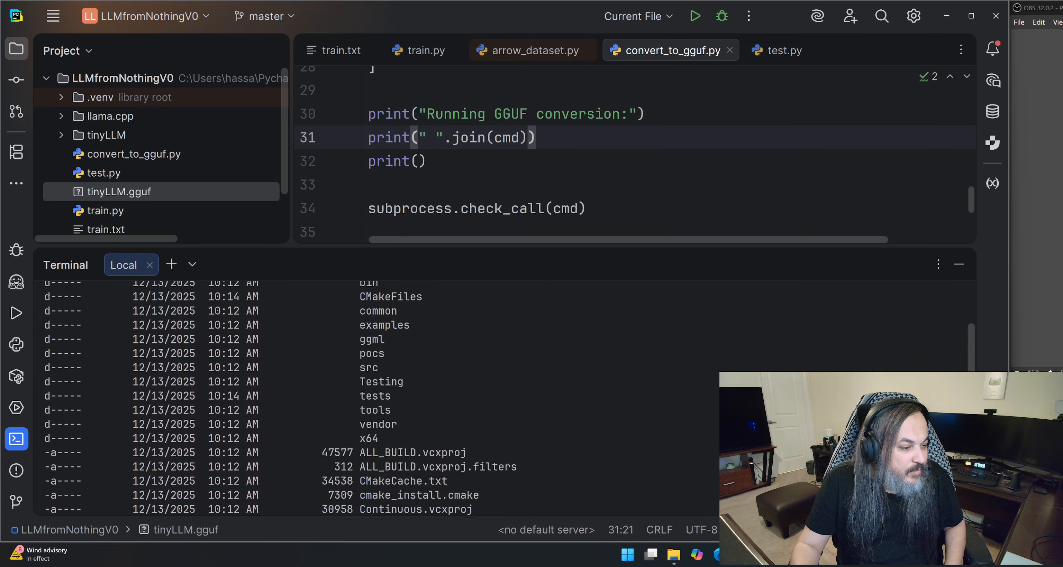
scroll(down, 3)
text(ls)
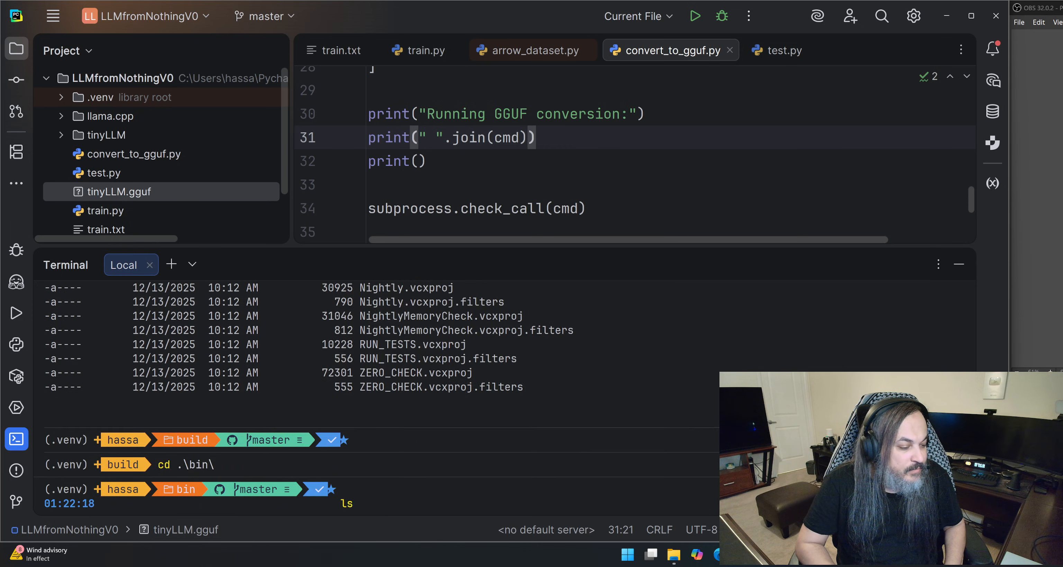
key(Return)
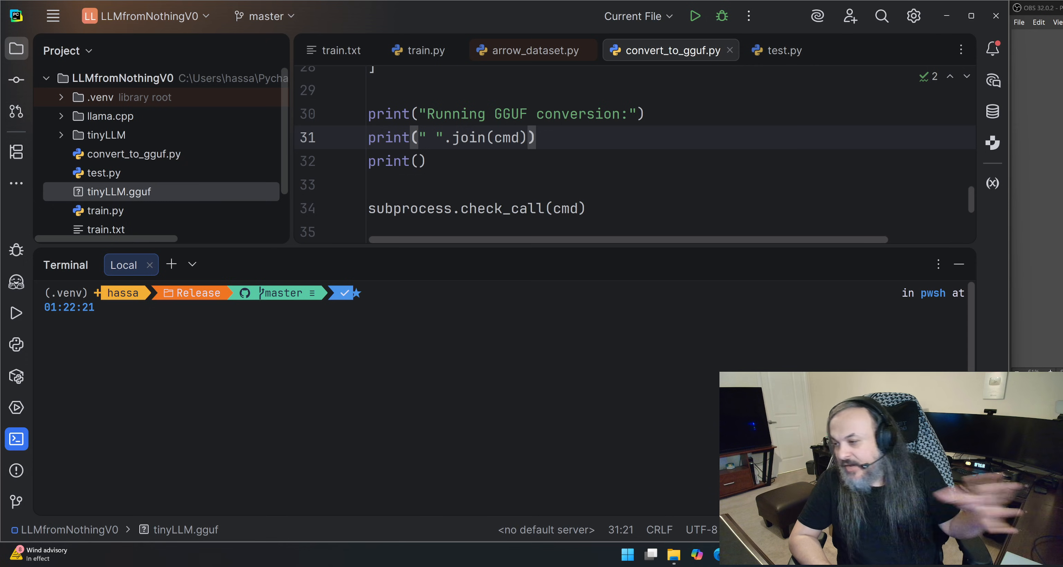
text(cd .\llama.cpp\)
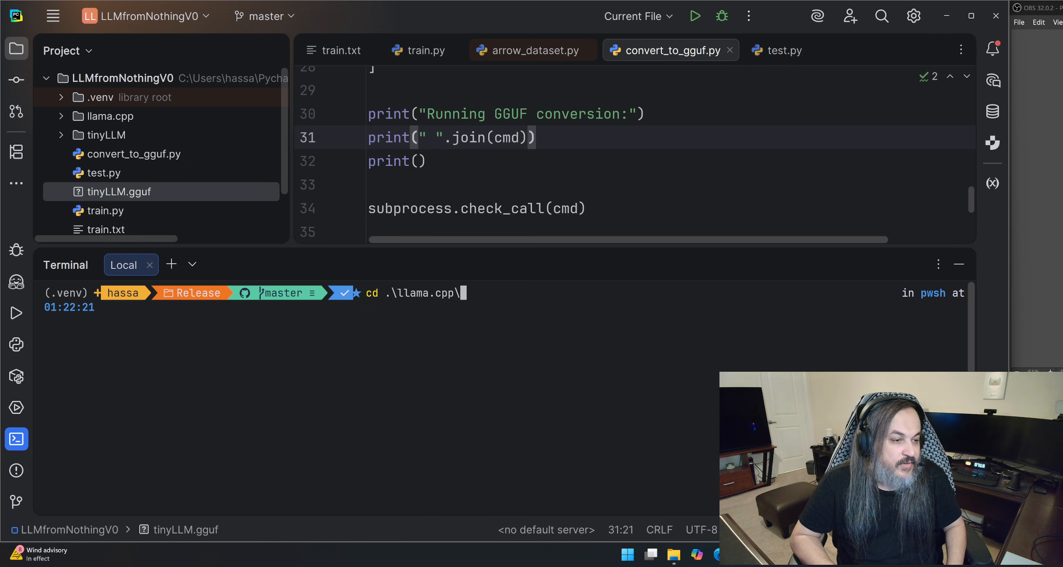
- Run llama-cli on tinyLLM.gguf, clear the history and send 'User: Hello' to get 'World!'
text(.\llama-cli.exe -m "C:\Users\hassa\PycharmProjects\LLMfromNothingV0\tinyLLM.gguf" -p "Hello")
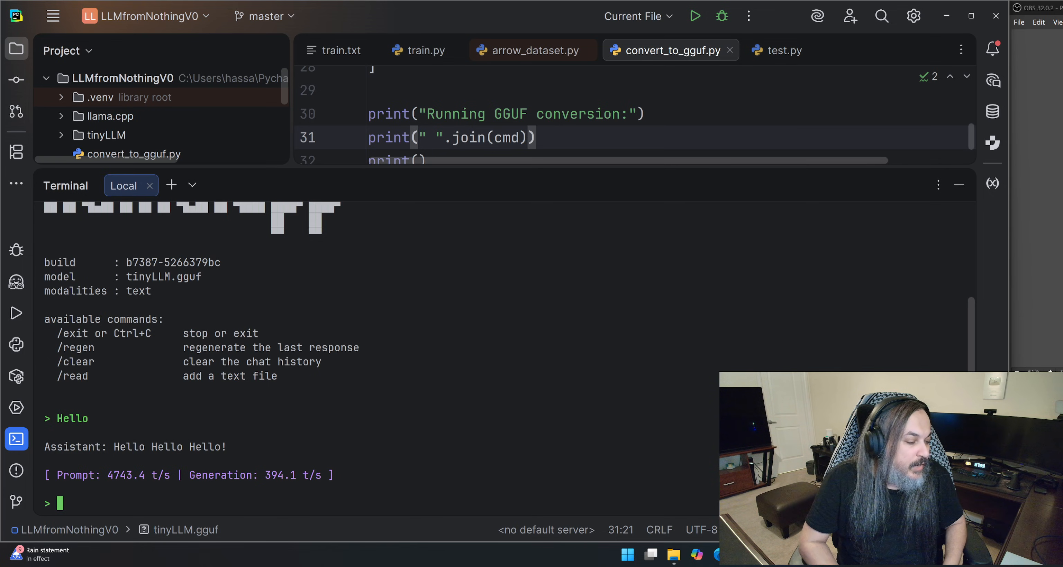
text(User:)
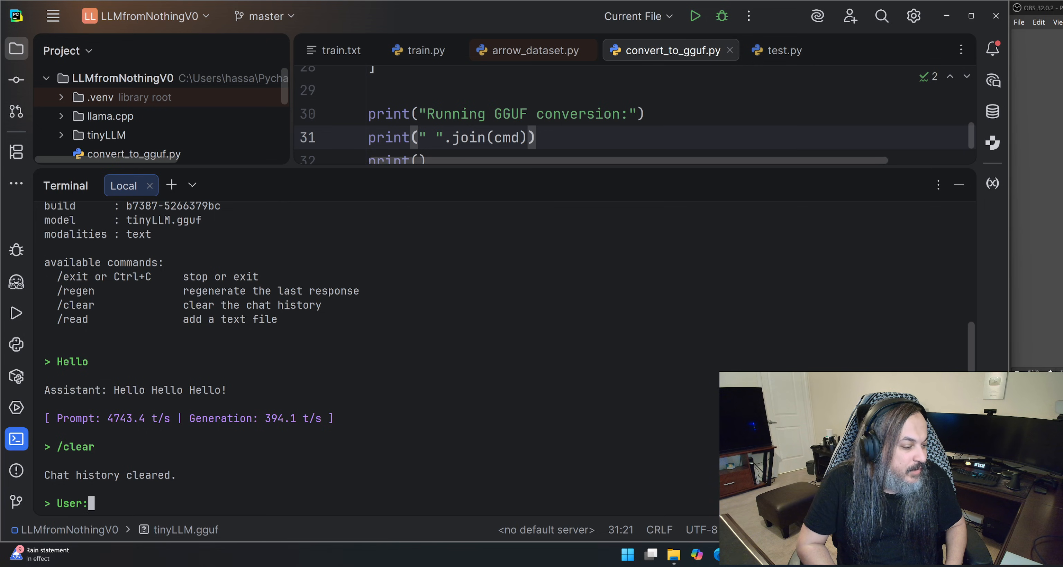
text(Hello)
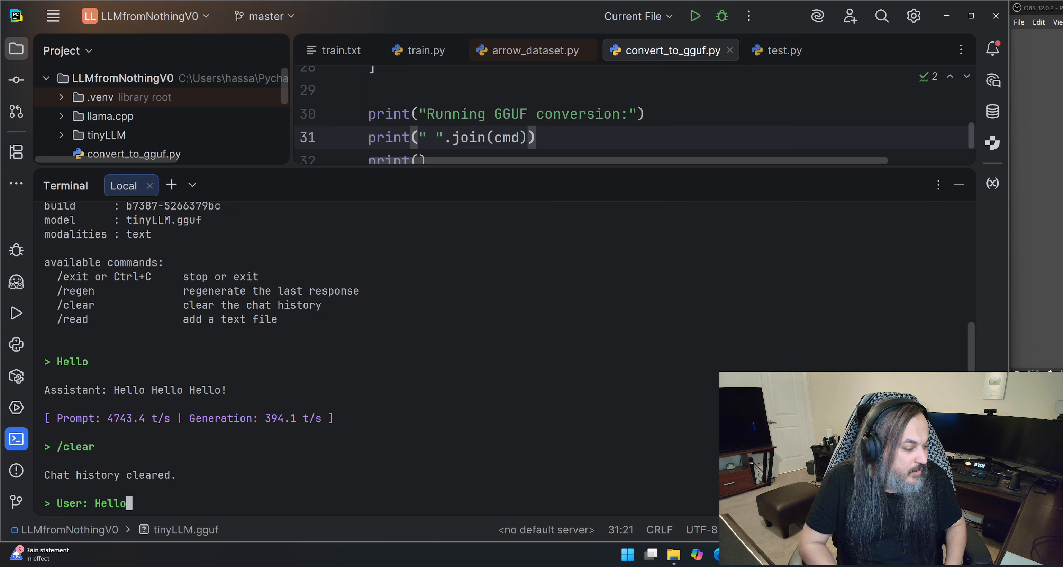
key(Return)
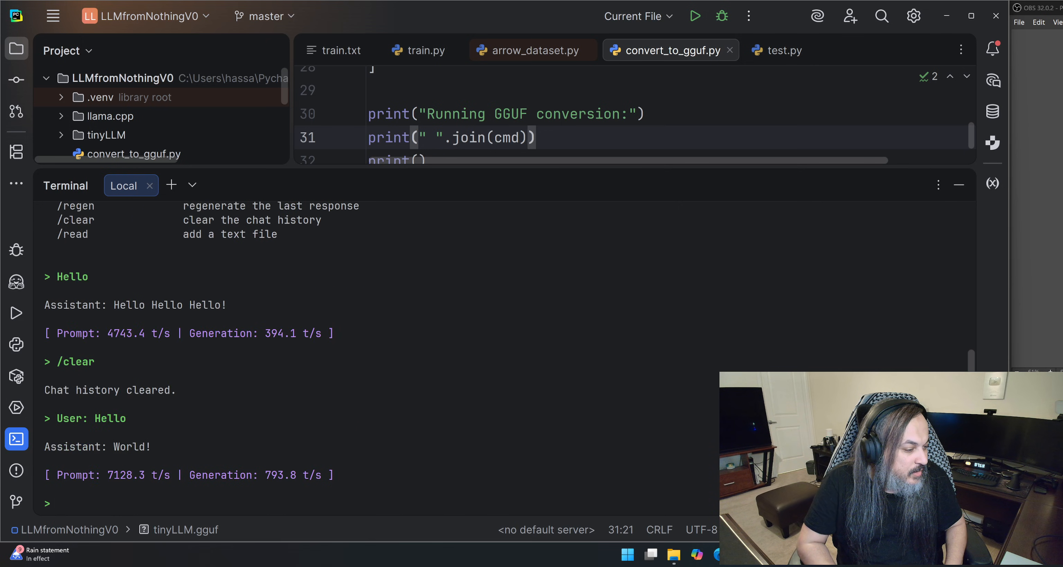
double_click(127, 447)
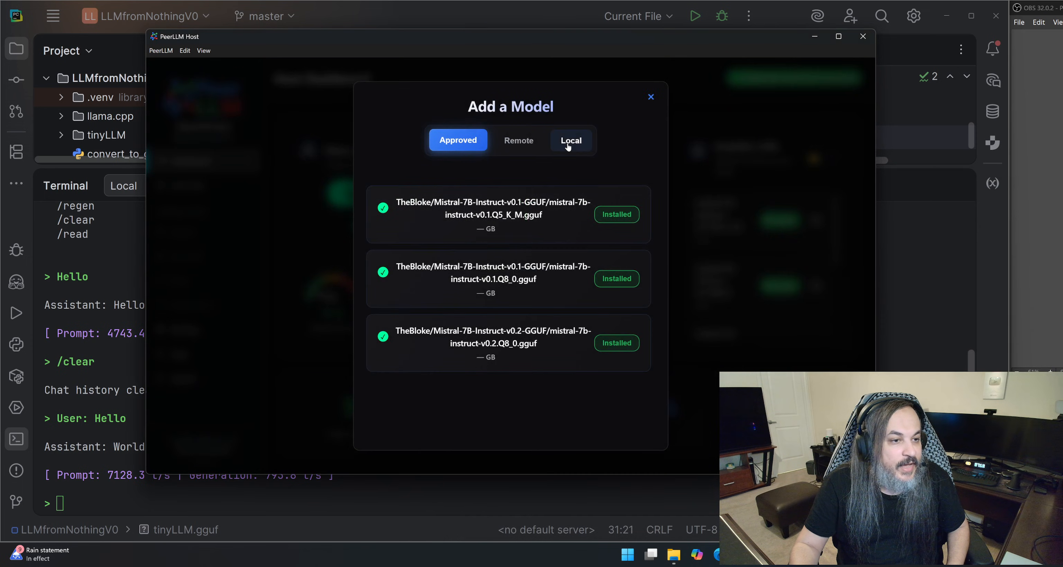
- Import the tinyLLM GGUF through the Local option and close the Add a Model dialog
click(570, 141)
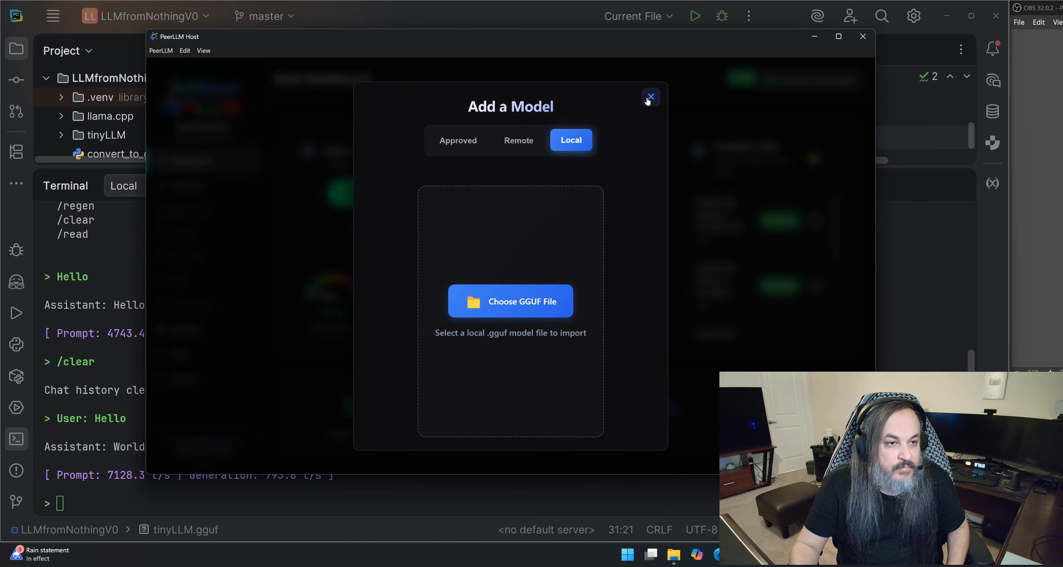
click(648, 98)
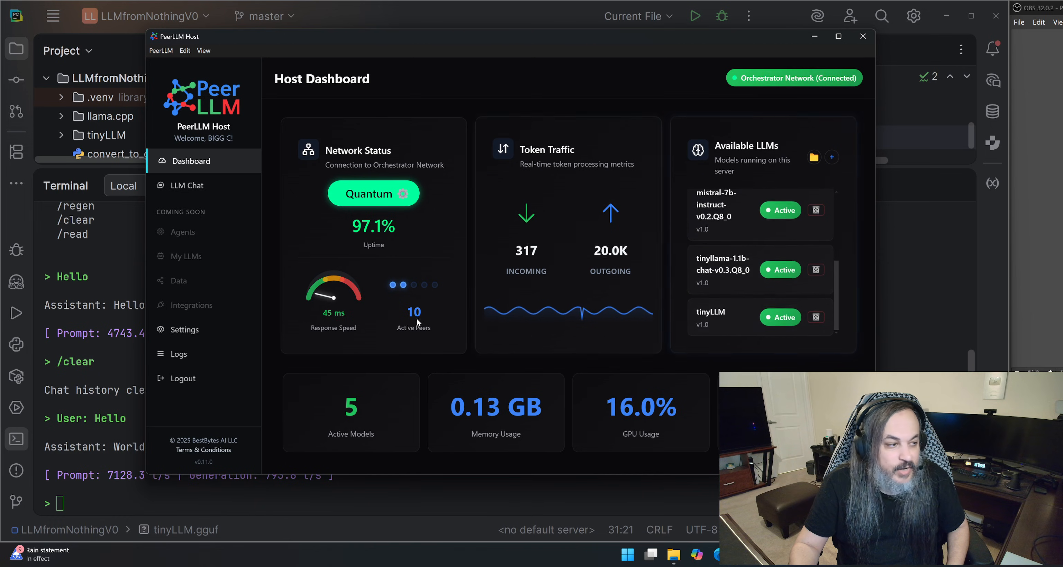
- Start a new local-mode chat in LLM Chat running tinyLLM
click(185, 184)
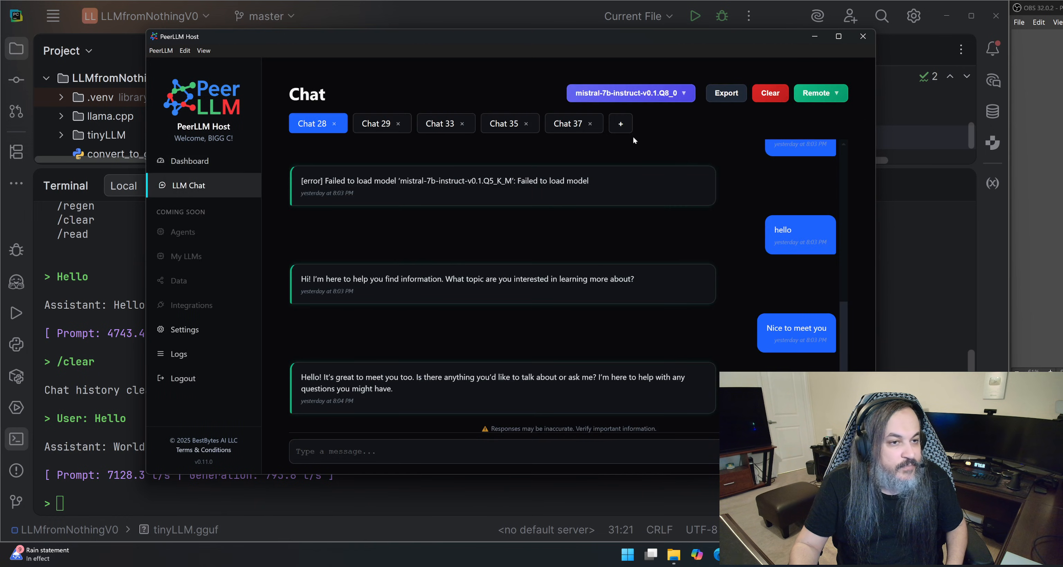
click(620, 122)
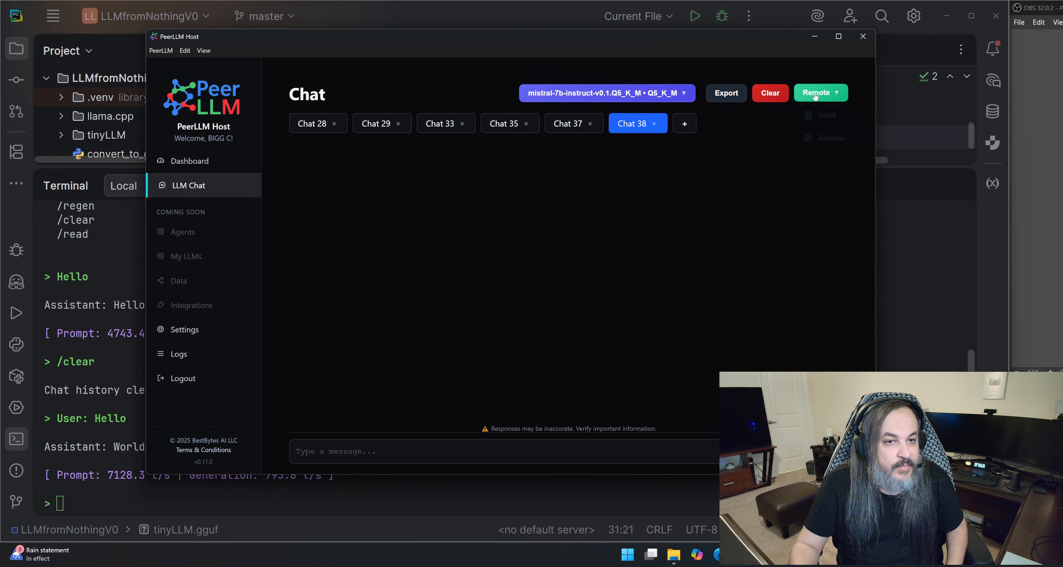
click(827, 115)
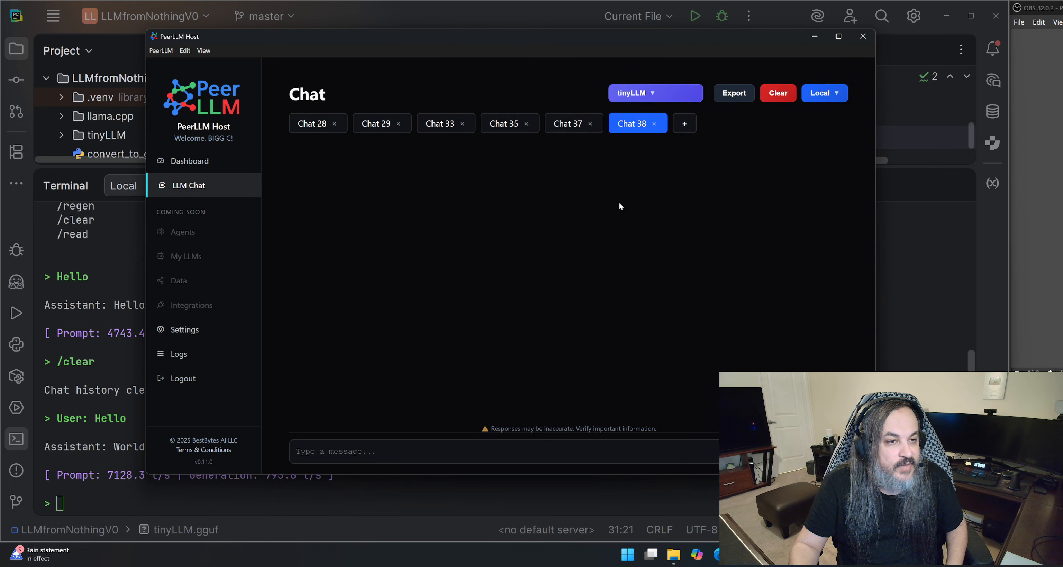
click(502, 451)
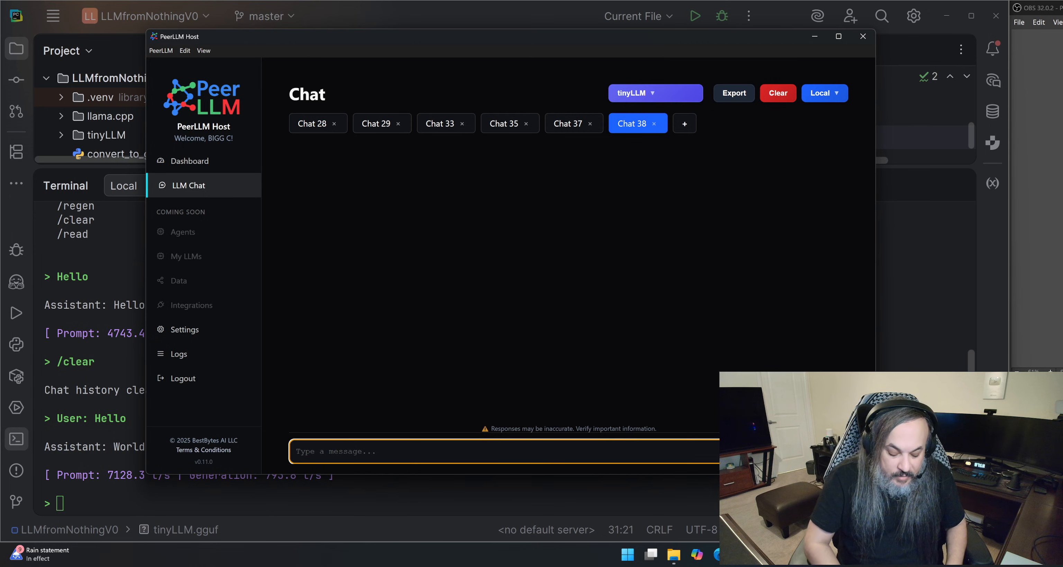
- Send Hi, 'User: Hi' and 'User: Hello', getting 'Hello!' and finally 'World!' back
text(H)
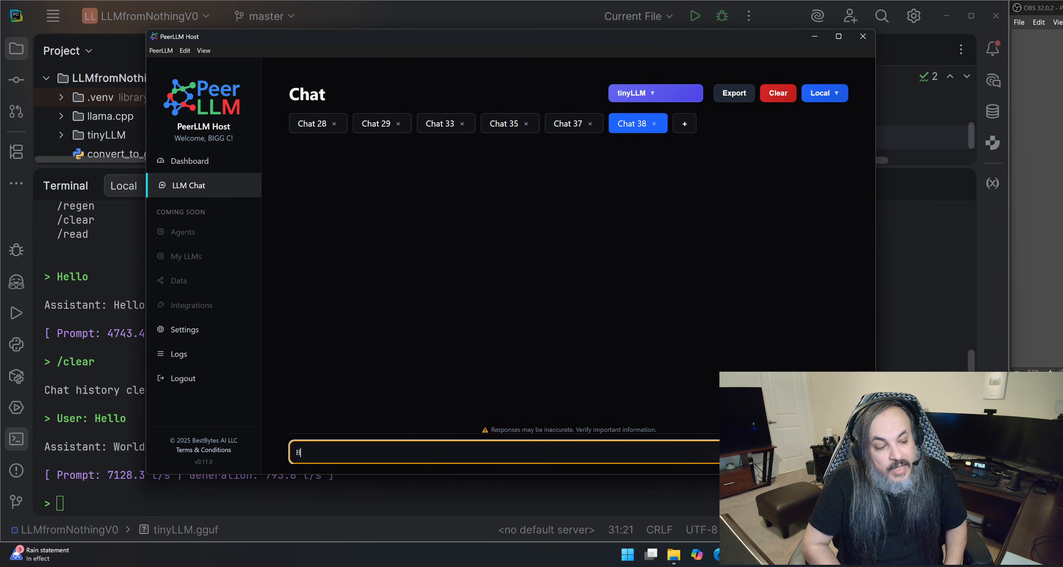
key(Return)
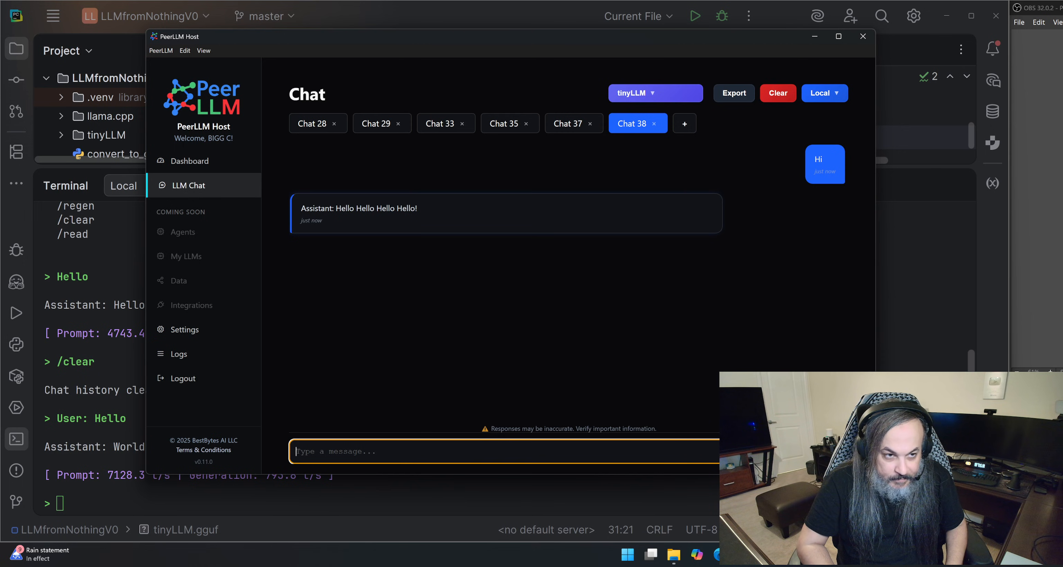
text(User:)
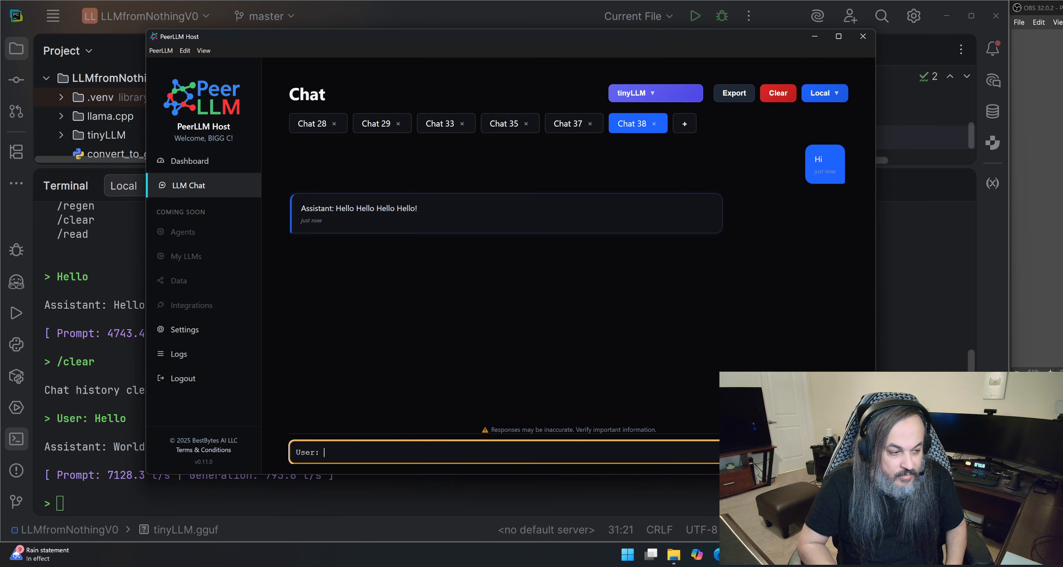
key(Return)
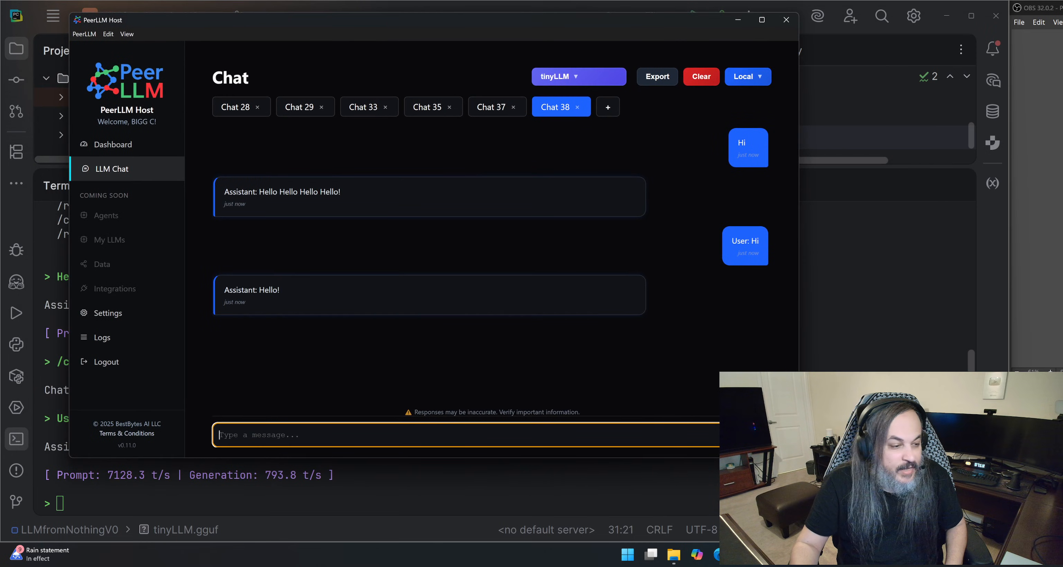
text(User:)
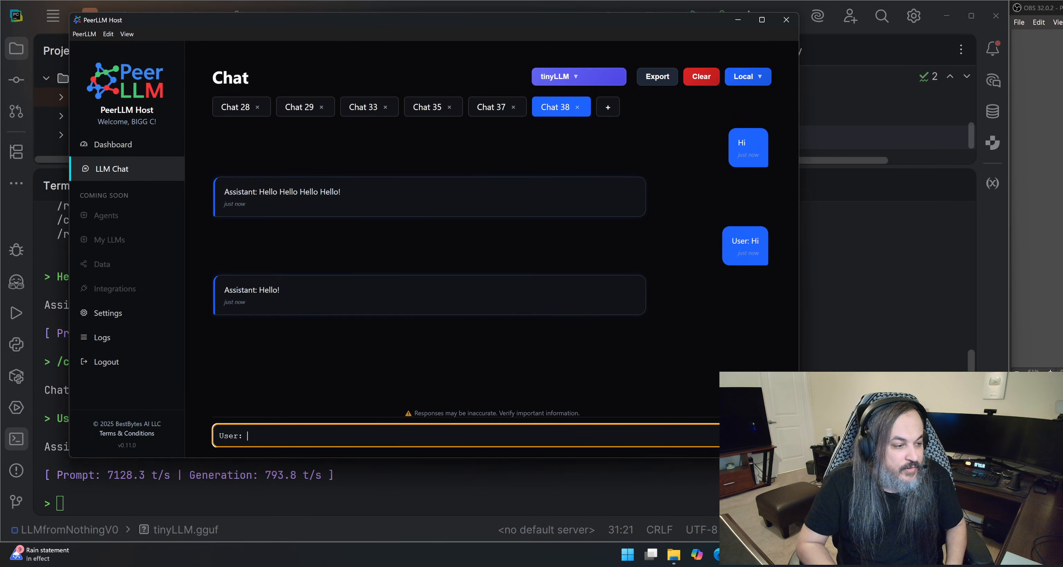
key(Return)
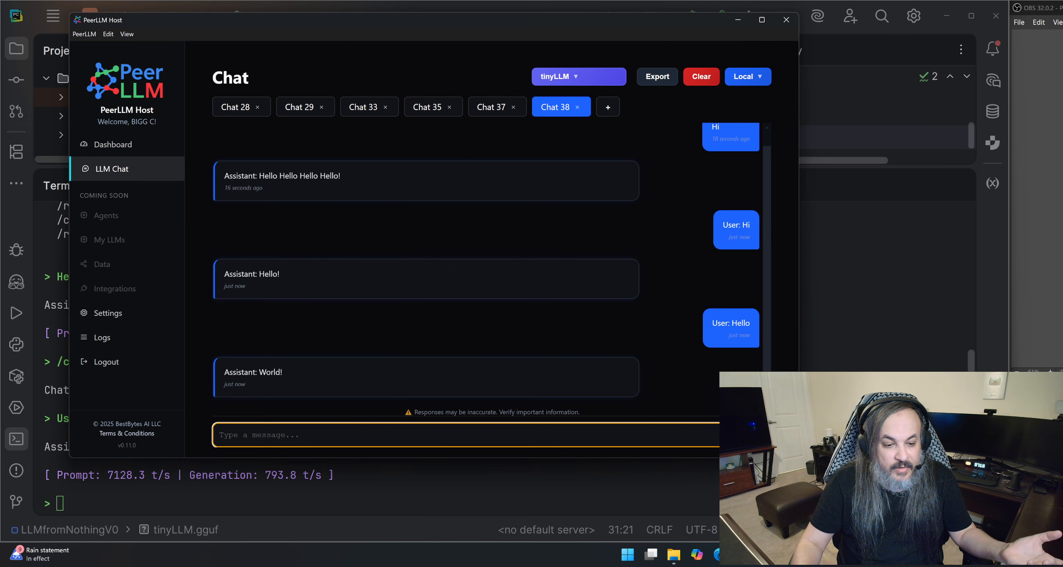
mouse_move(643, 419)
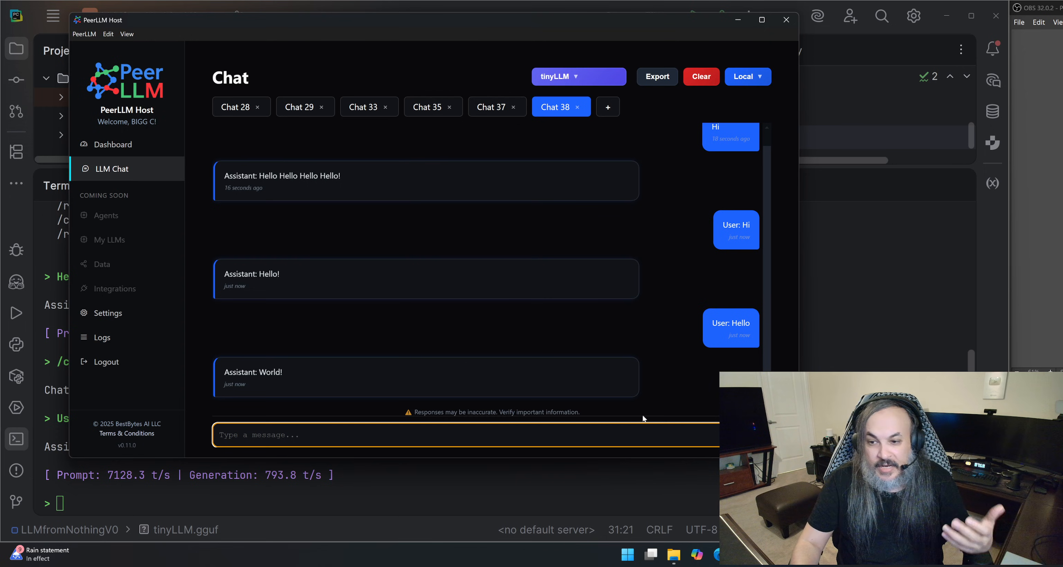